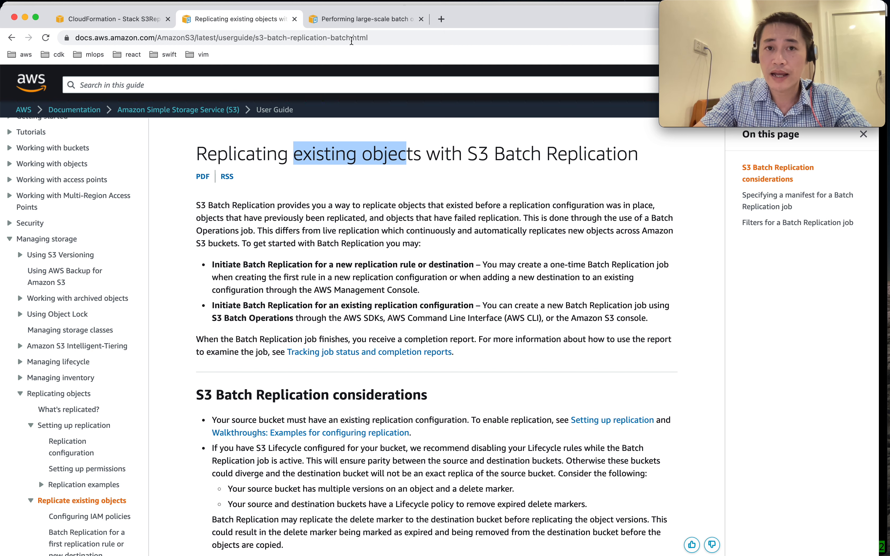
# Switch from the Chrome documentation to the tmux terminal at the cdk-course-live prompt
pyautogui.click(366, 18)
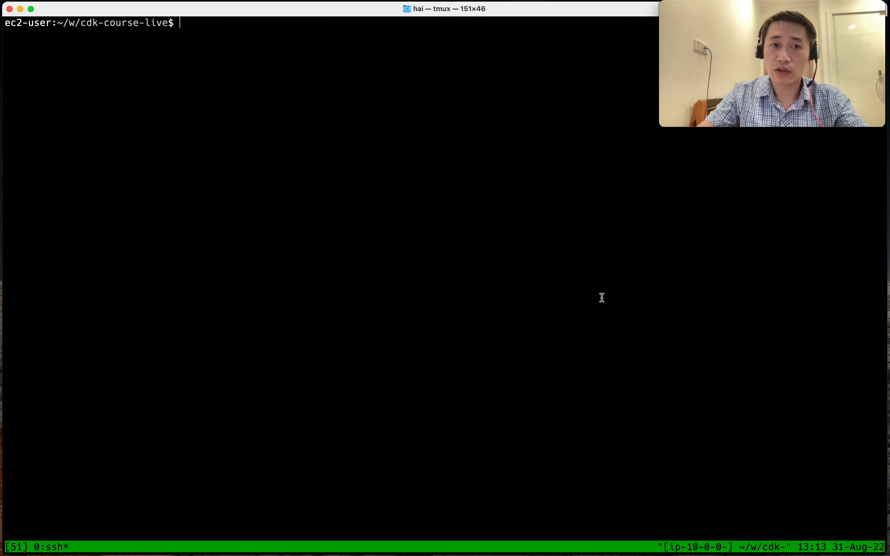
# Create the s3-replication folder and initialise a TypeScript CDK app inside it
pyautogui.write('mkdir s3-replication')
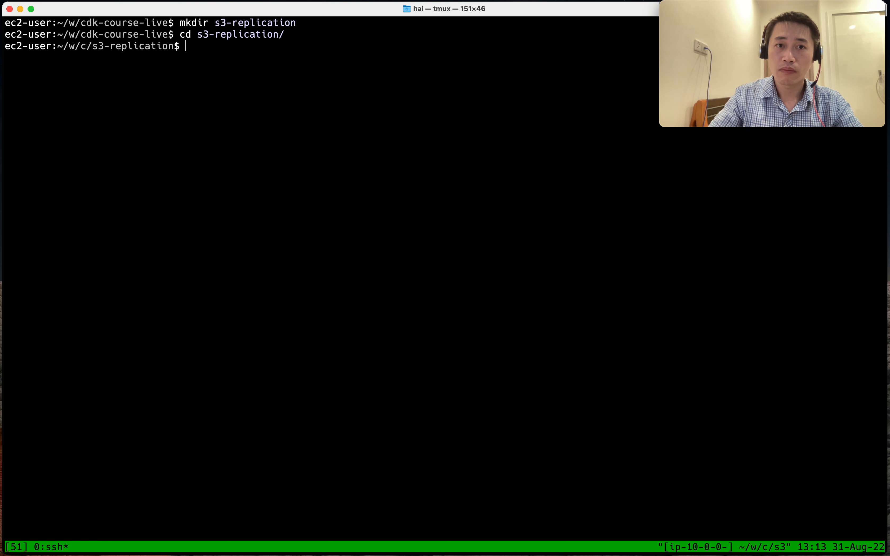
pyautogui.write('ls')
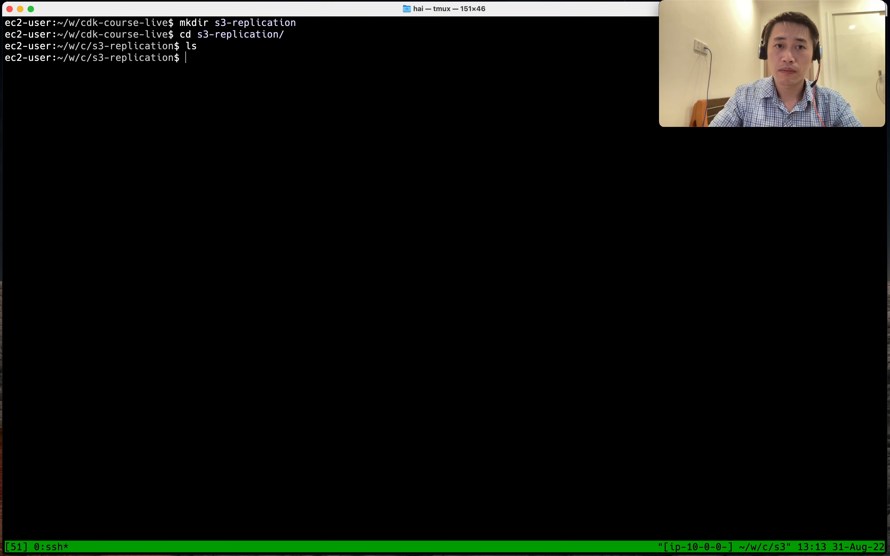
pyautogui.write('cdk init -l typescript')
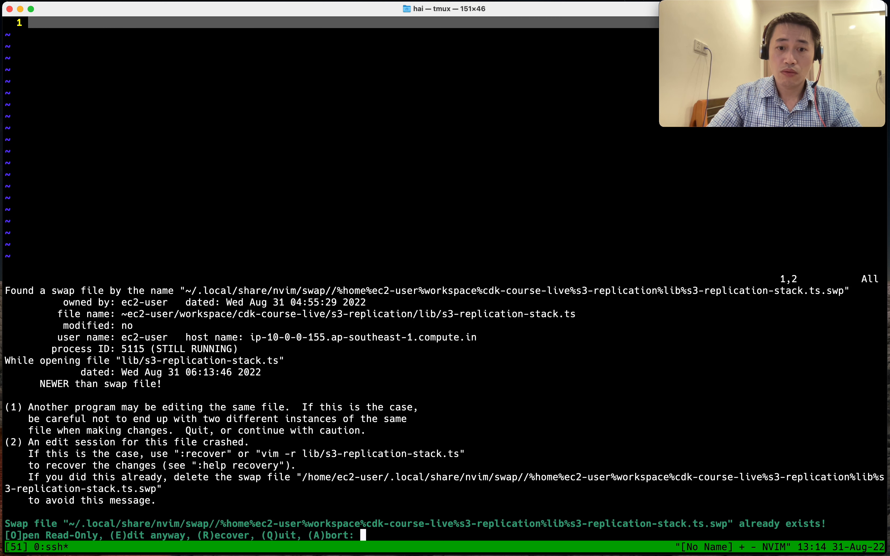
# Edit the stack file despite the swap warning and delete its sample code
pyautogui.press('e')
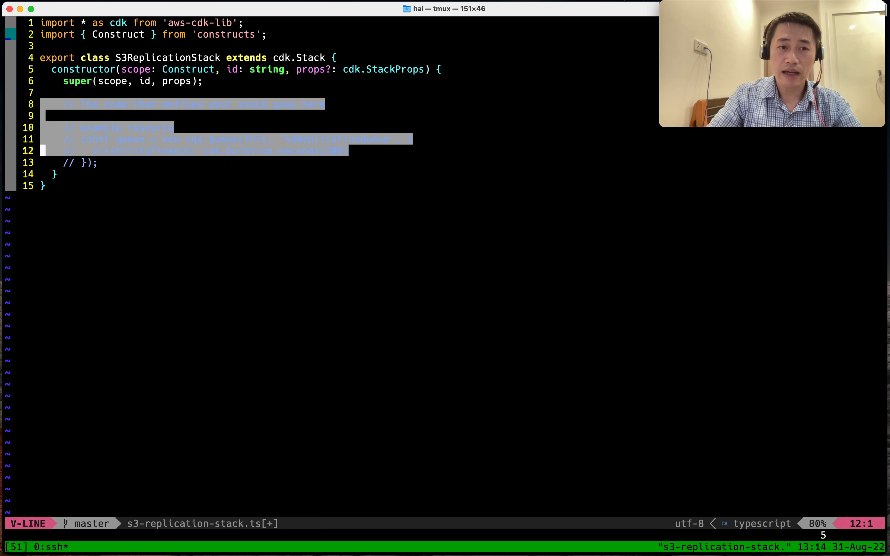
pyautogui.press('d')
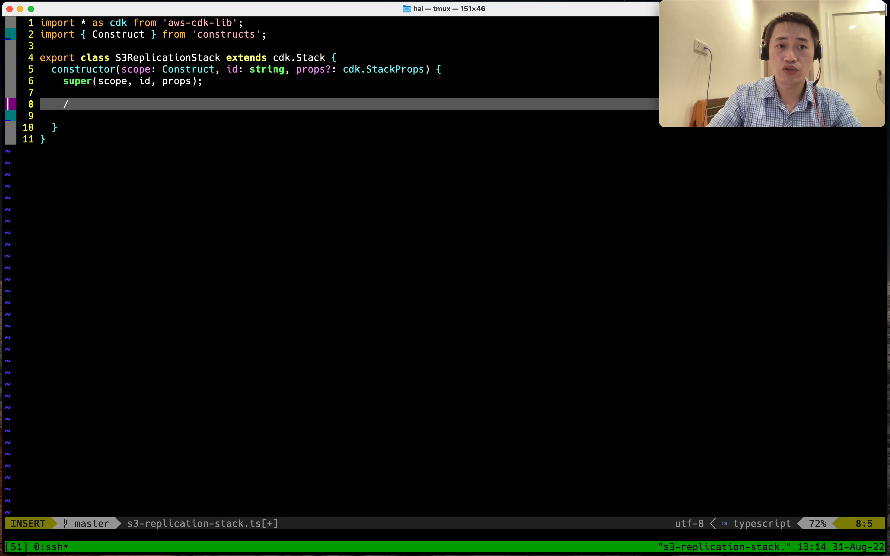
# Add outline comments for destination bucket, role for replication rule, and source bucket
pyautogui.write('/')
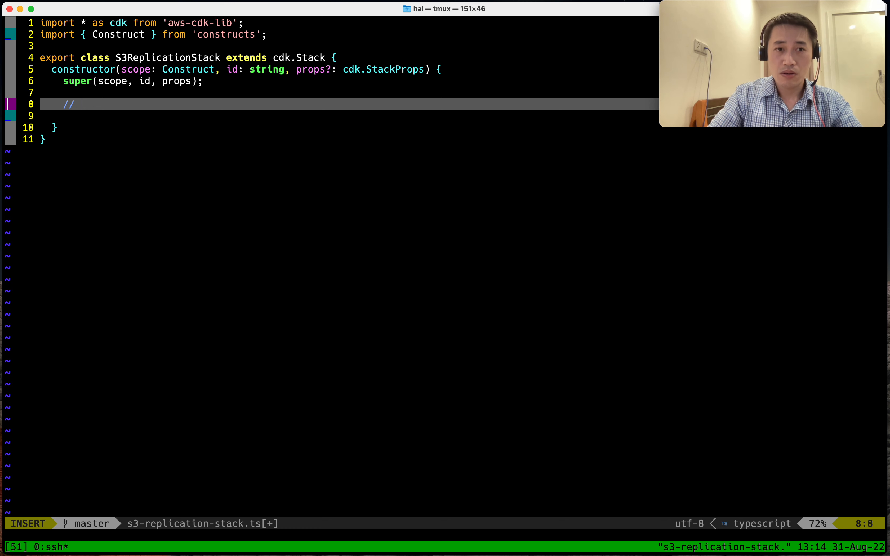
pyautogui.write('destination bucket')
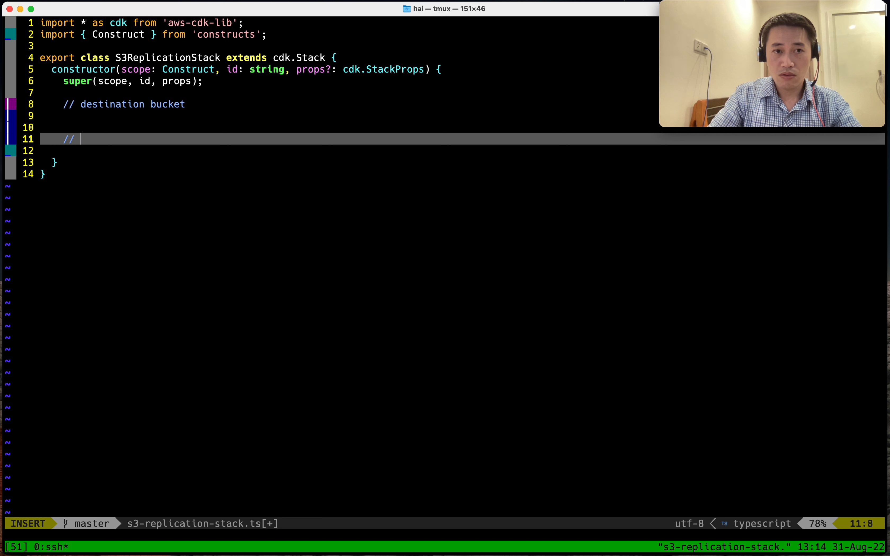
pyautogui.write('rul')
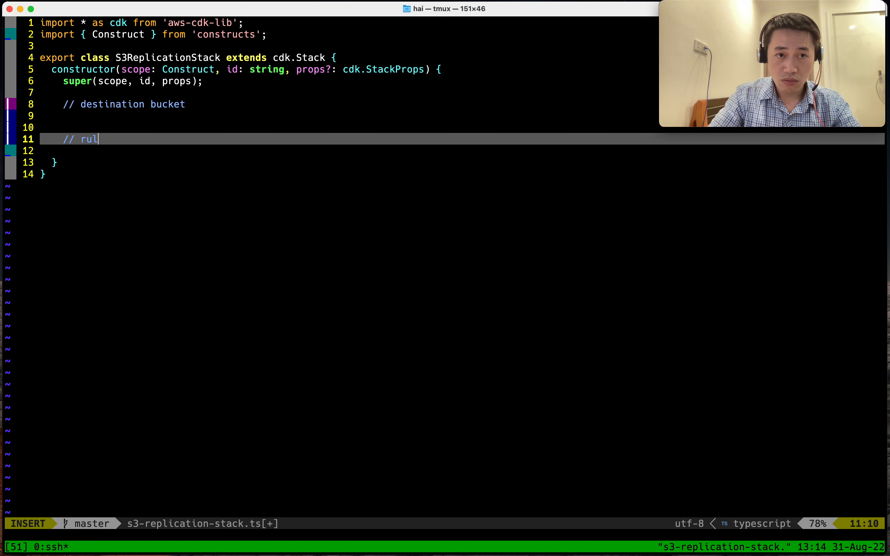
pyautogui.write('oe')
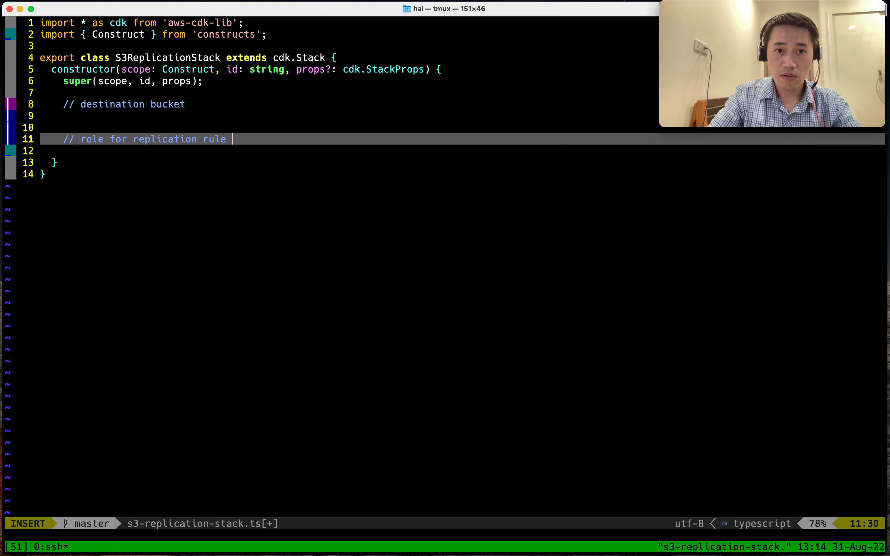
pyautogui.write('//')
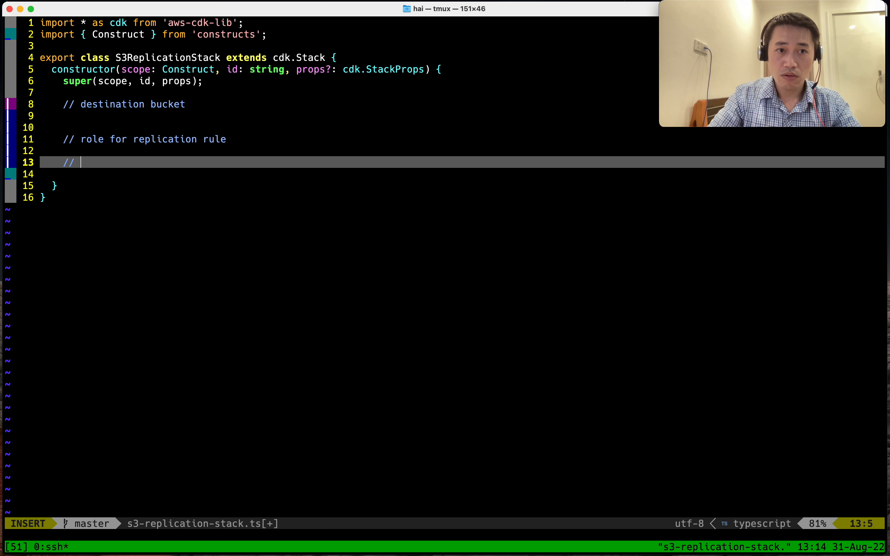
pyautogui.write('sourc')
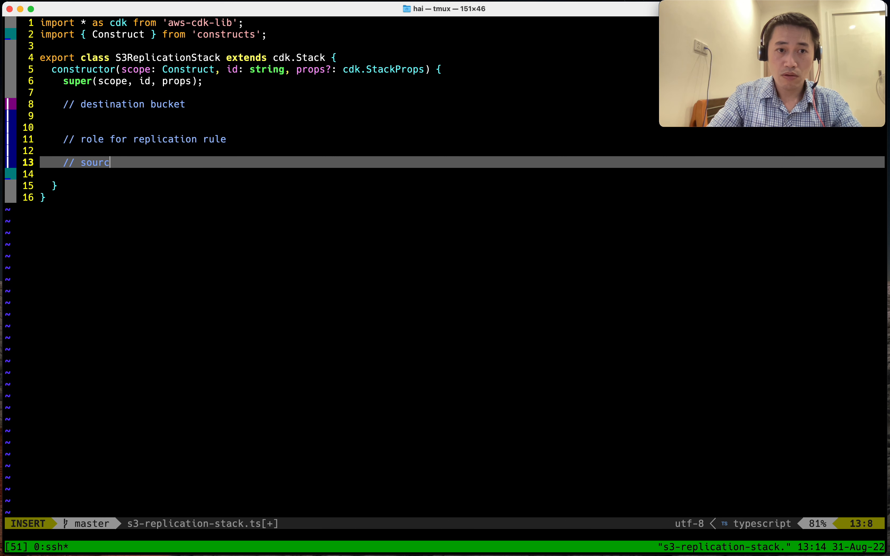
pyautogui.press('Escape')
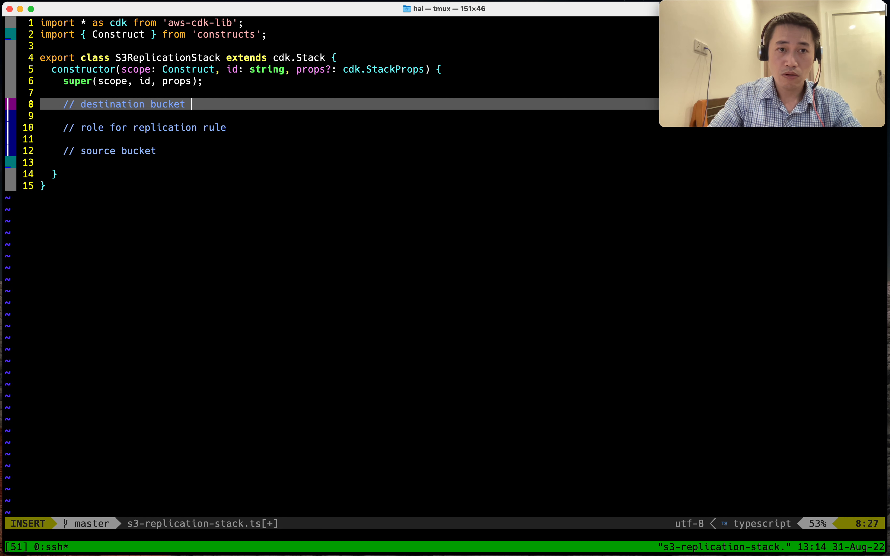
# Define const dest as aws_s3.Bucket DestBucket named with this.account, versioned, RemovalPolicy.DESTROY
pyautogui.write('const dest  =')
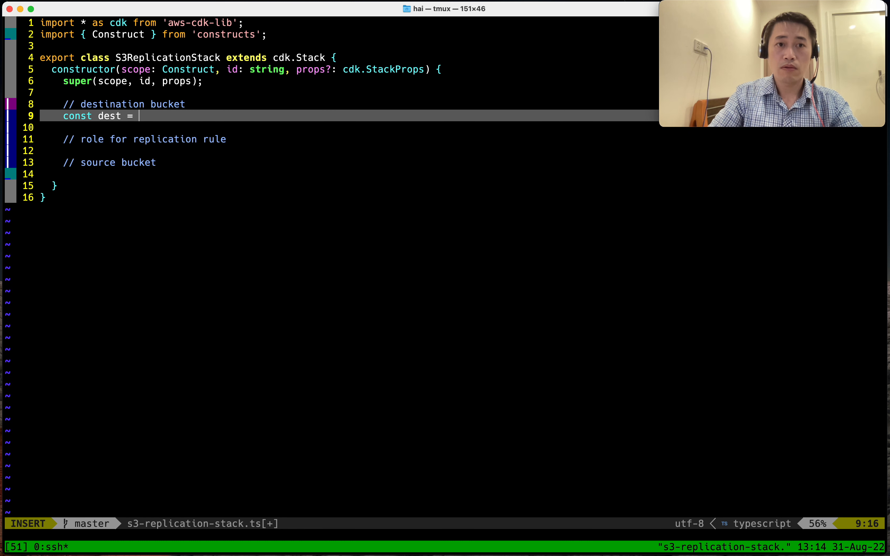
pyautogui.write('new aws_s')
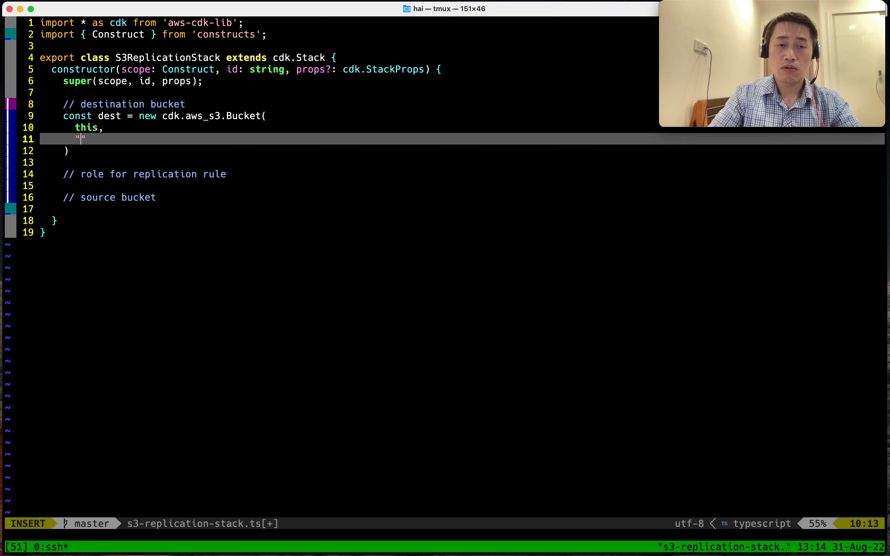
pyautogui.write('DestBucket')
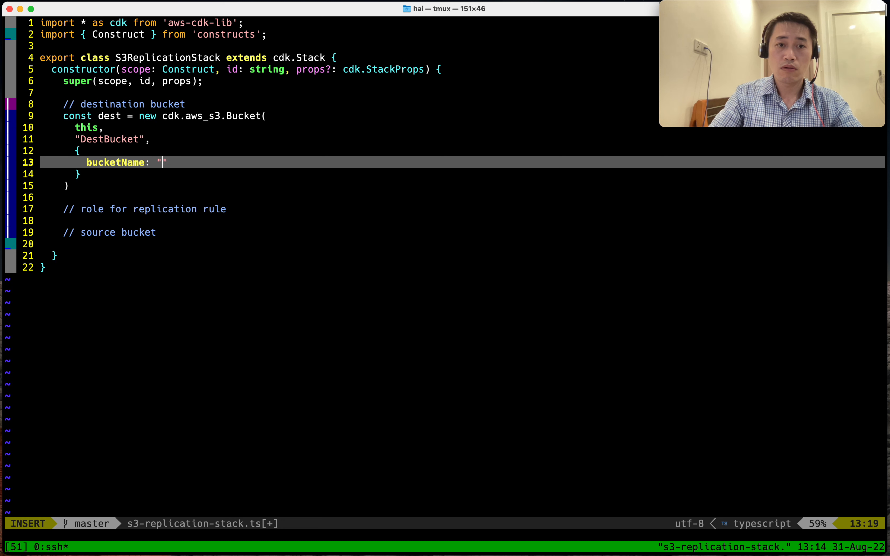
pyautogui.write('dest-bucket-`')
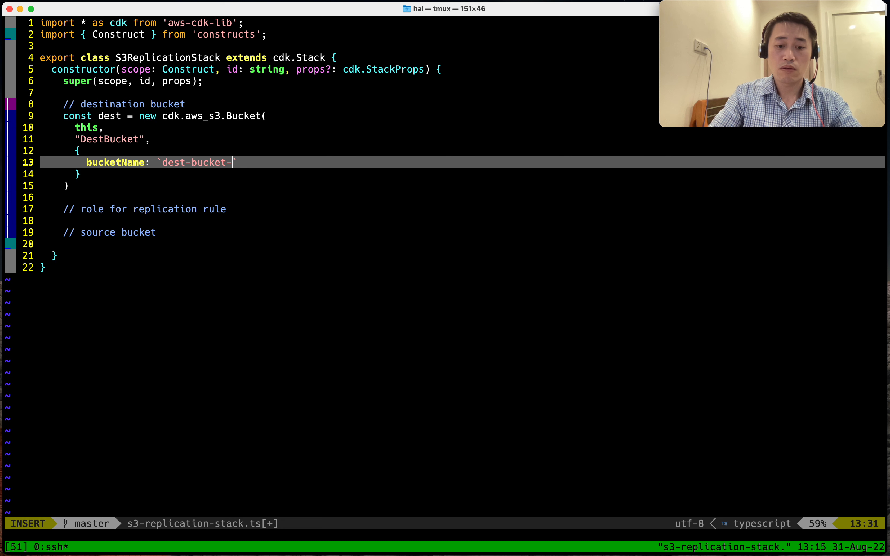
pyautogui.write('${this.account')
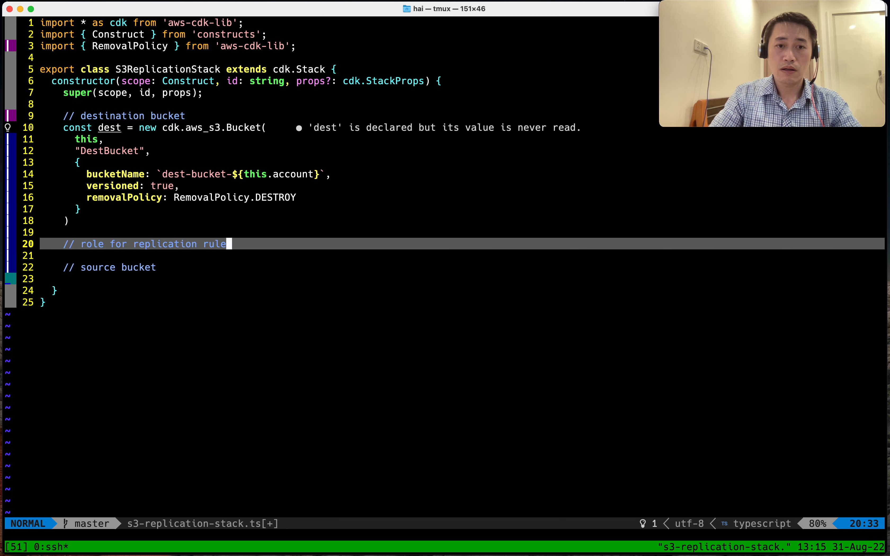
pyautogui.write('const role = new aws_i')
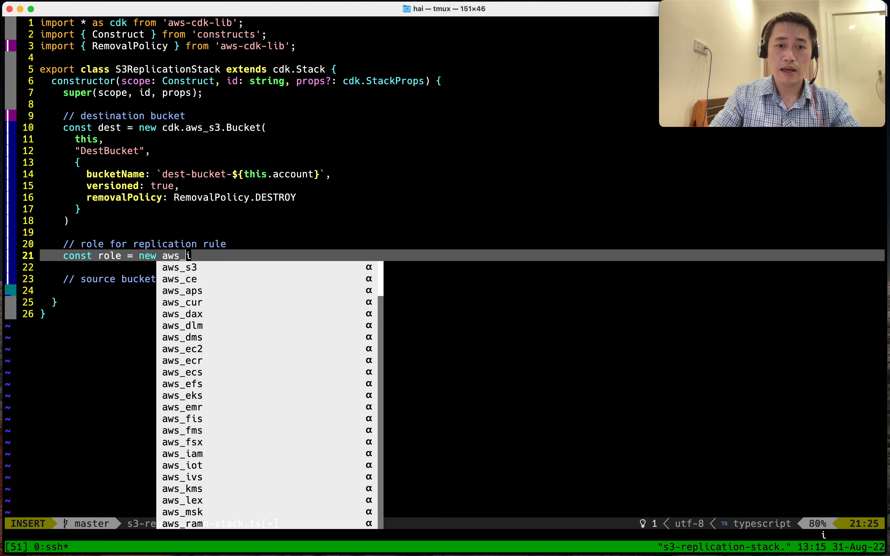
# Define an aws_iam.Role with id and roleName RoleForReplicationTask
pyautogui.write('am.Role(')
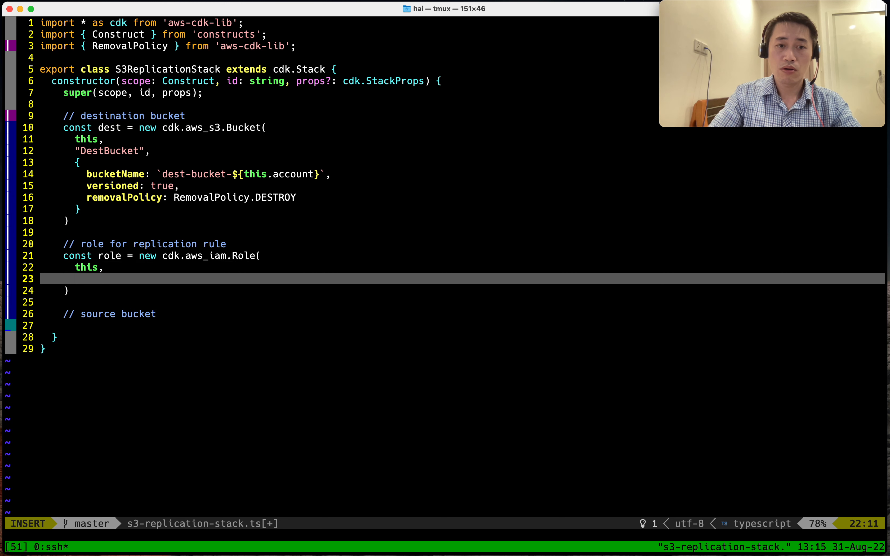
pyautogui.write('"R"')
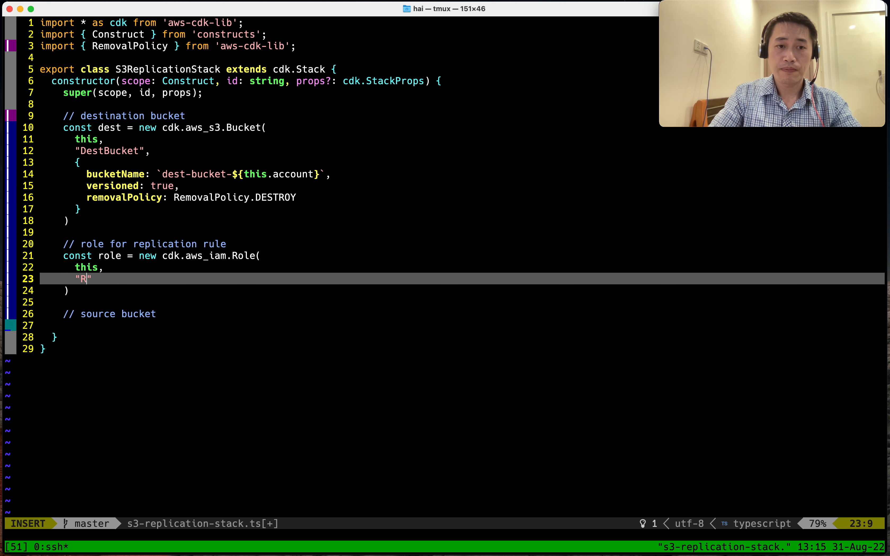
pyautogui.write('oleFor')
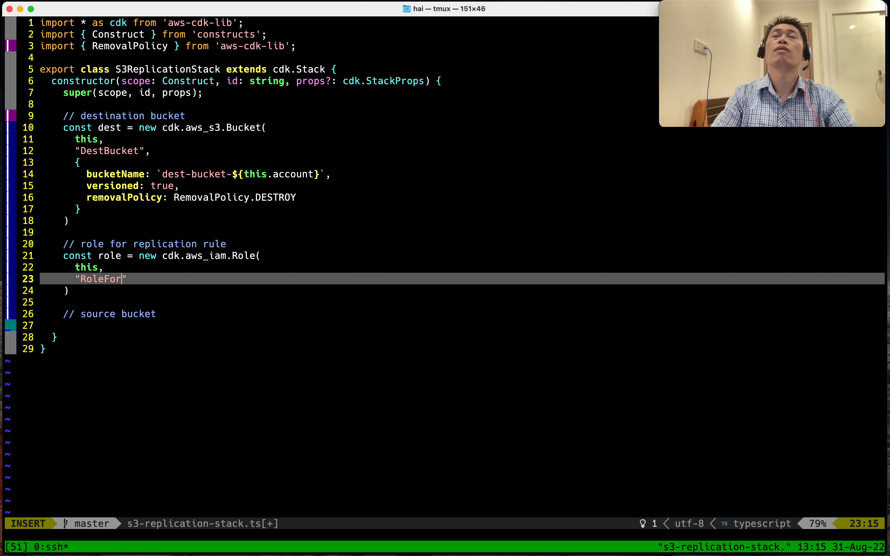
pyautogui.write('ReplicationTask')
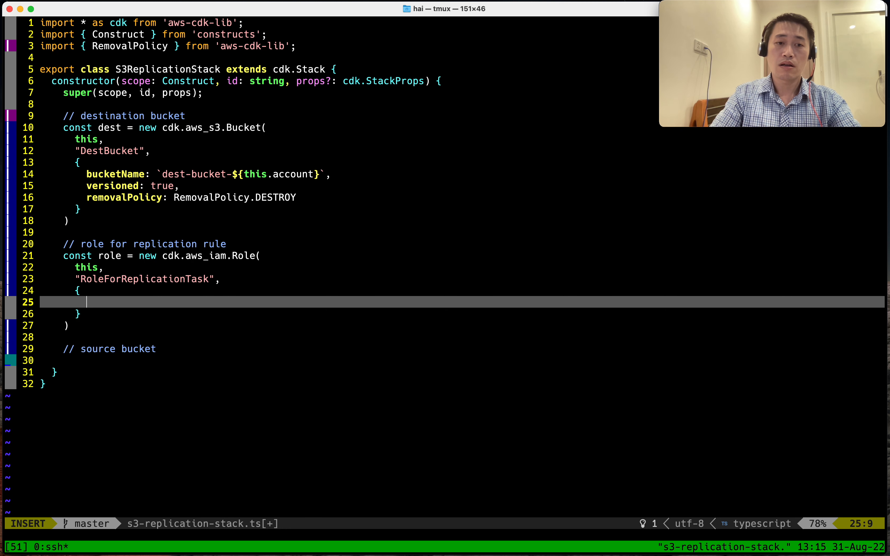
pyautogui.write('roleName')
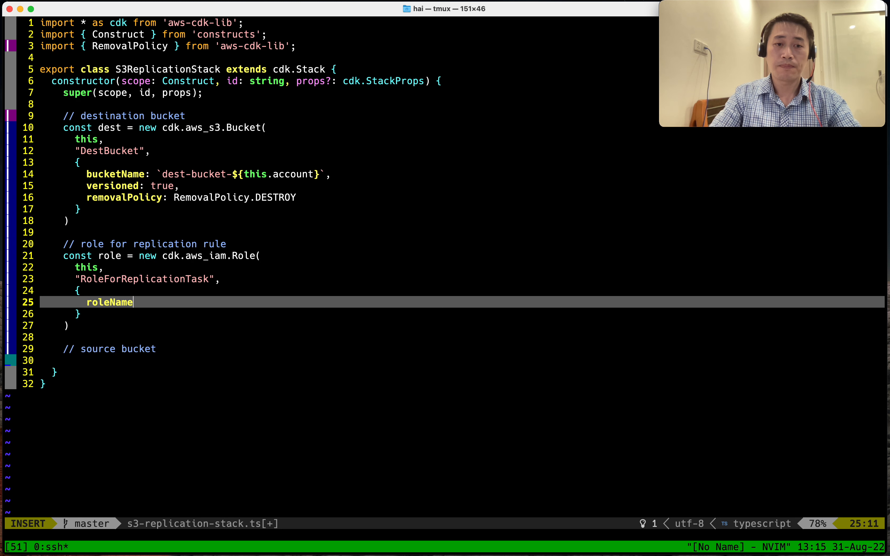
pyautogui.write(': "R')
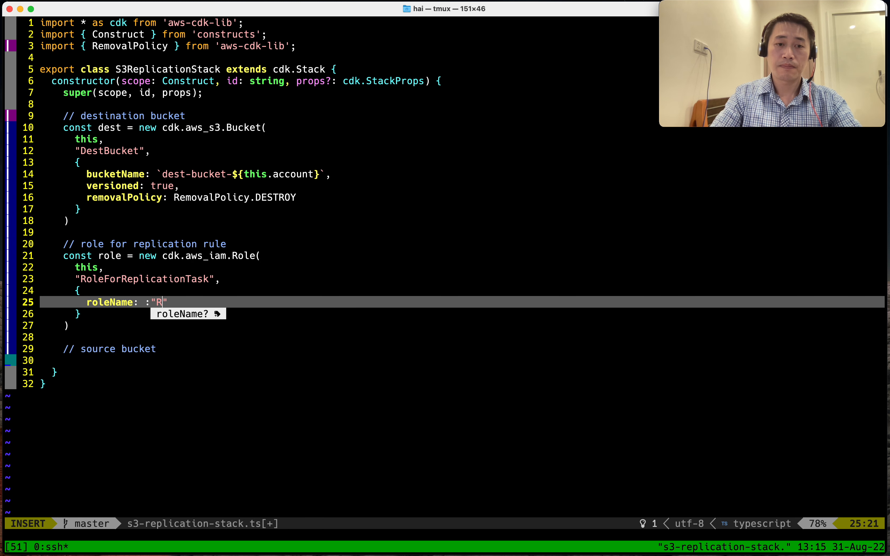
pyautogui.write('OleFo')
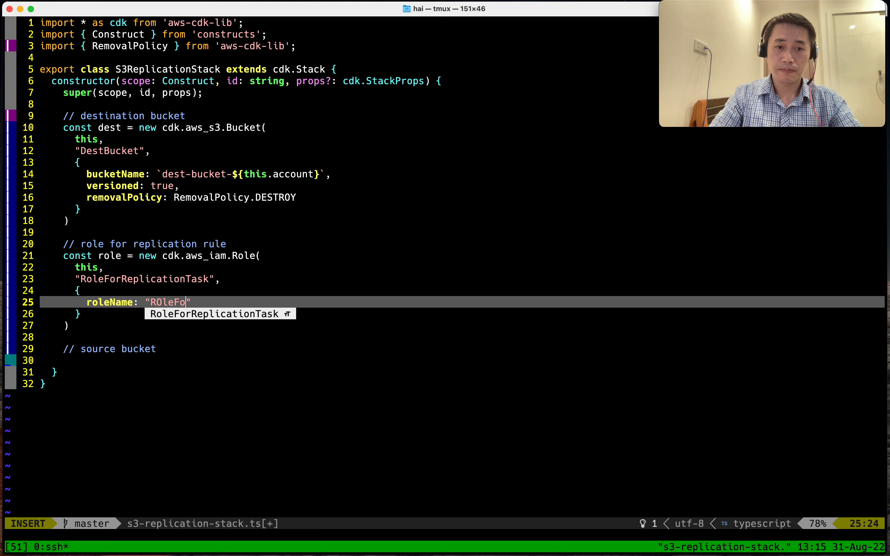
pyautogui.press('Enter')
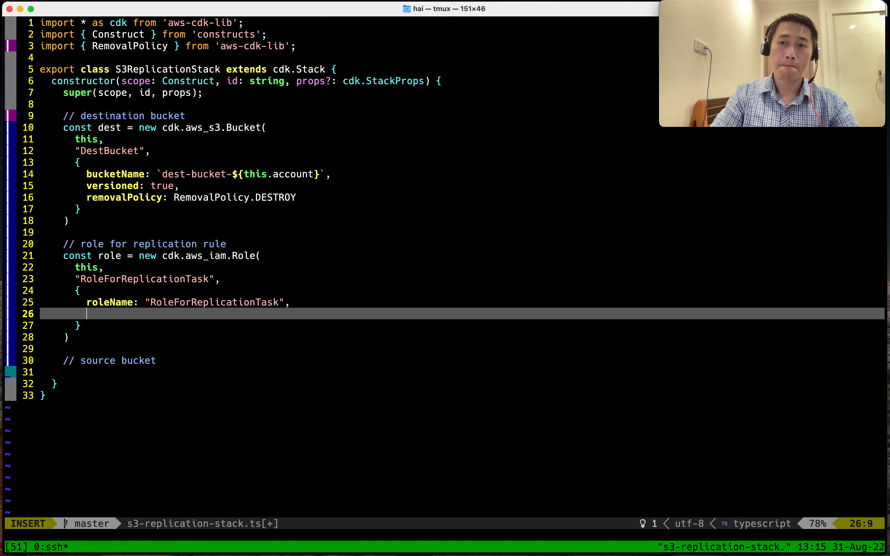
# Set assumedBy to ServicePrincipal s3.amazonaws.com and start the inlinePolicies block
pyautogui.write('as')
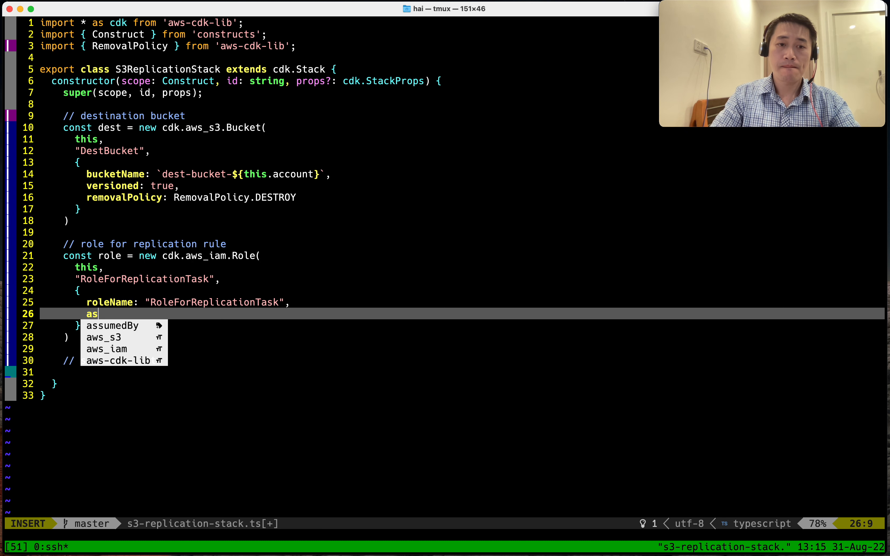
pyautogui.write('ssumedBy: new a')
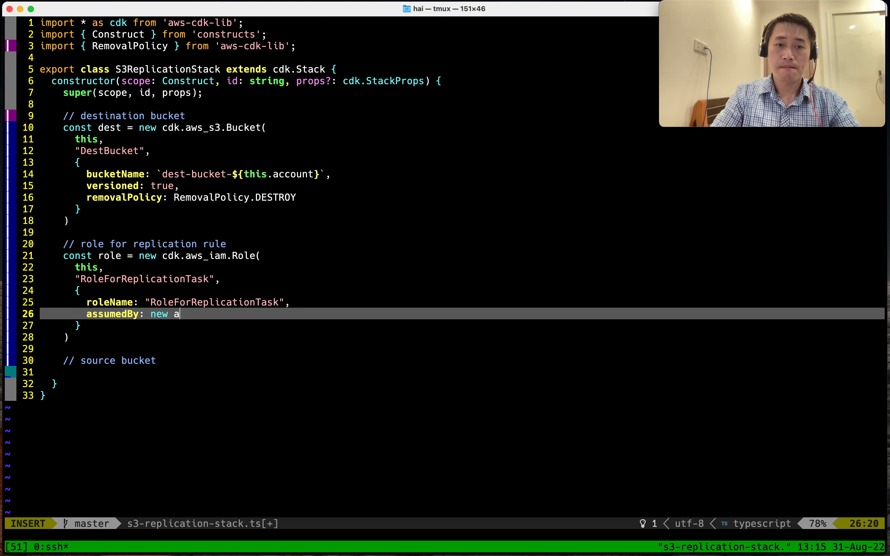
pyautogui.write('cdk.aws_iam.ServicePrincipal("s3')
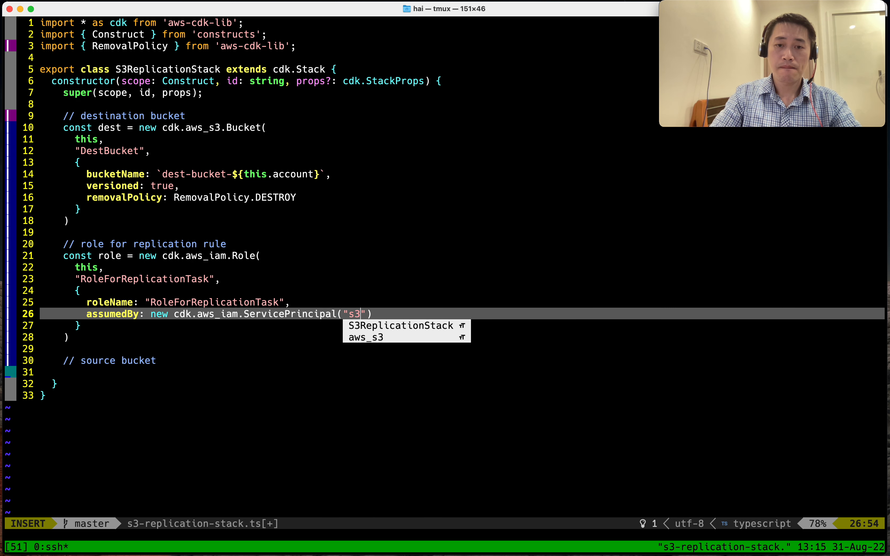
pyautogui.write('.amazona')
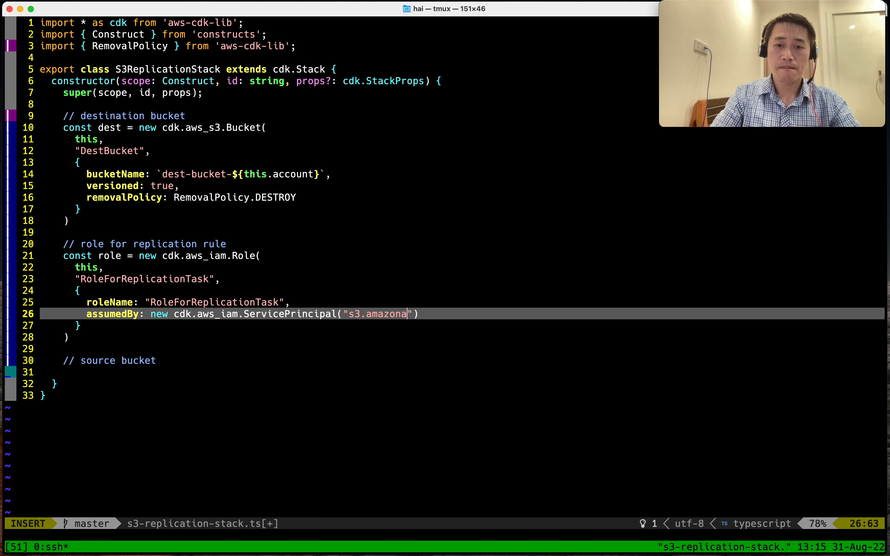
pyautogui.write('ws.com"),')
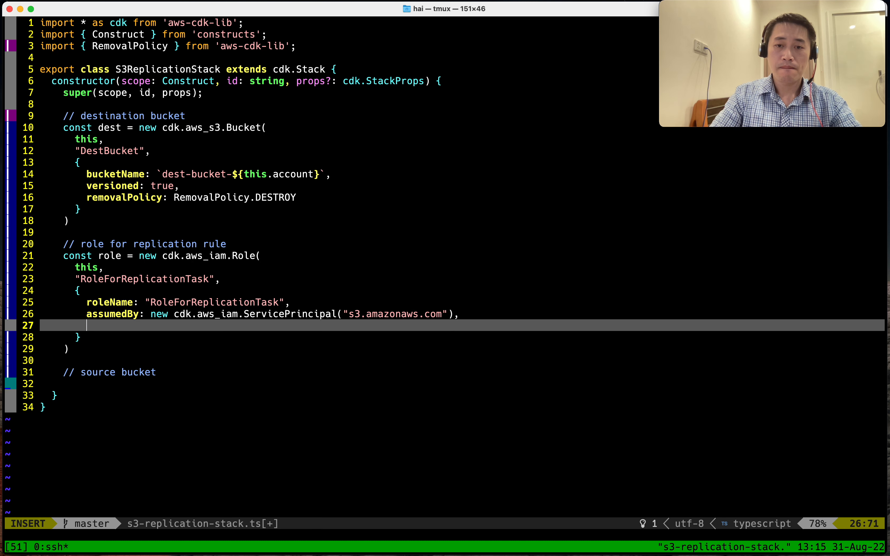
pyautogui.write('inlinePolicies: {')
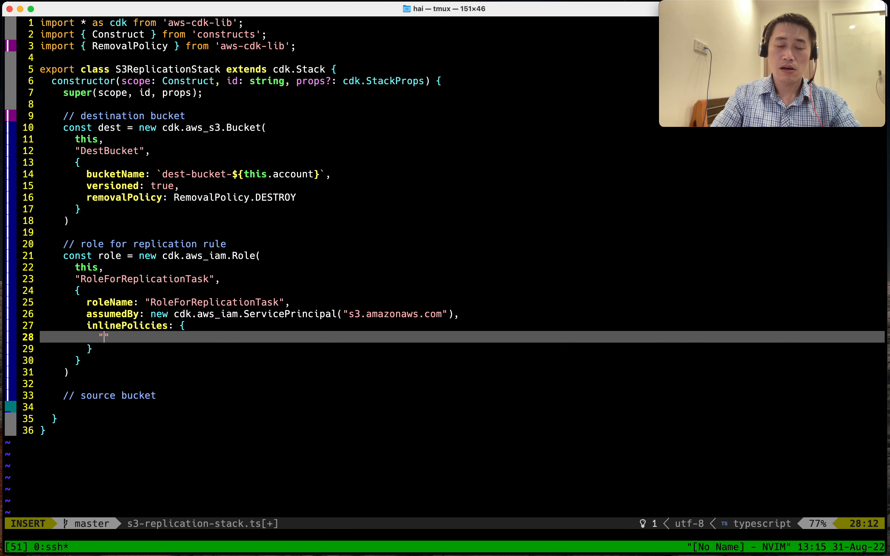
# Add an AllowCopyData PolicyDocument with a PolicyStatement entry in its statements array
pyautogui.write('Allow')
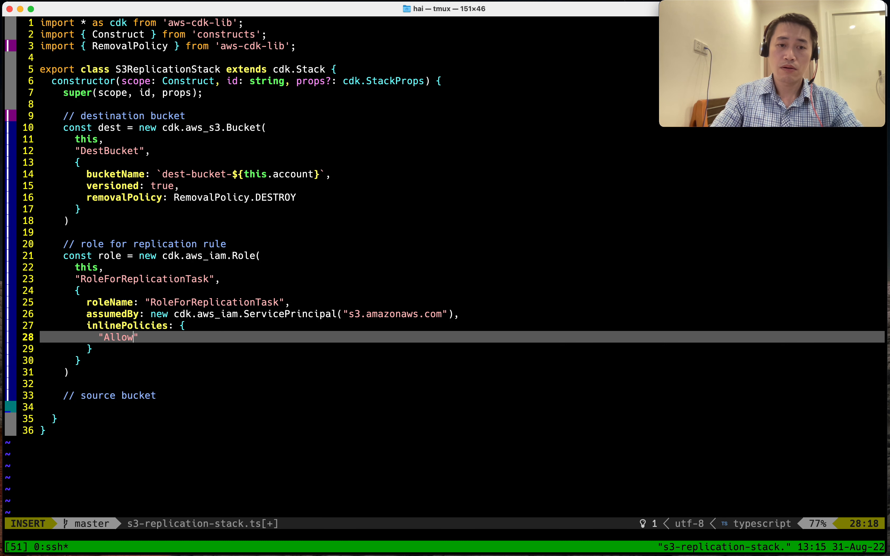
pyautogui.write('CopyData')
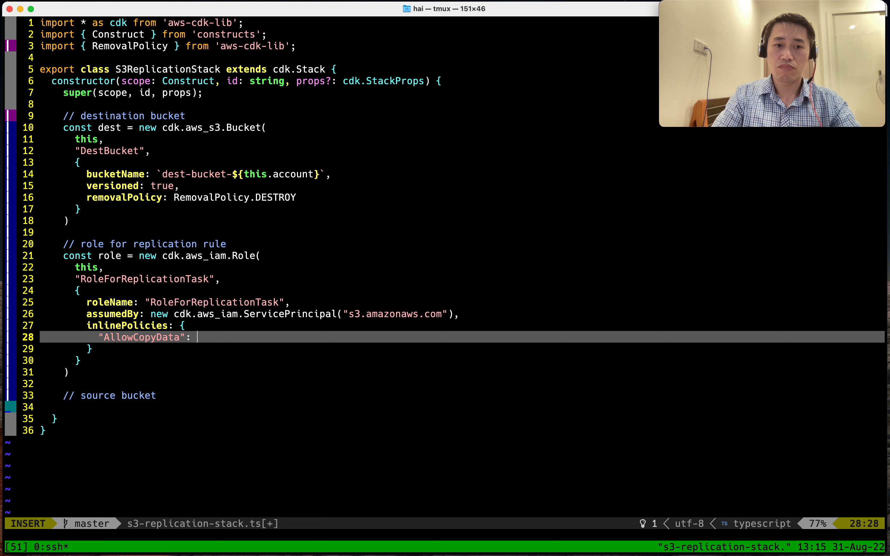
pyautogui.write('n')
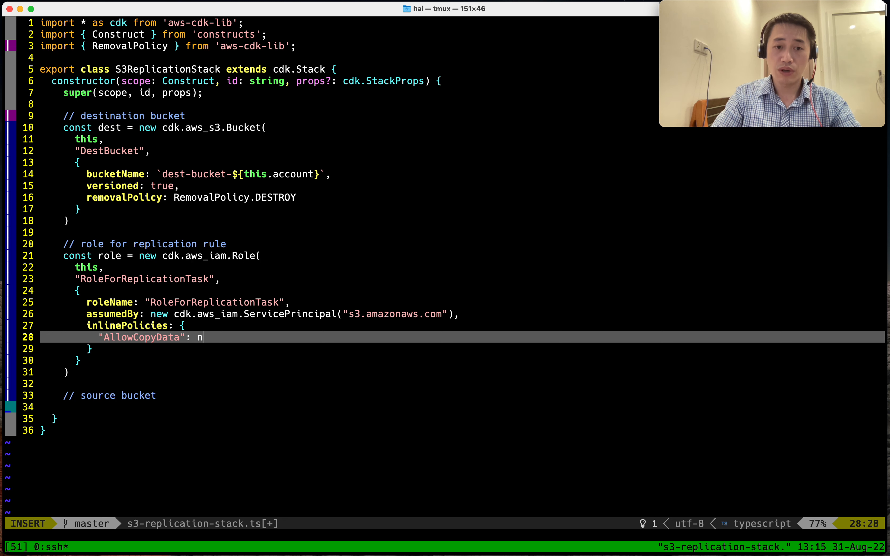
pyautogui.write('ew aws_')
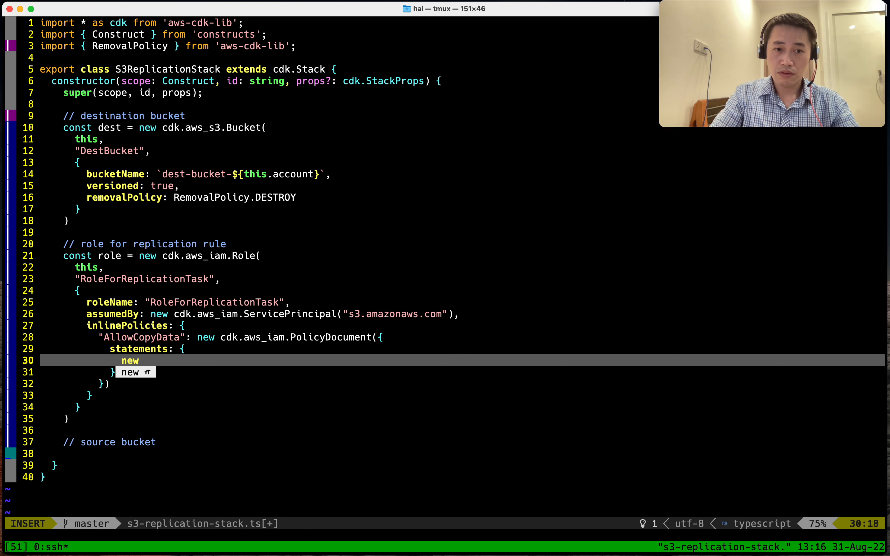
pyautogui.press('Escape')
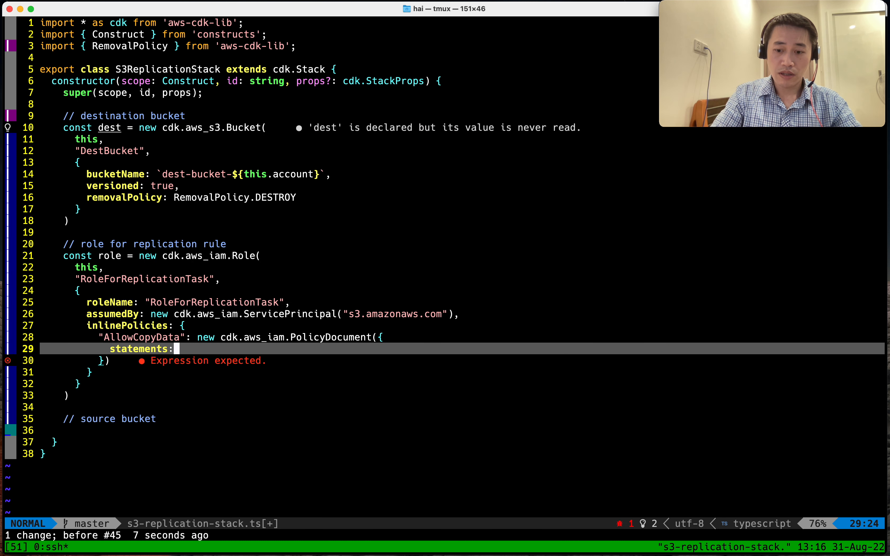
pyautogui.write('[')
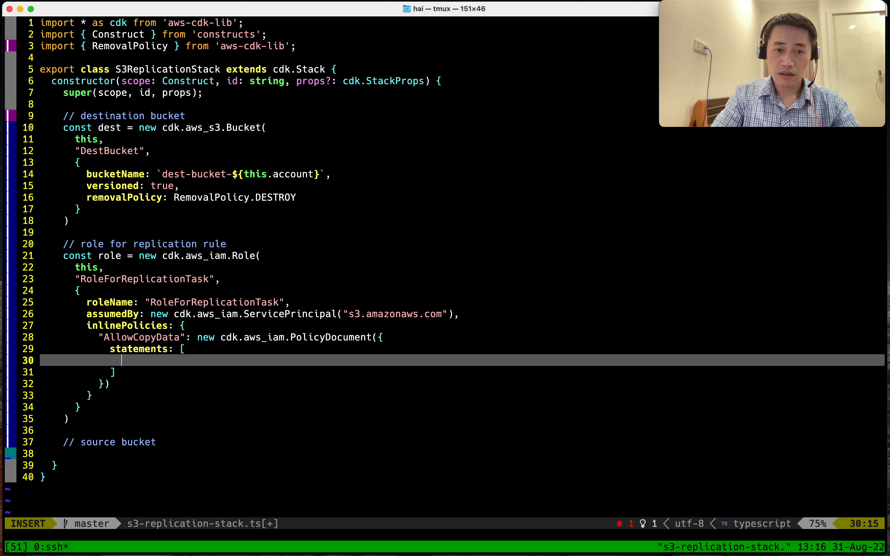
pyautogui.write('new aws')
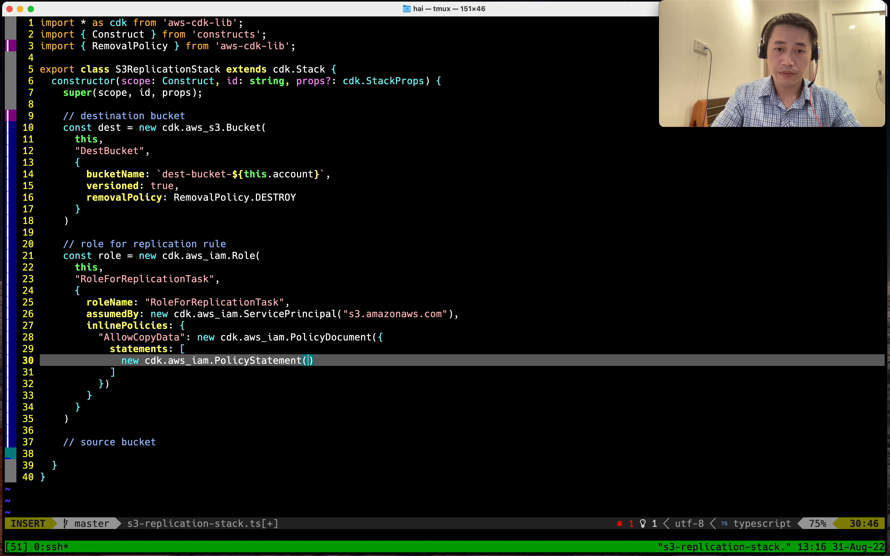
pyautogui.write('{')
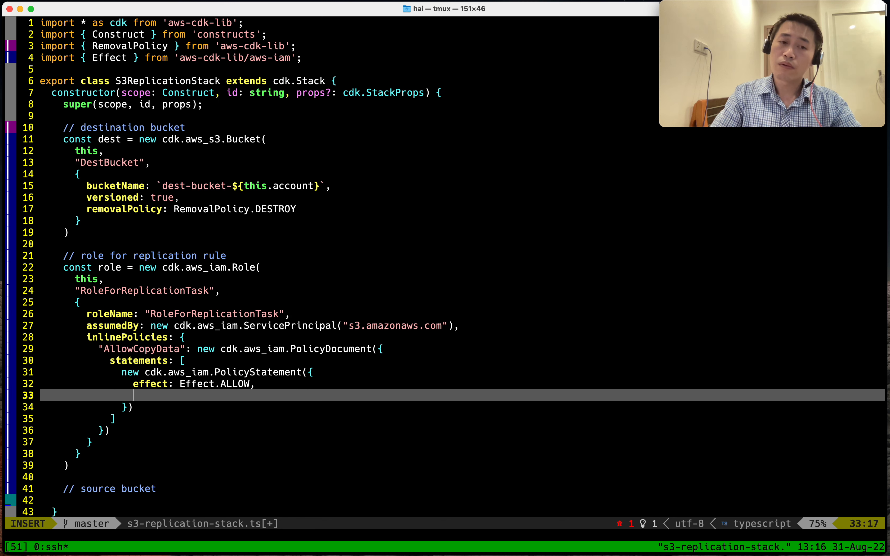
# Allow actions s3:* on resources *, add a least-privilege reminder comment, and save
pyautogui.write('resources: "')
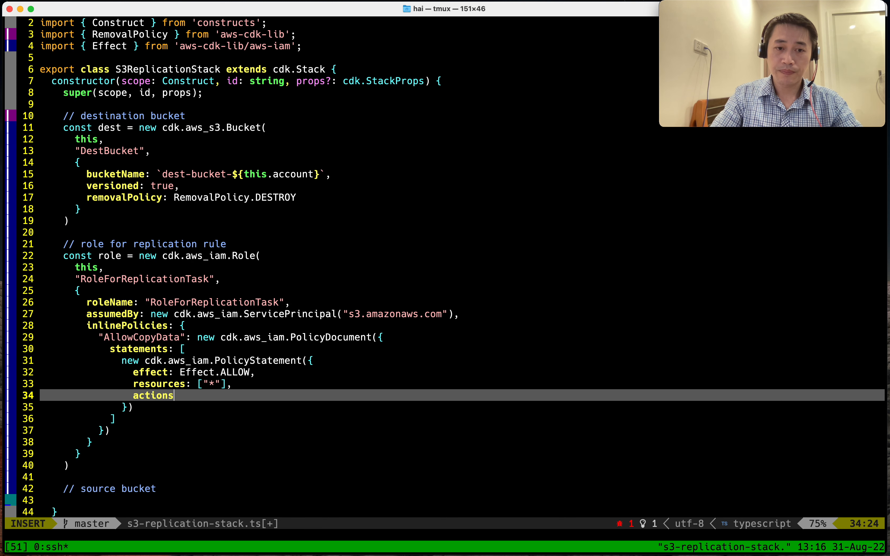
pyautogui.write(': []')
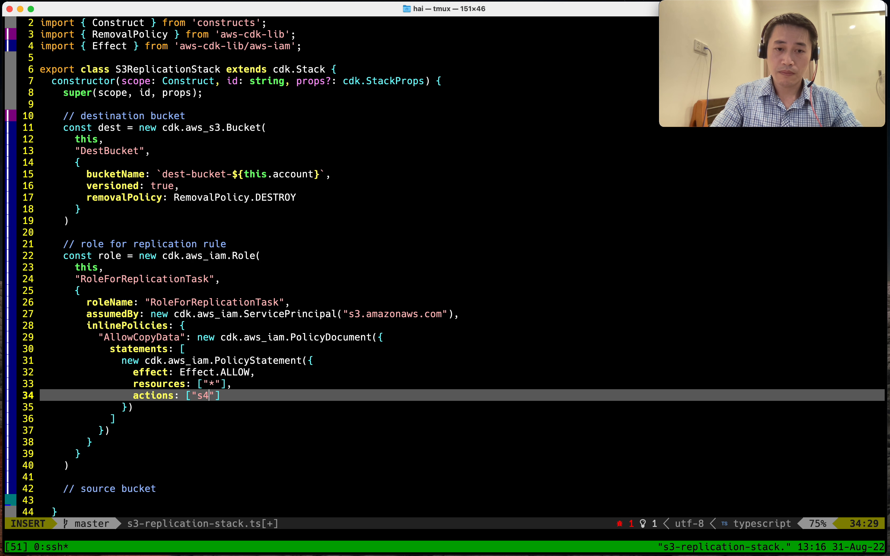
pyautogui.write('3:*')
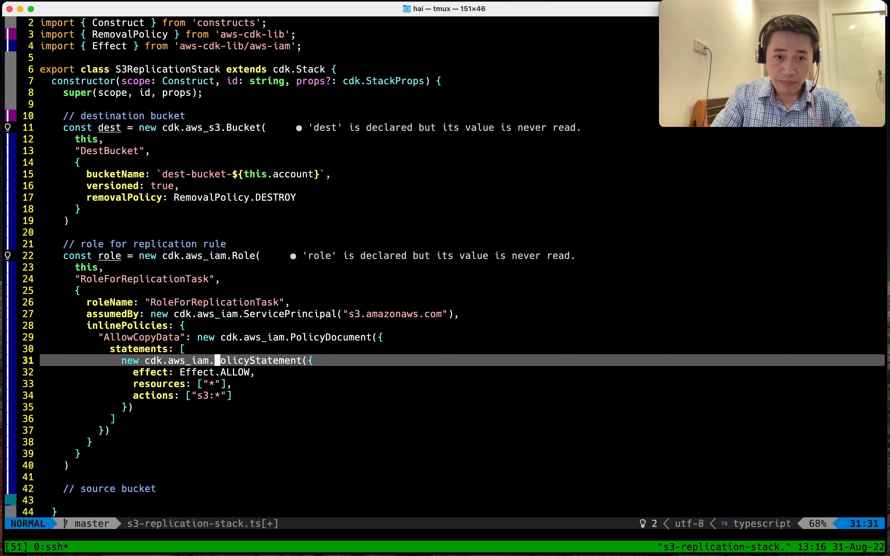
pyautogui.write('//')
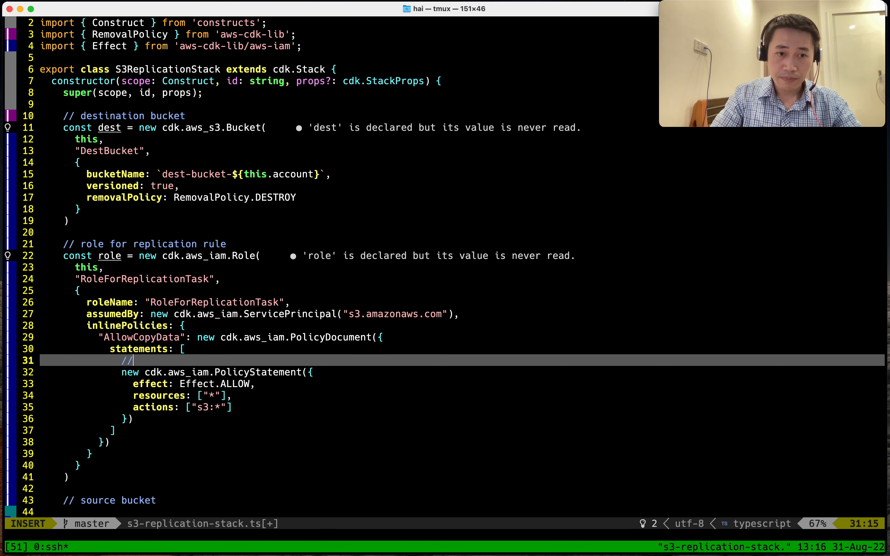
pyautogui.write('my alz')
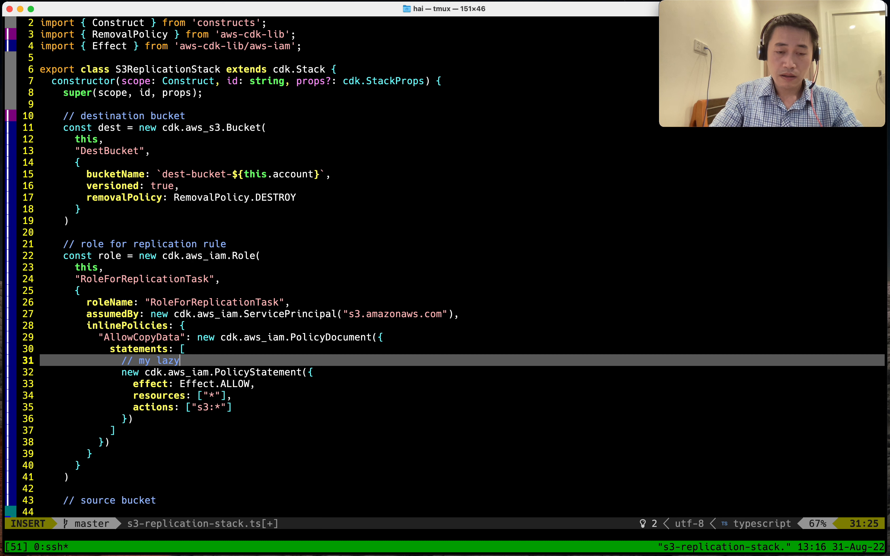
pyautogui.write('role - check docs for least')
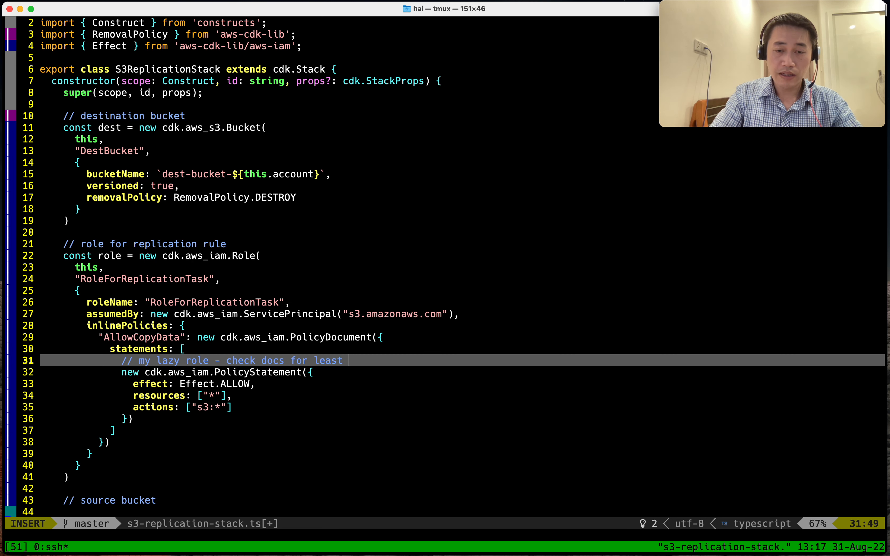
pyautogui.write('privildge')
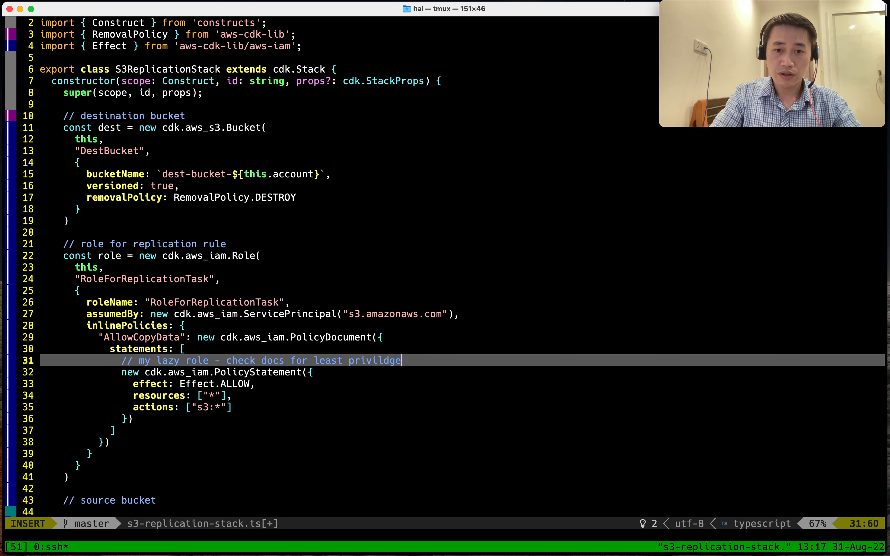
pyautogui.press('Escape')
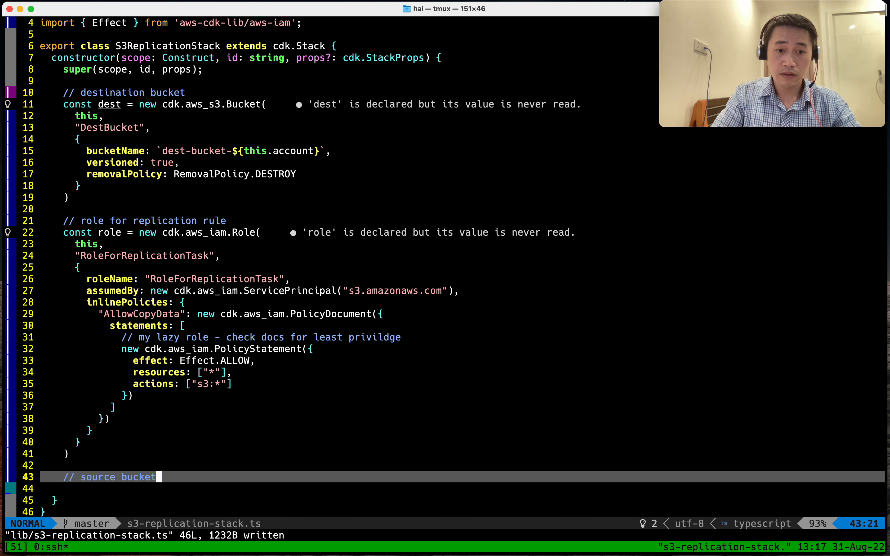
# Define const source as CfnBucket SourceBucket named source-bucket-${this.account} with versioning enabled
pyautogui.write('const')
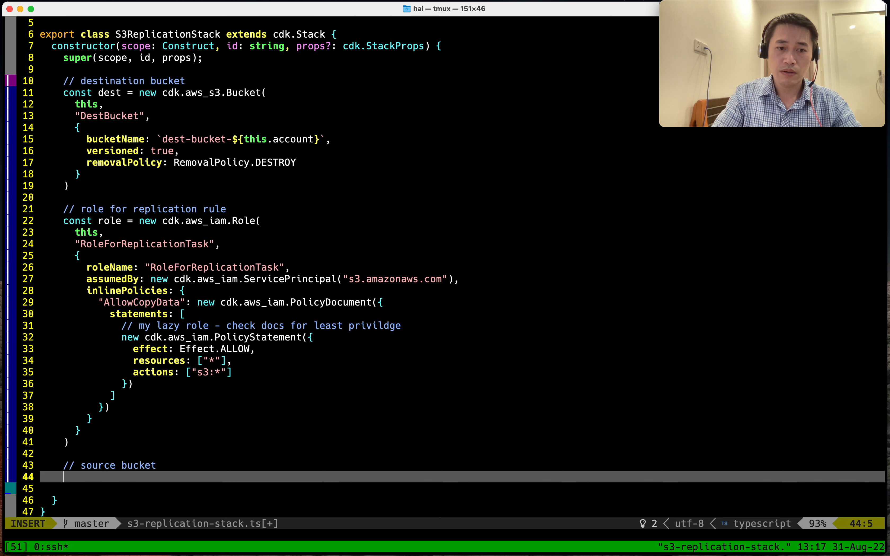
pyautogui.write('const source = n')
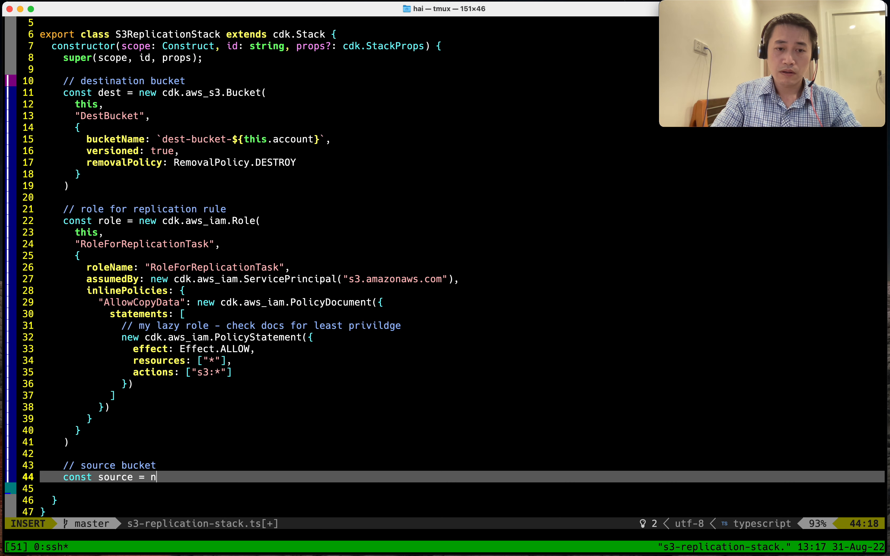
pyautogui.write('ew aws_s3')
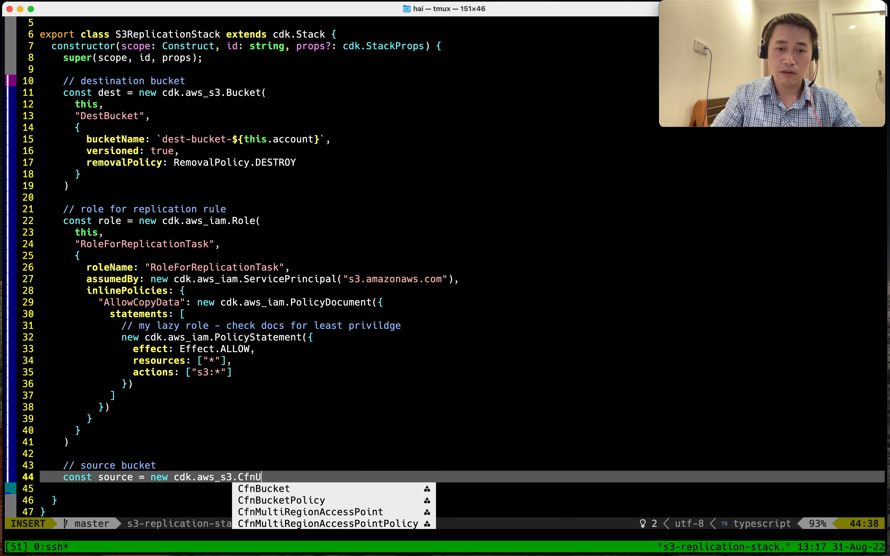
pyautogui.press('Enter')
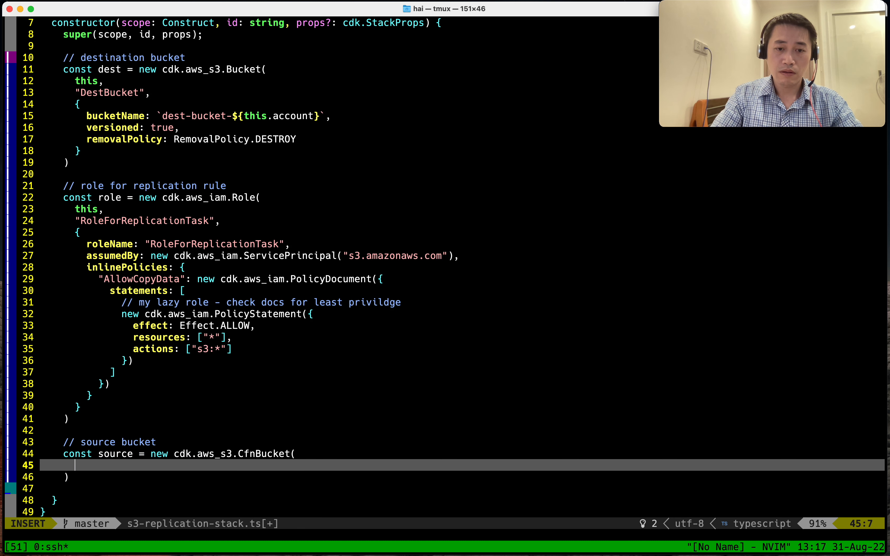
pyautogui.write('this,')
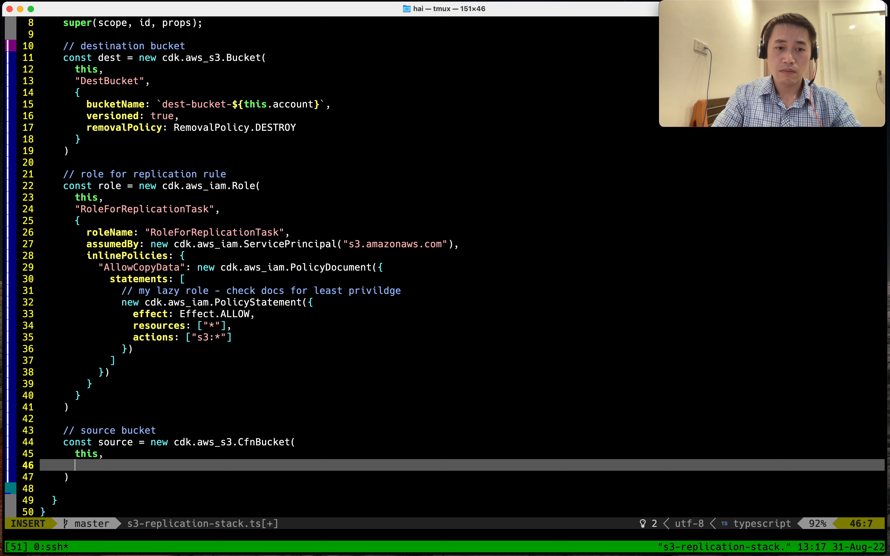
pyautogui.write('"SourceBucket",')
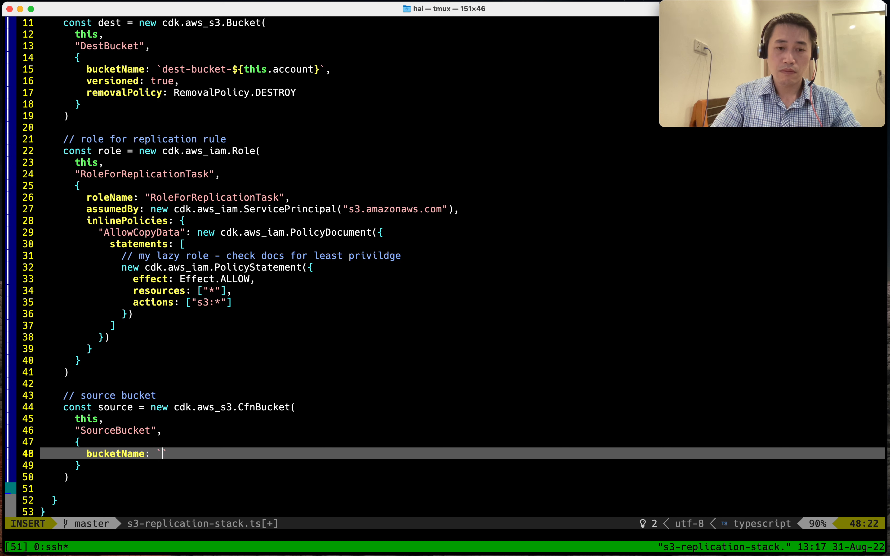
pyautogui.write('source-bucket-')
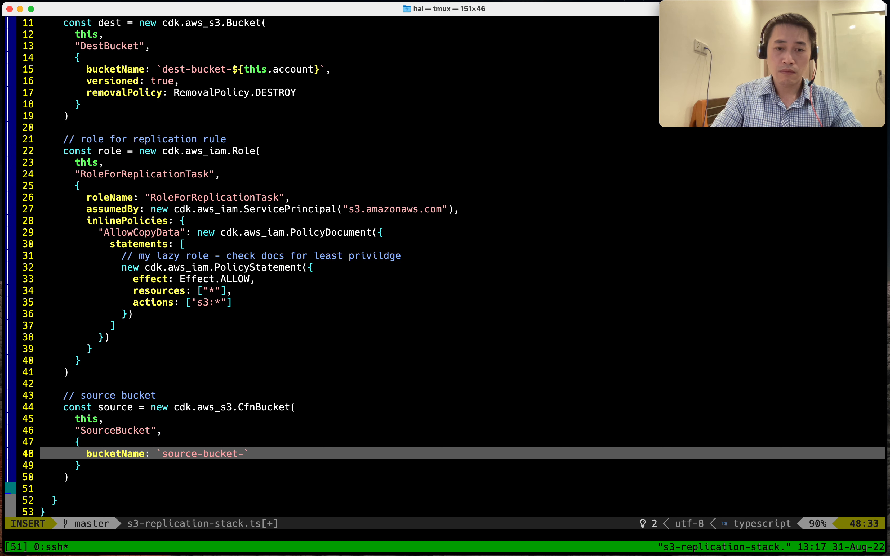
pyautogui.write('${this.account')
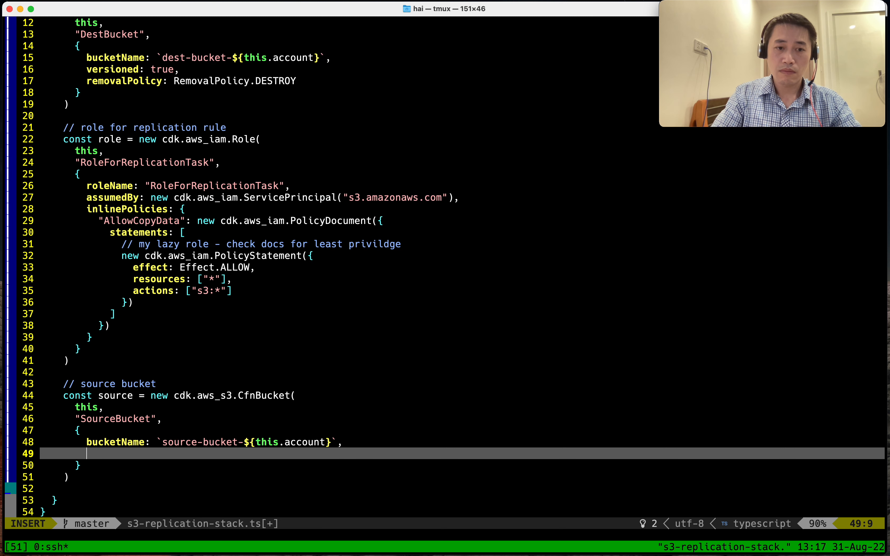
pyautogui.write('versioningConfiguration: {')
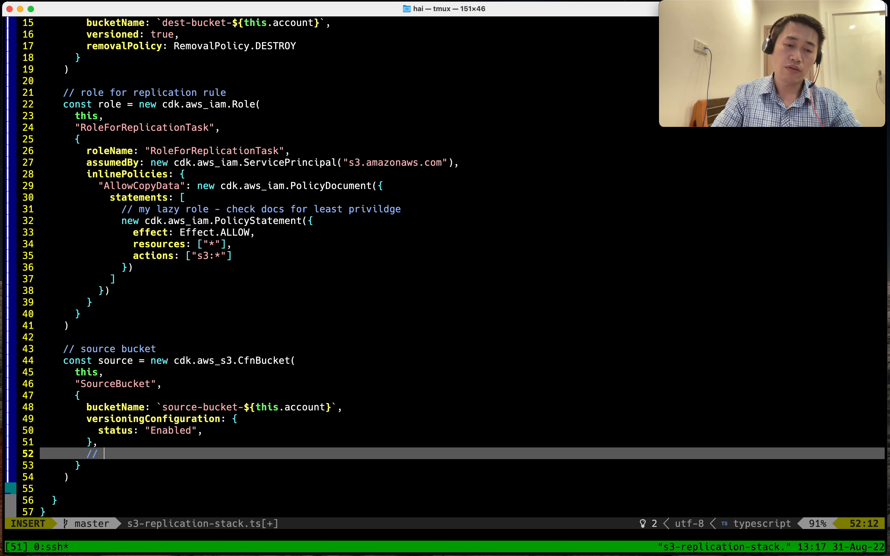
# Add a replicationConfiguration using role.roleArn with a rules array
pyautogui.write('replication configuration and rules')
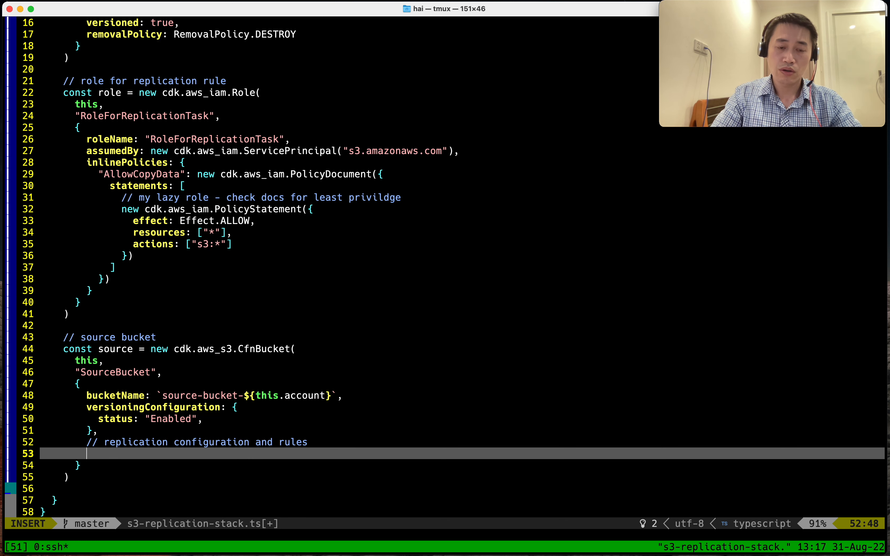
pyautogui.write('con')
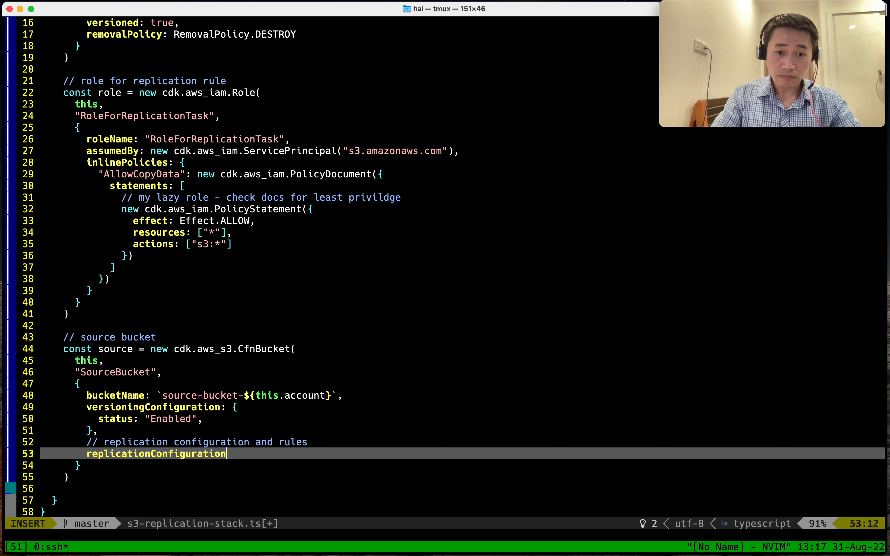
pyautogui.write(': {')
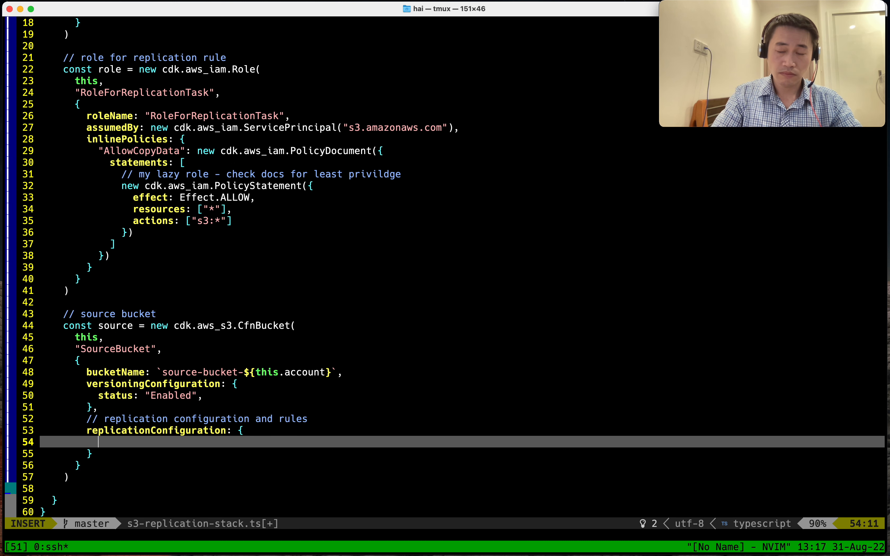
pyautogui.write('role')
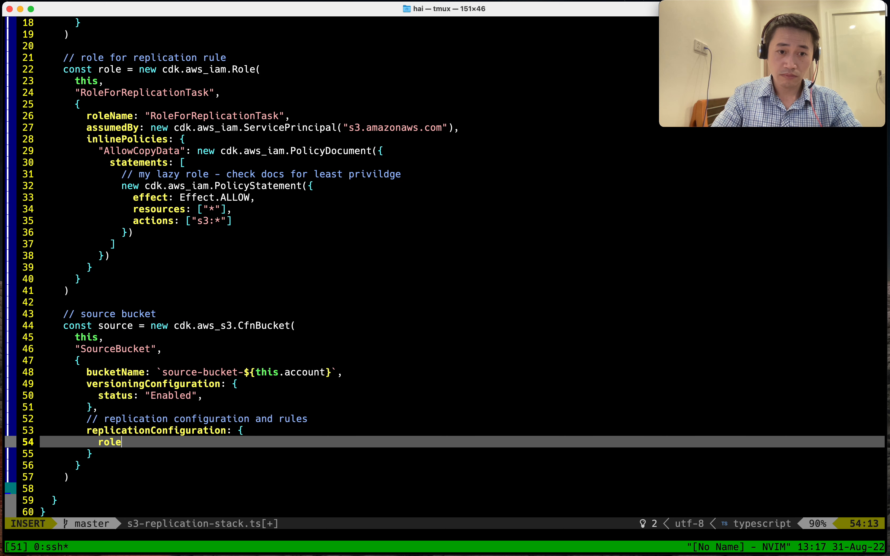
pyautogui.write(': role')
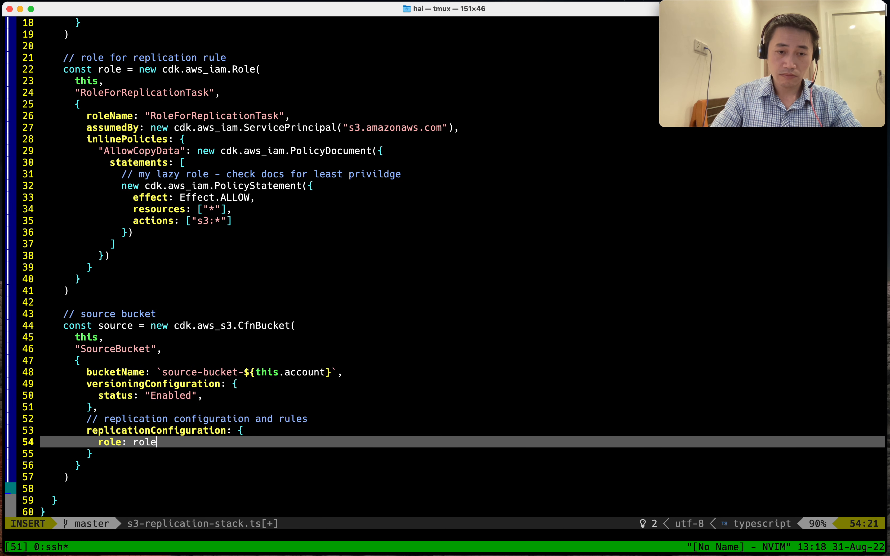
pyautogui.write('.roleArn,')
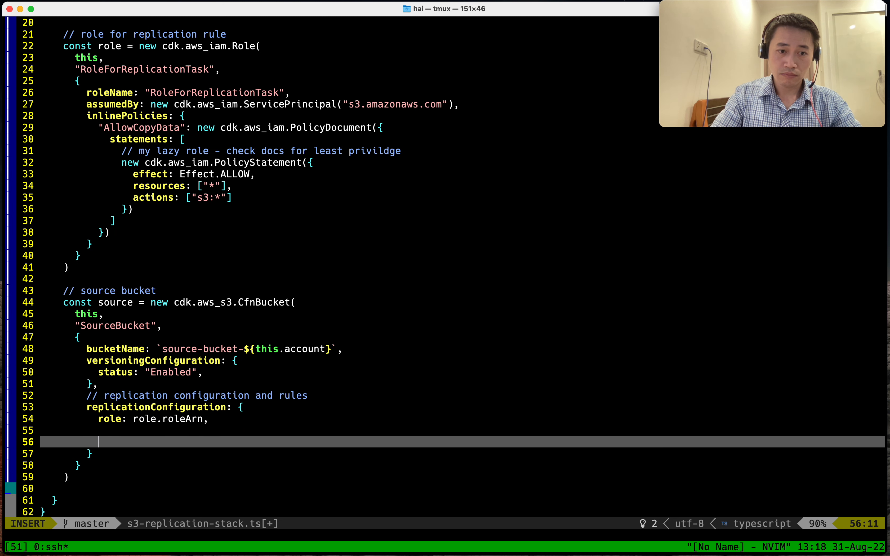
pyautogui.write('rules: [')
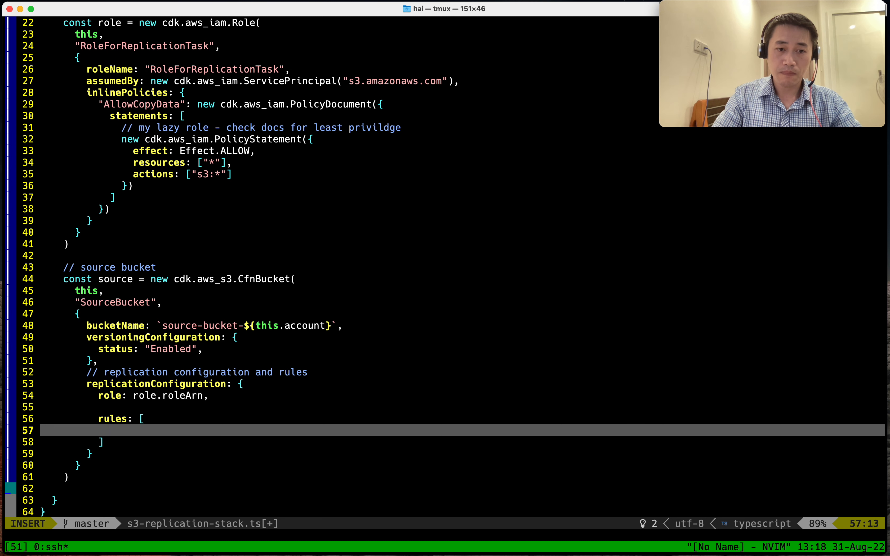
# Add an Enabled rule whose destination bucket is dest.bucketArn, and save
pyautogui.write('s')
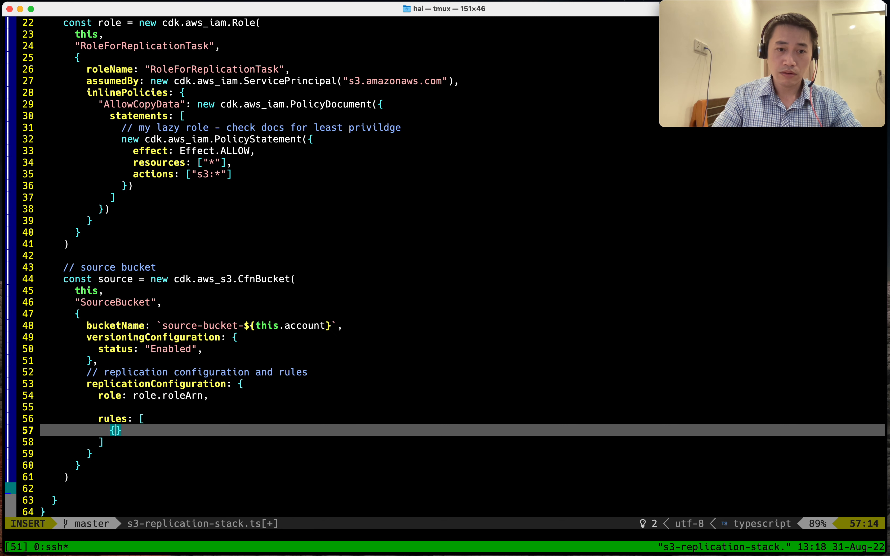
pyautogui.write('status')
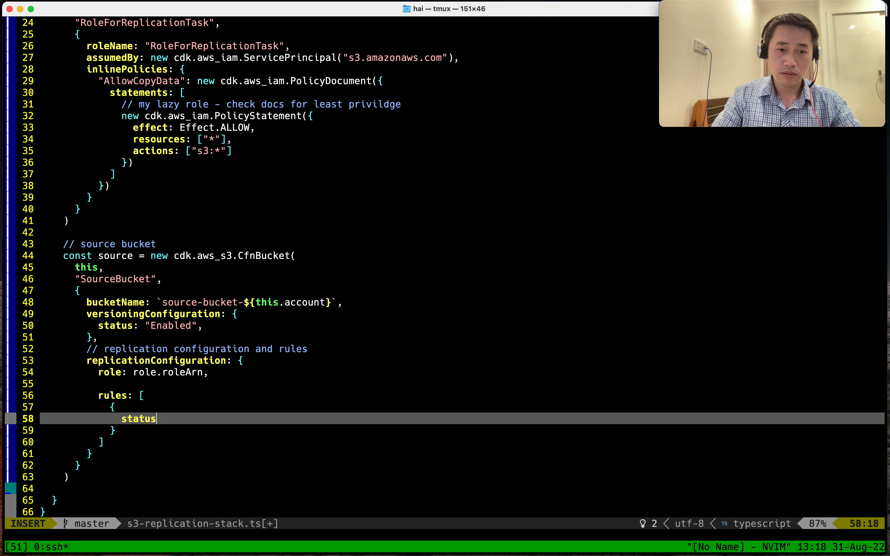
pyautogui.write(': "Enabled",')
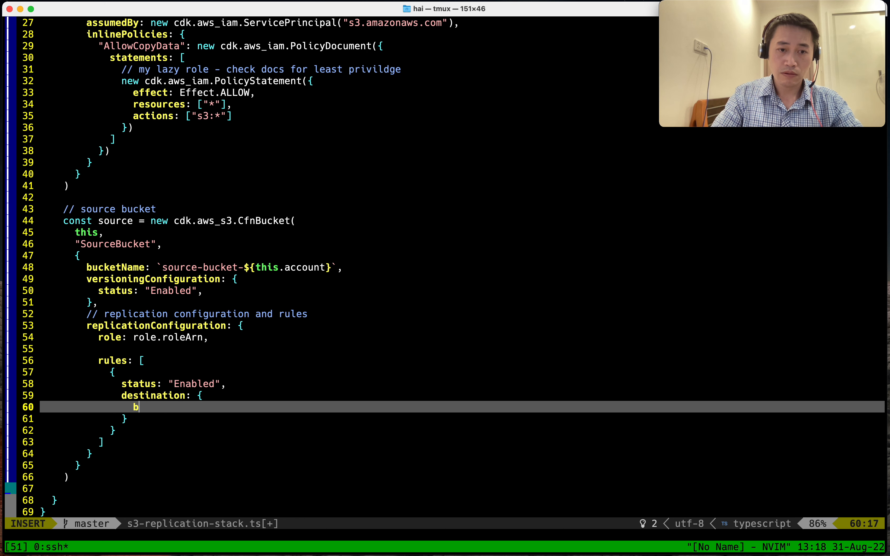
pyautogui.write('ucket:')
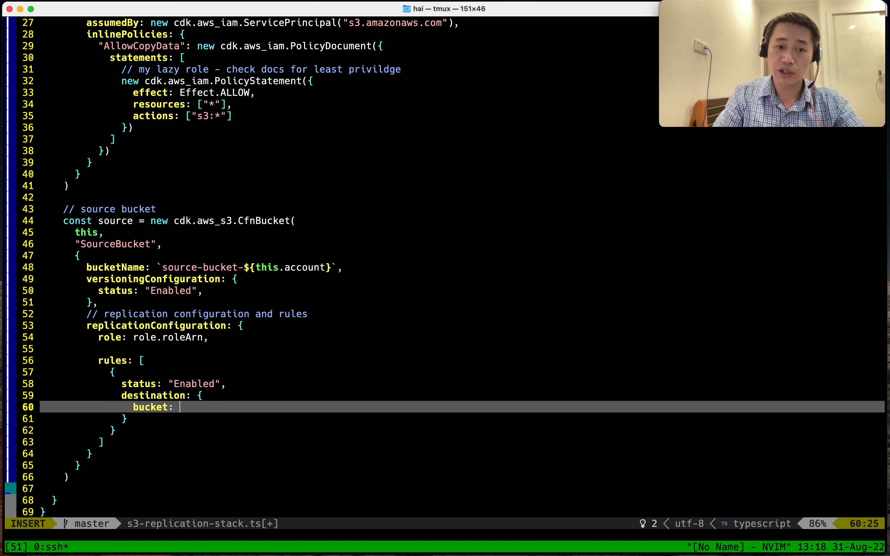
pyautogui.write('d')
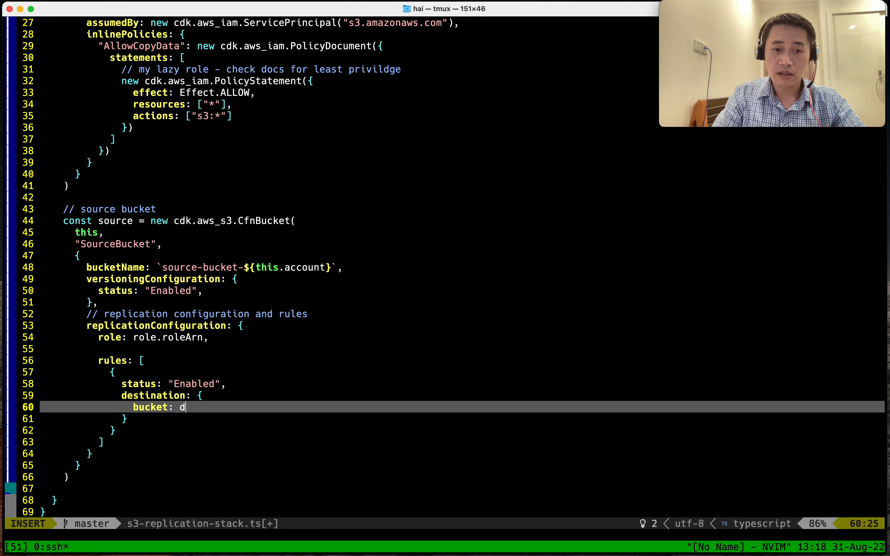
pyautogui.write('est.buc')
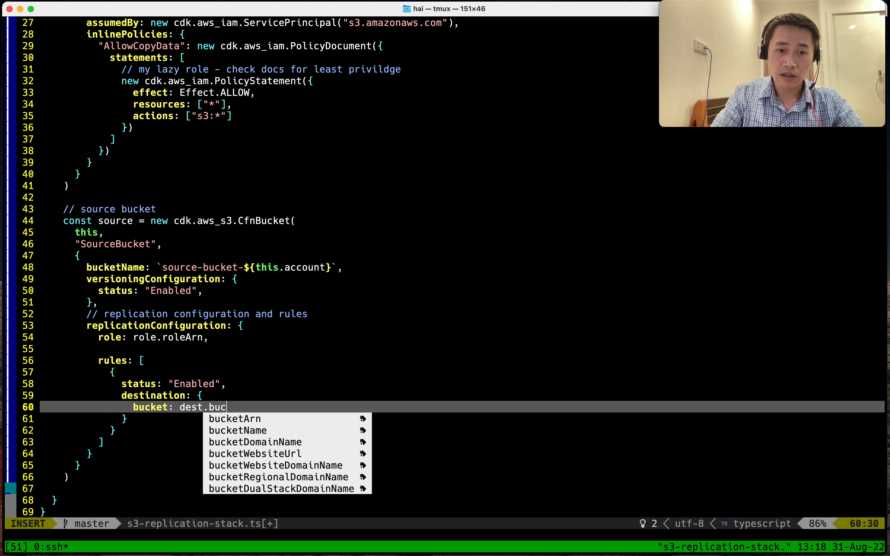
pyautogui.write('ketArn')
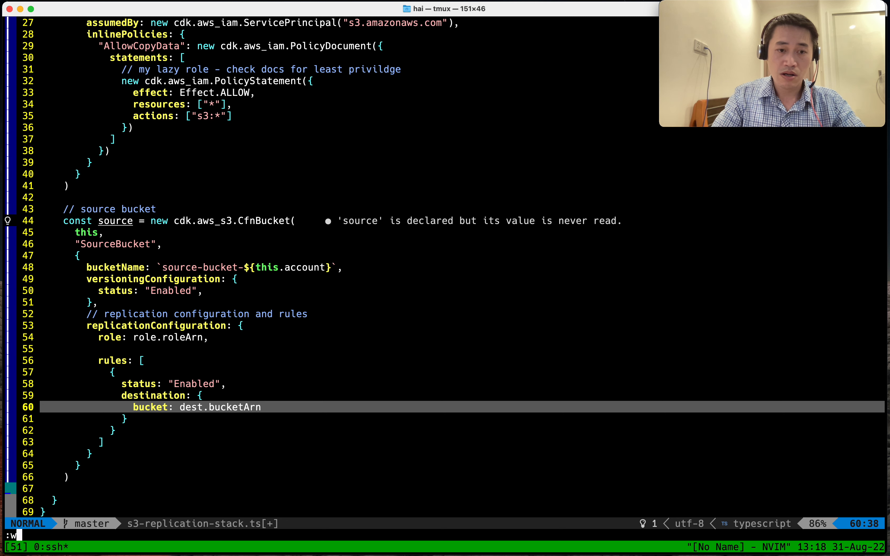
pyautogui.press('Return')
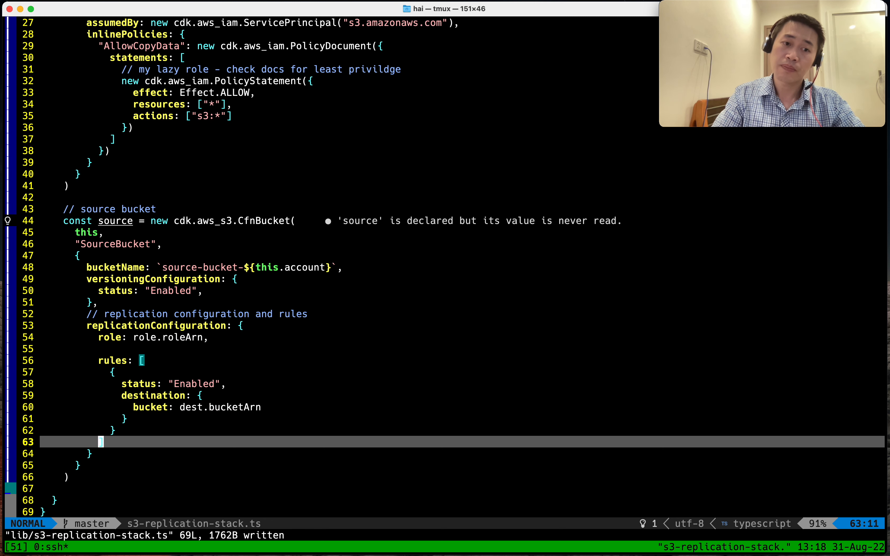
# Add a commented-out prefix: "images/" line to the rule and save
pyautogui.press('j')
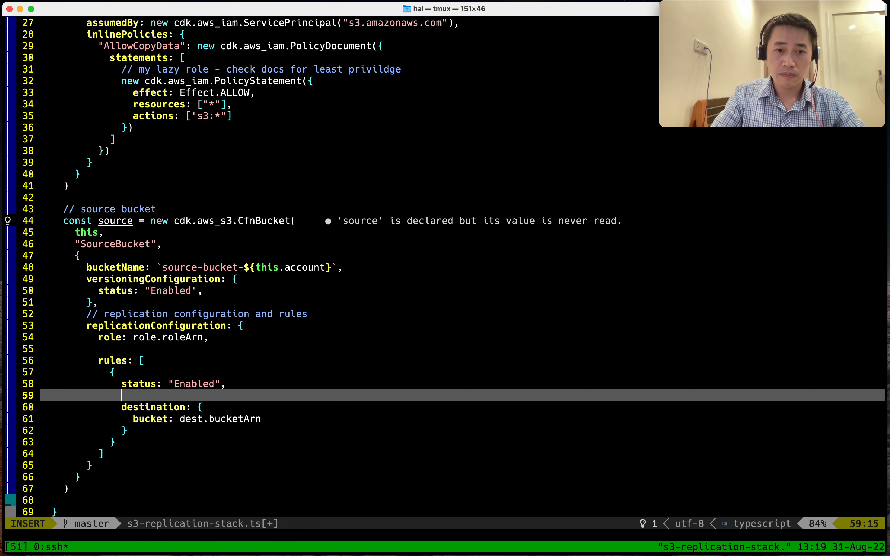
pyautogui.write('prefix:')
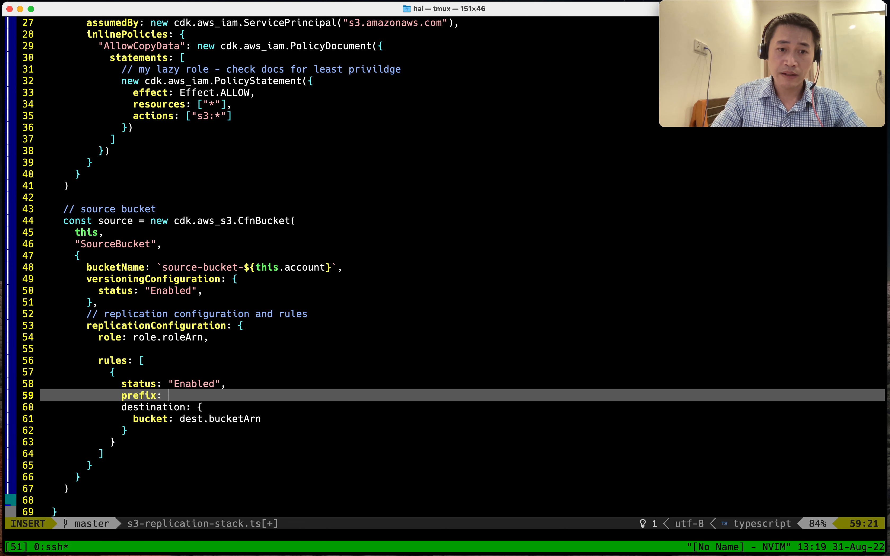
pyautogui.write('"images/",')
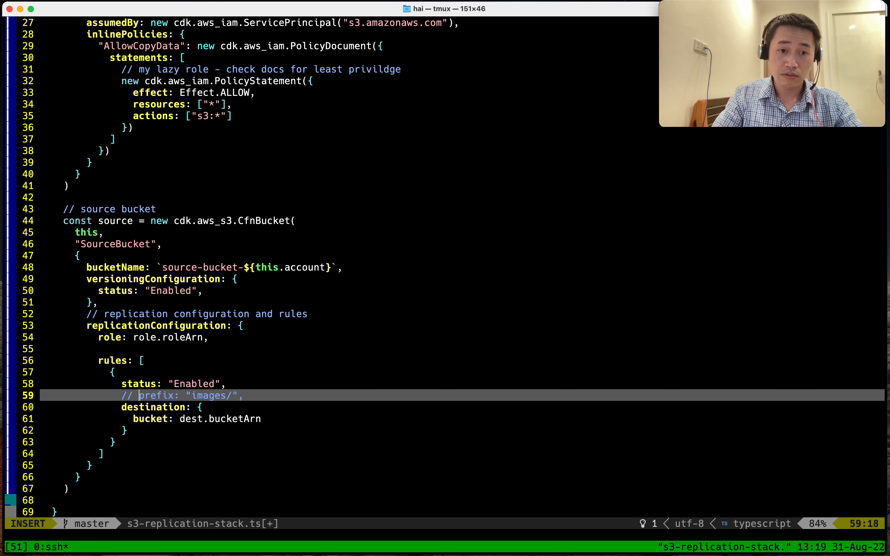
pyautogui.press('Escape')
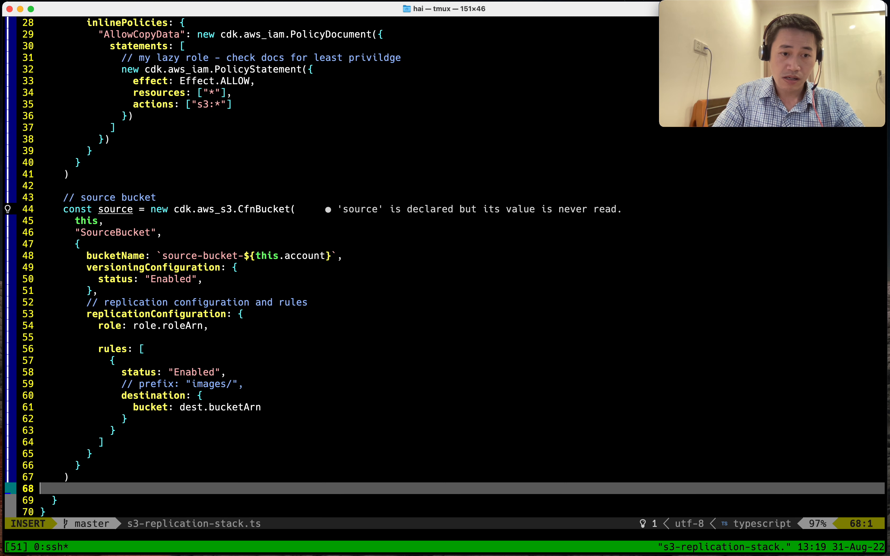
# Add source.applyRemovalPolicy(RemovalPolicy.DESTROY) with a 'remove bucket when destroy' comment
pyautogui.write('i')
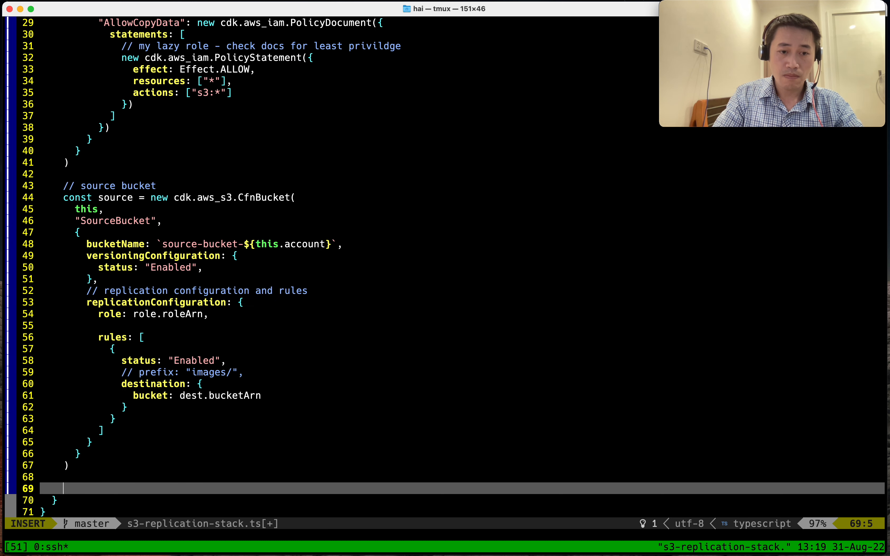
pyautogui.write('source')
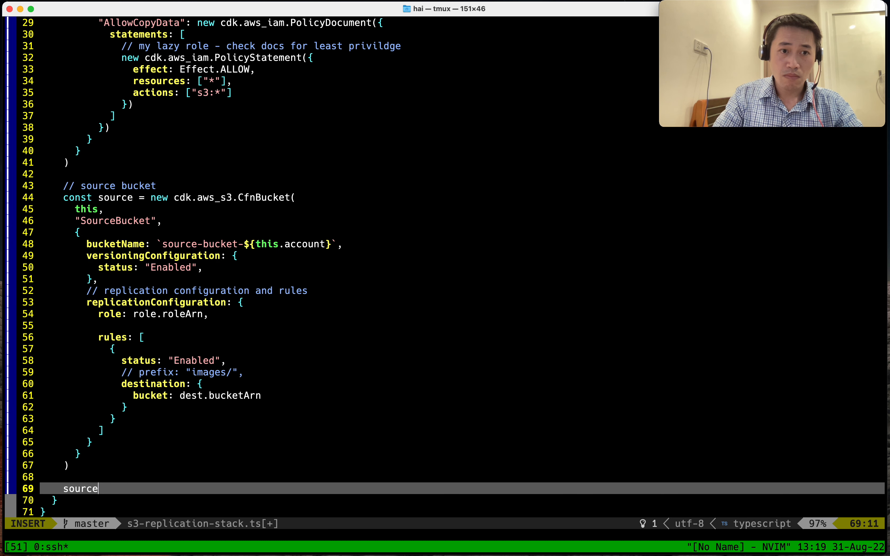
pyautogui.write('.applyRemovalPolicy(Re')
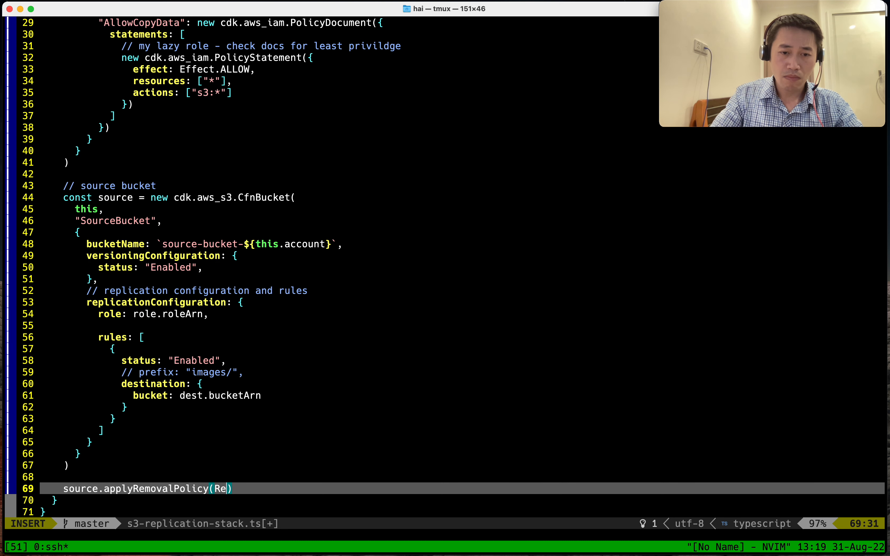
pyautogui.write('moval')
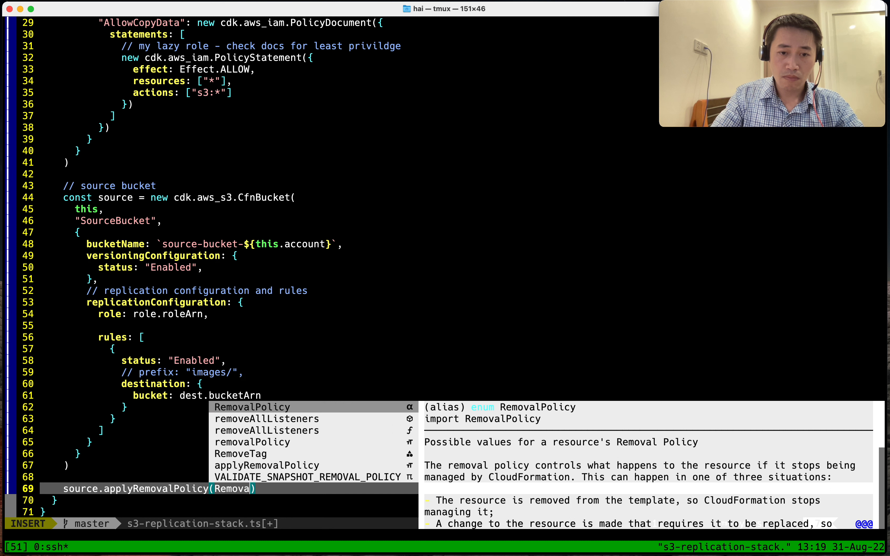
pyautogui.write('.Des')
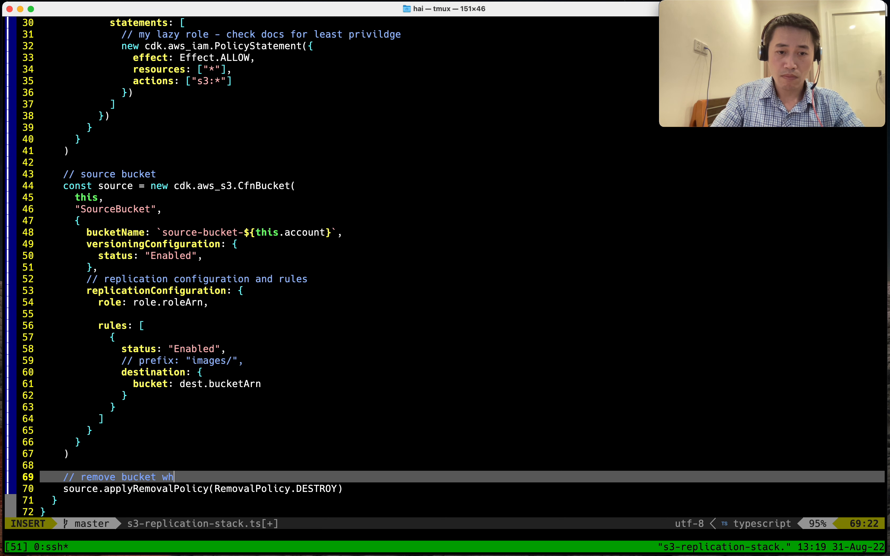
pyautogui.write('en destroy')
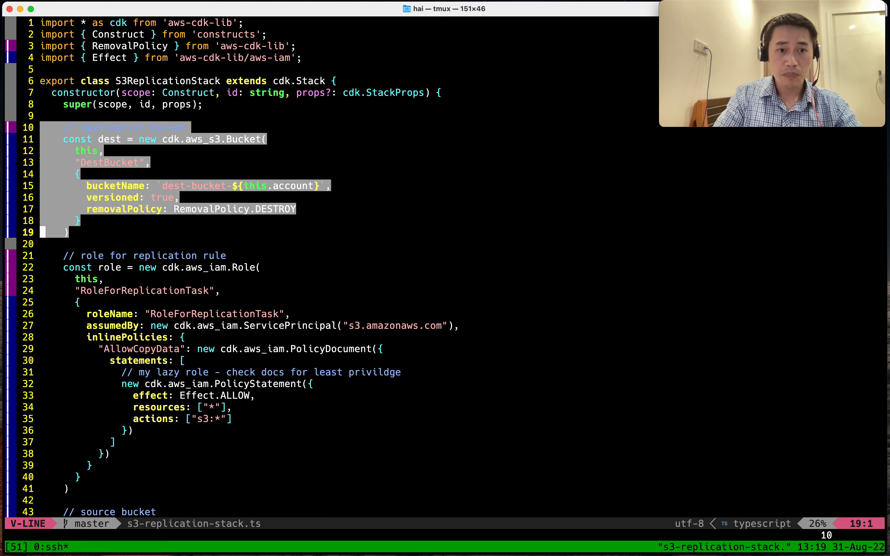
# Delete blank line 55 before the replication rules and leave Neovim with :wq
pyautogui.press('Escape')
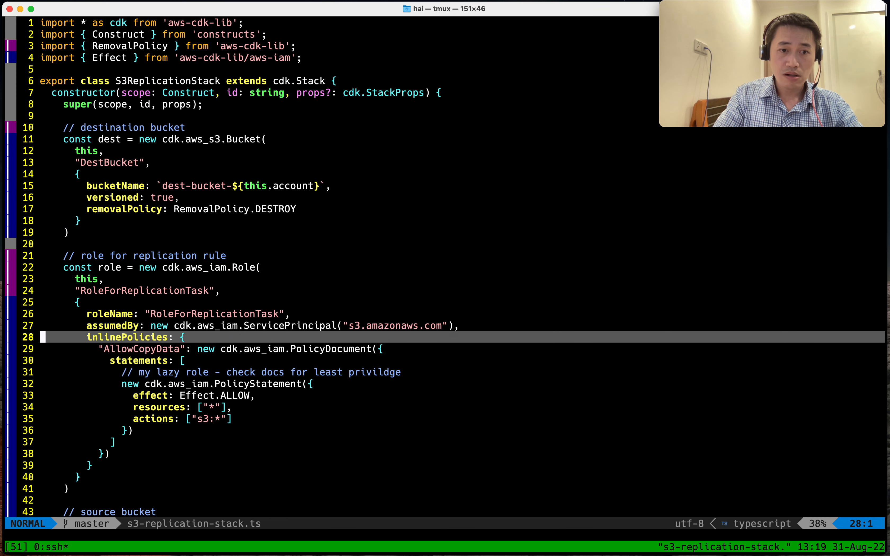
pyautogui.scroll(-3)
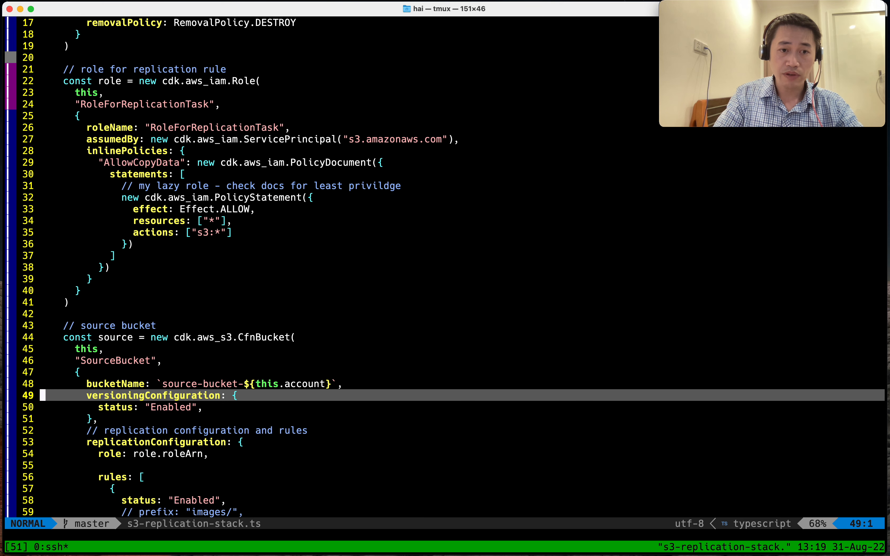
pyautogui.scroll(-3)
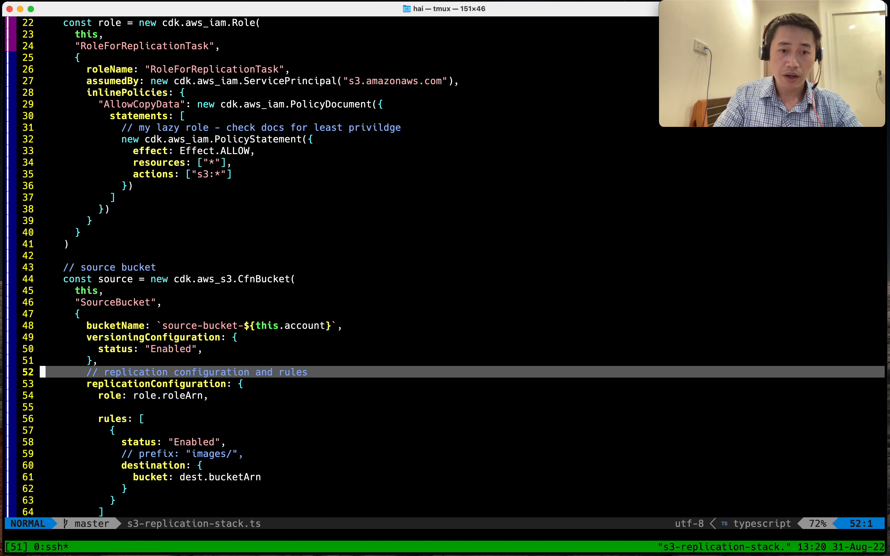
pyautogui.scroll(-3)
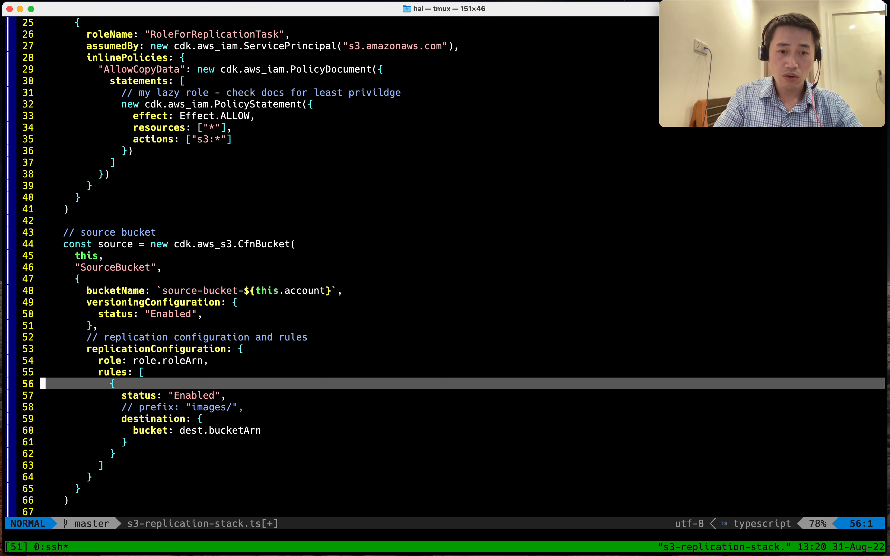
pyautogui.press('j')
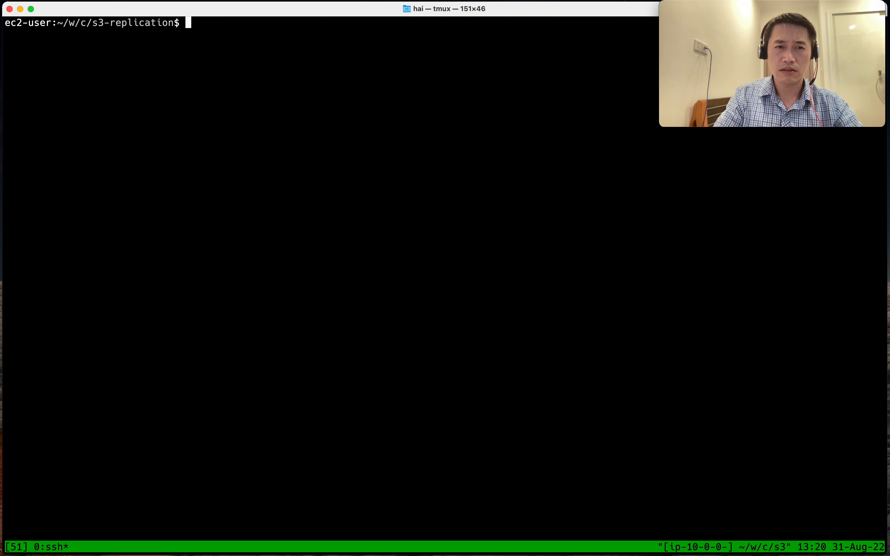
# Run cdk synth and cdk deploy, answering y to the IAM security changes prompt
pyautogui.write('cdk synth')
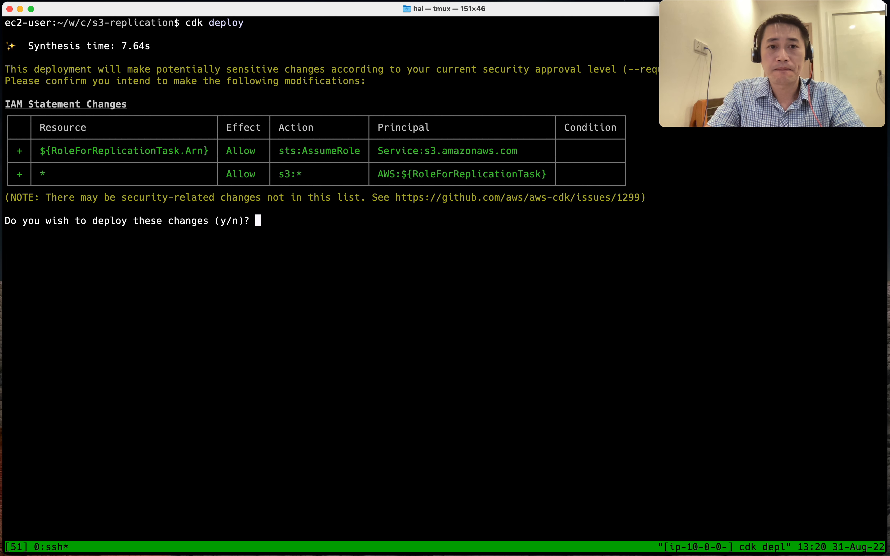
pyautogui.write('y')
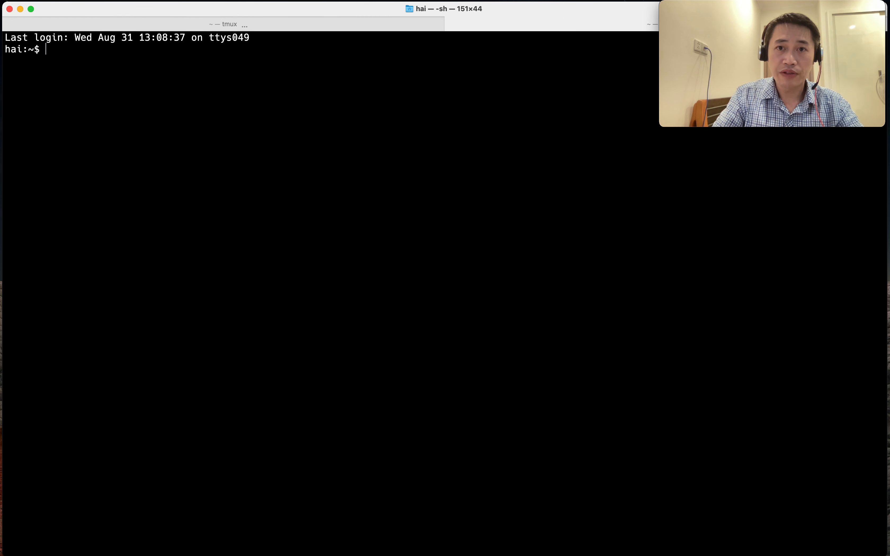
# Start tmux, switch the AWS account to us-east-1 and cd into workspace/cdk-course-live/test
pyautogui.write('tm')
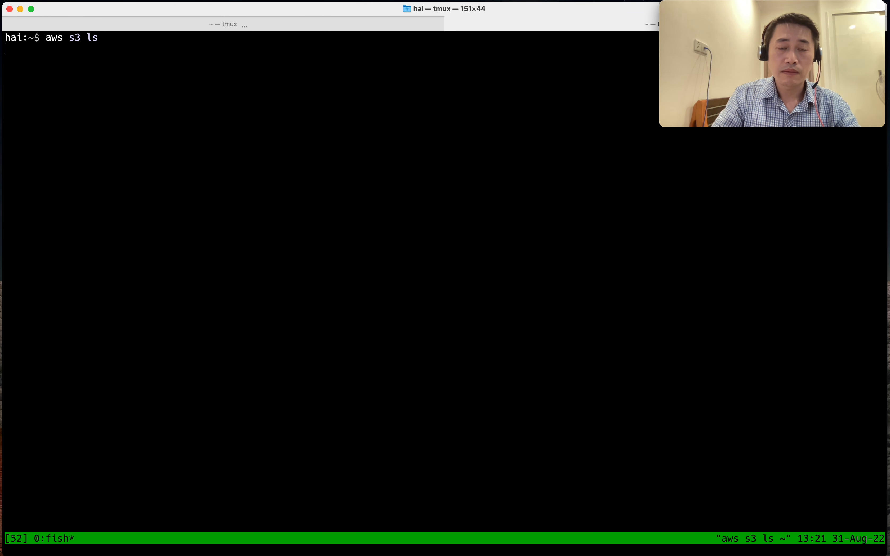
pyautogui.write('clear')
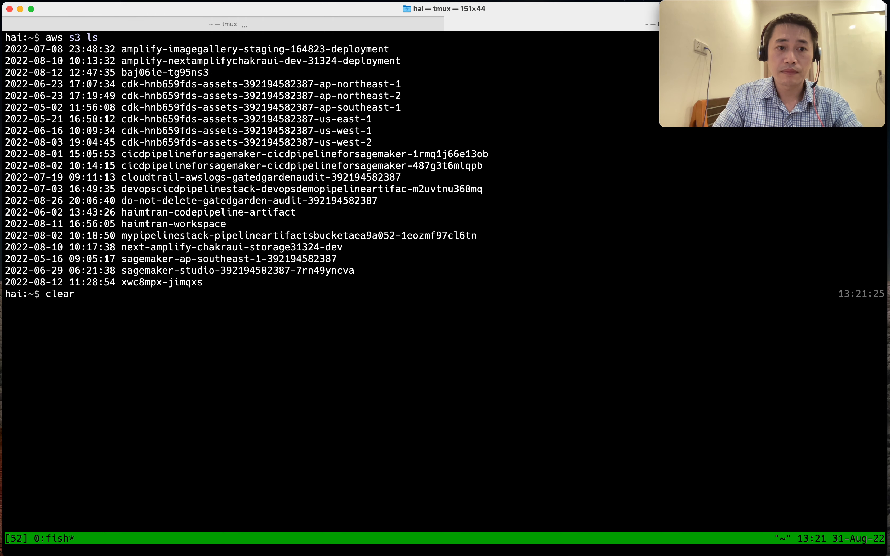
pyautogui.write('set-aws-account haimtran ap-southeast-')
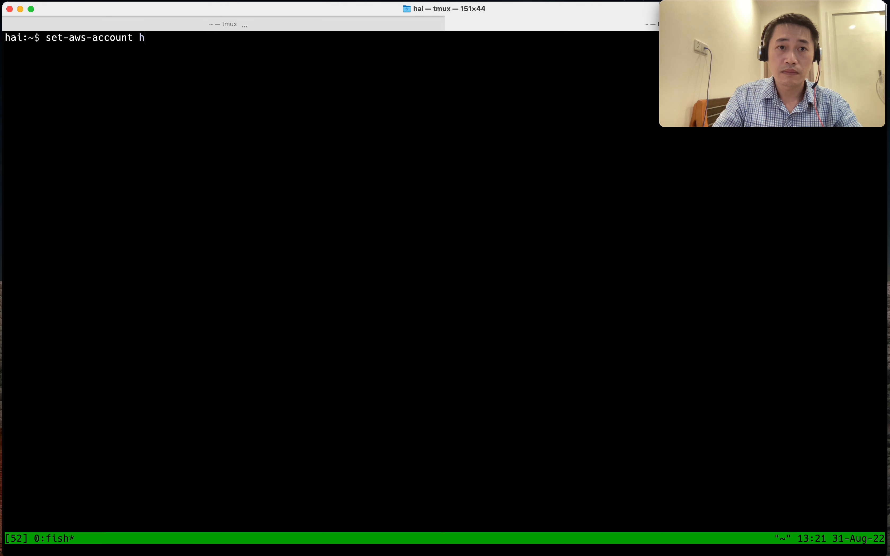
pyautogui.write('emo us-east-1')
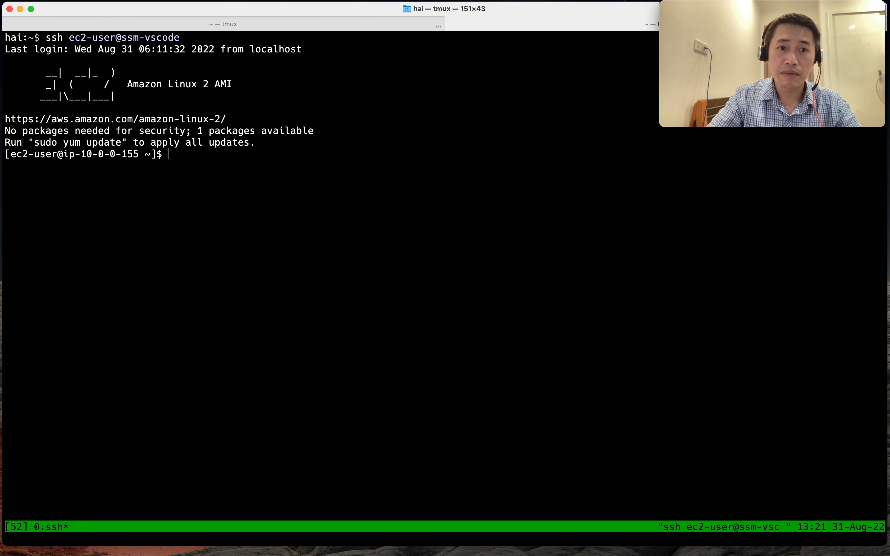
pyautogui.write('c')
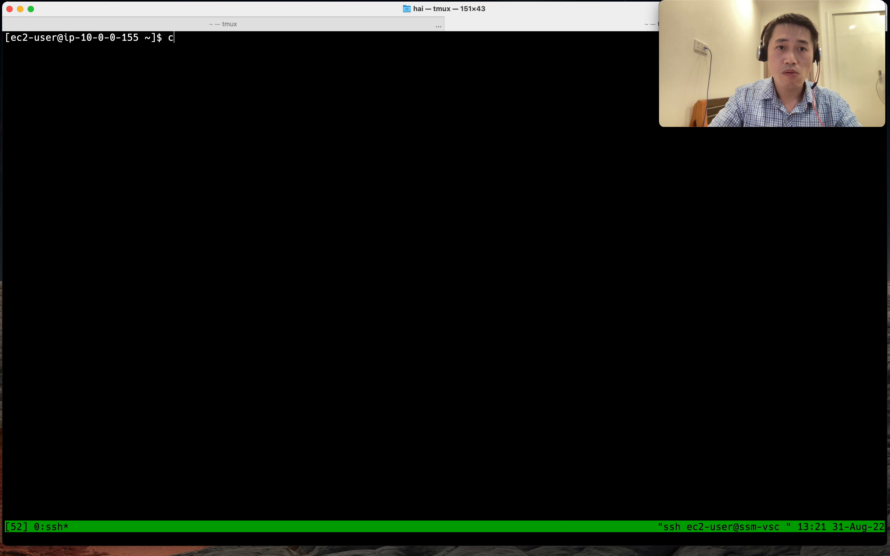
pyautogui.write('fish')
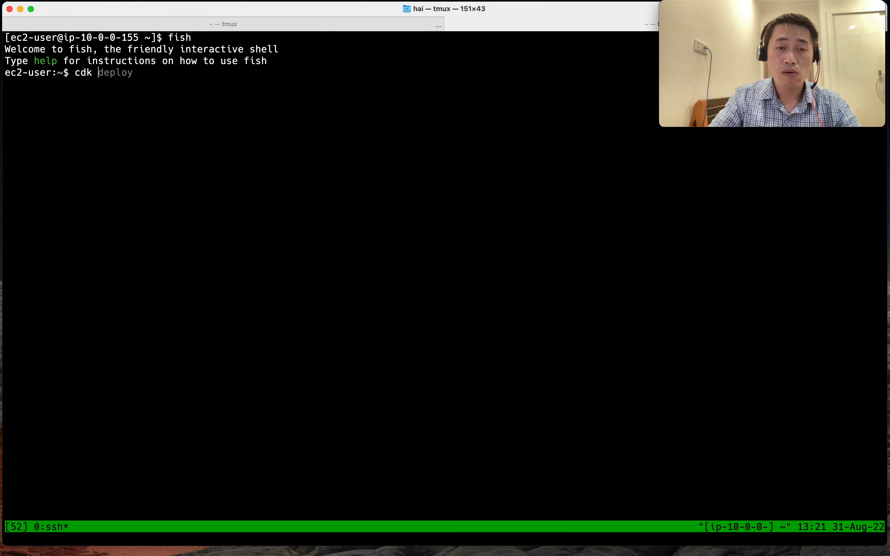
pyautogui.write('cdk-wo')
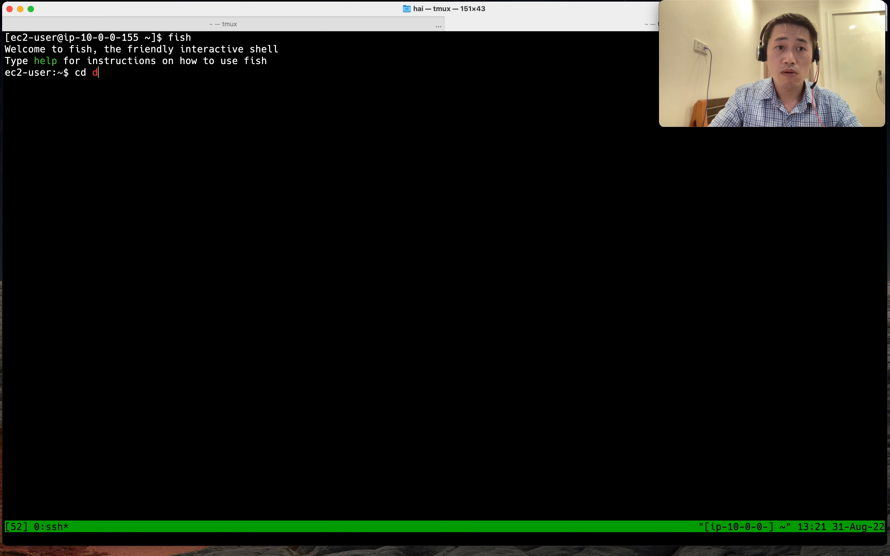
pyautogui.write('workspace/cdk-course-live/')
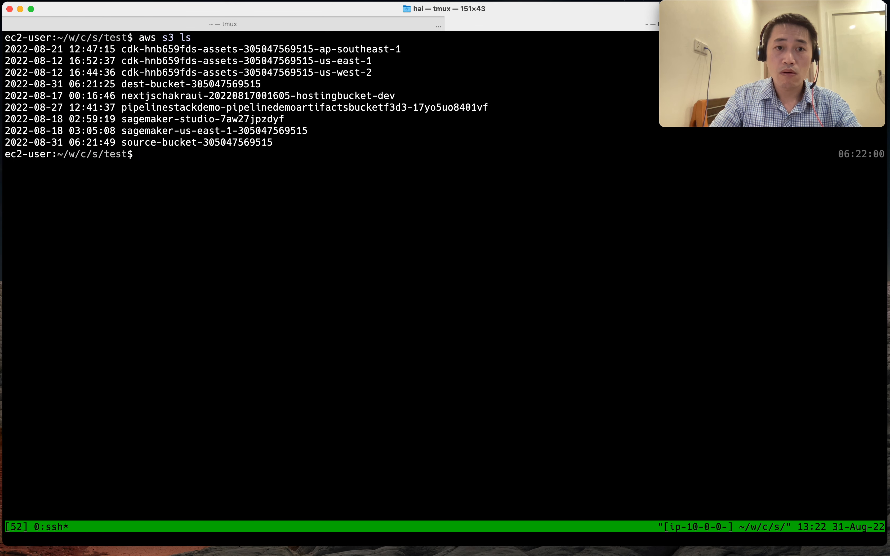
pyautogui.write('aws s3 cp s3-replication.test.ts')
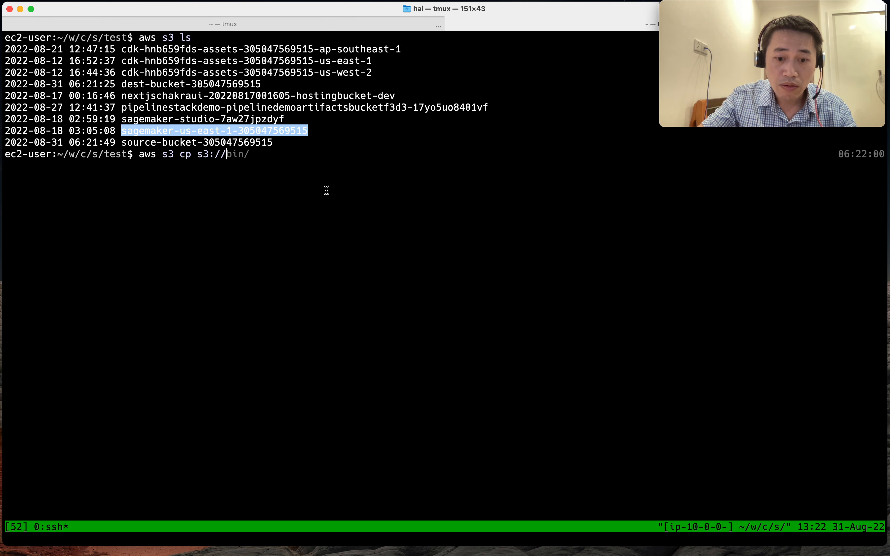
pyautogui.write('sagemaker-us-east-1-305047569515/images/ ..')
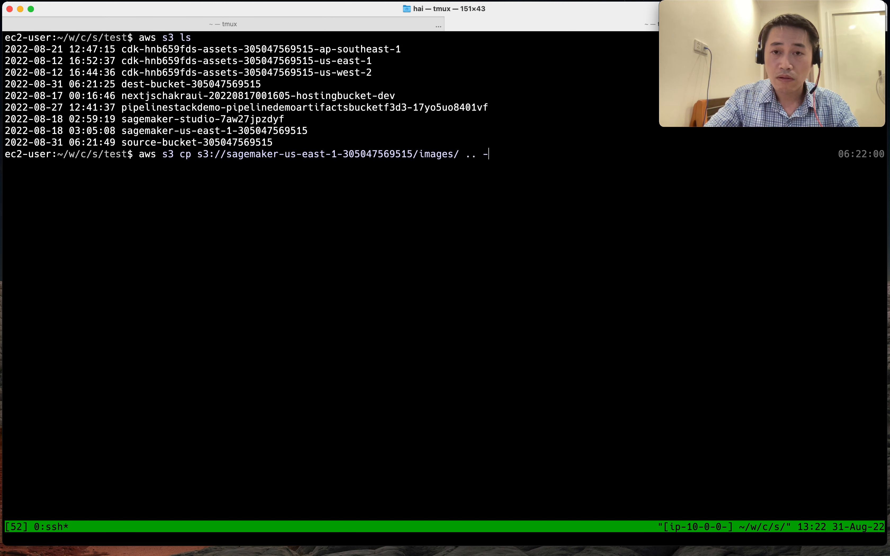
pyautogui.write('-recuris')
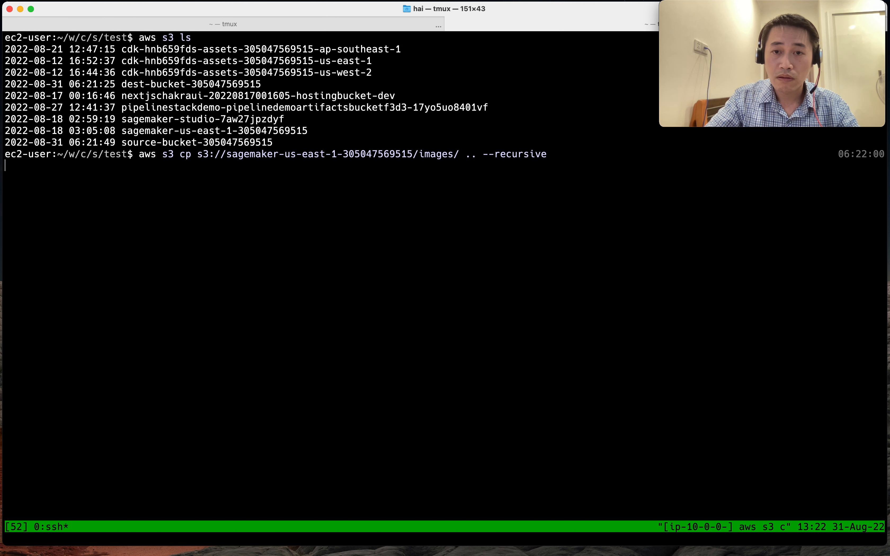
pyautogui.press('Return')
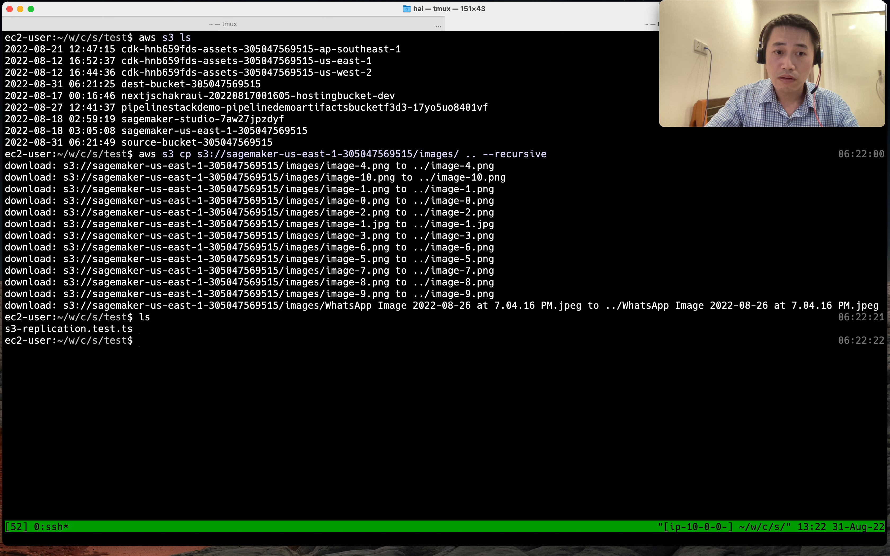
pyautogui.write('aws s3 ls')
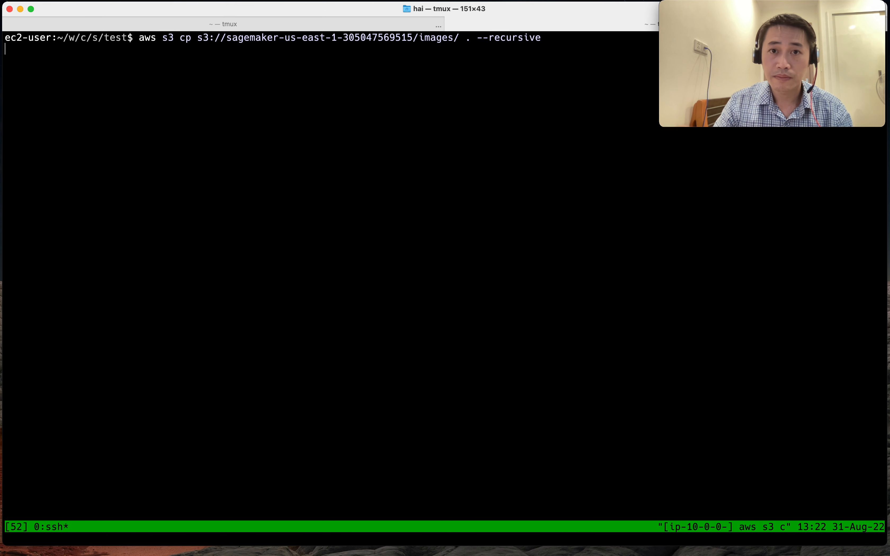
pyautogui.press('enter')
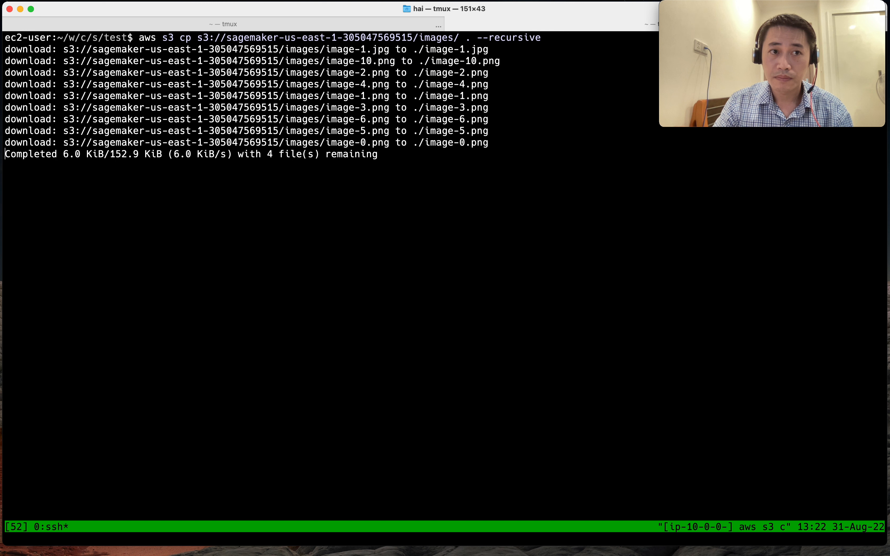
pyautogui.write('clear')
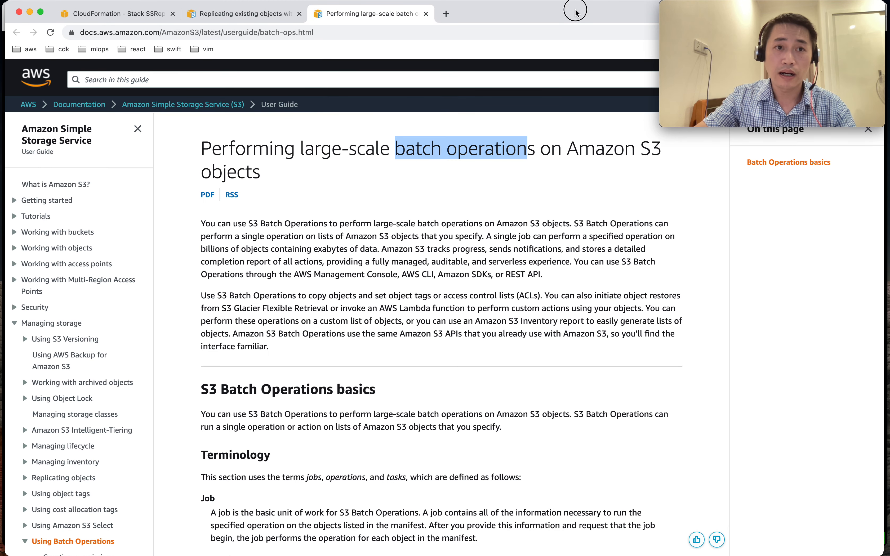
pyautogui.click(116, 13)
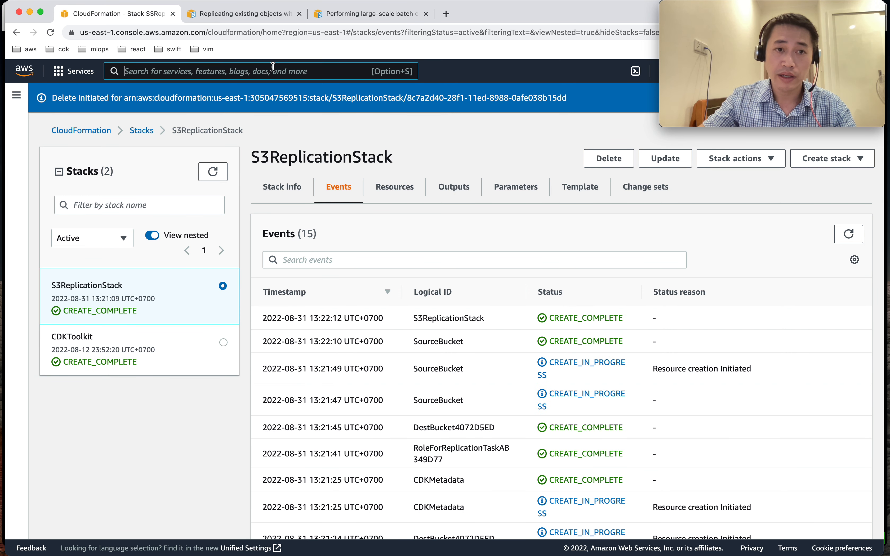
pyautogui.write('s3')
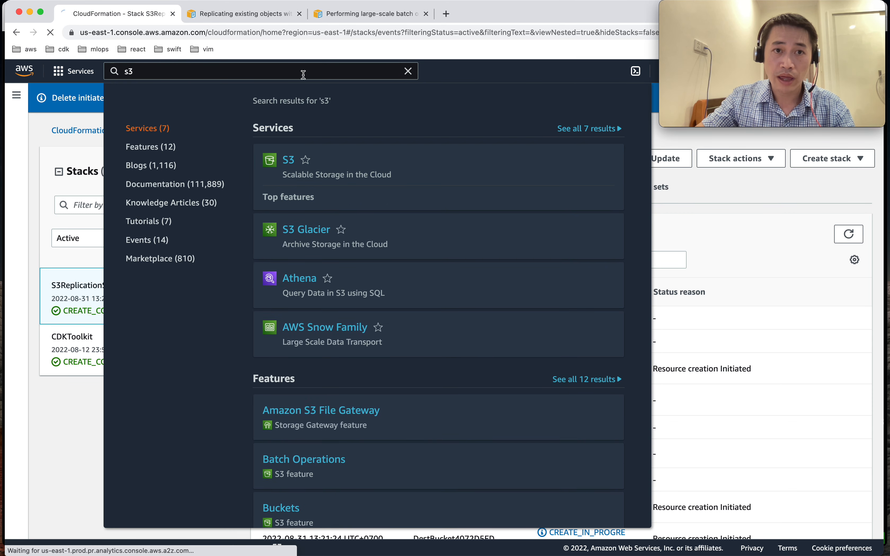
pyautogui.click(287, 160)
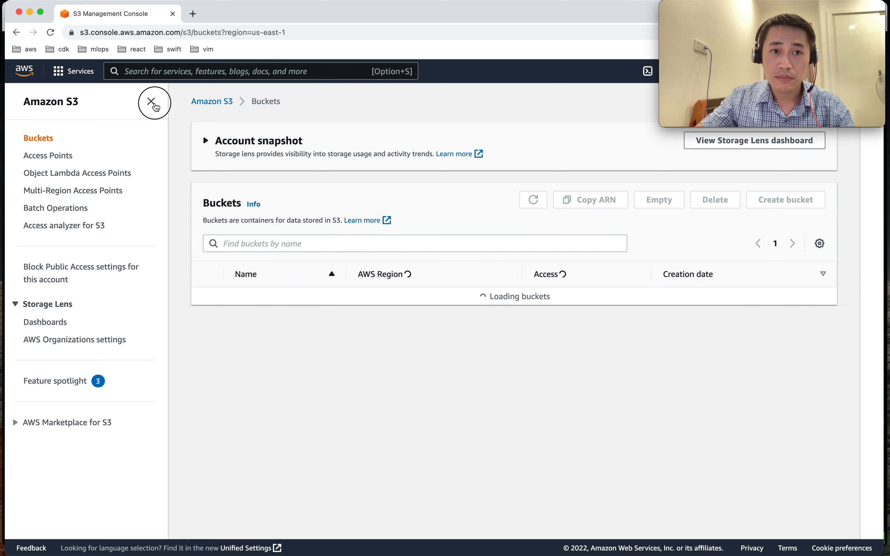
pyautogui.click(153, 103)
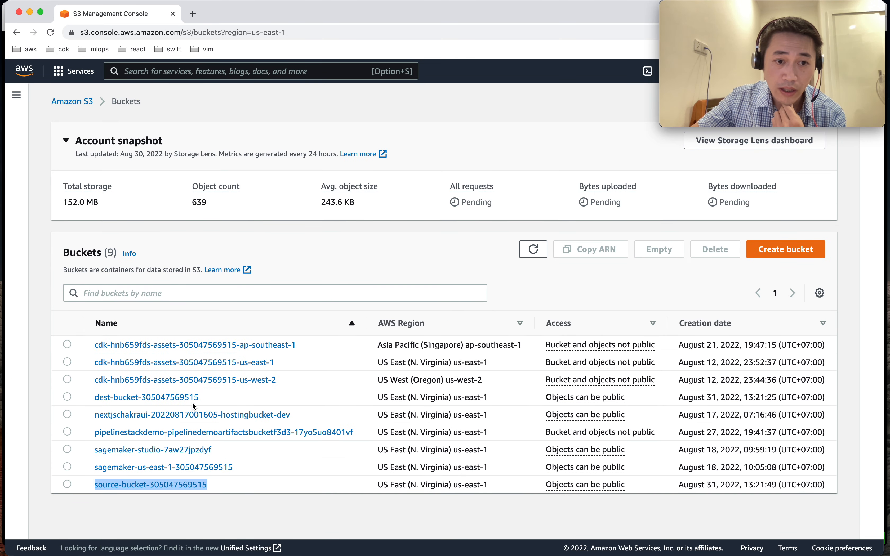
pyautogui.click(150, 484)
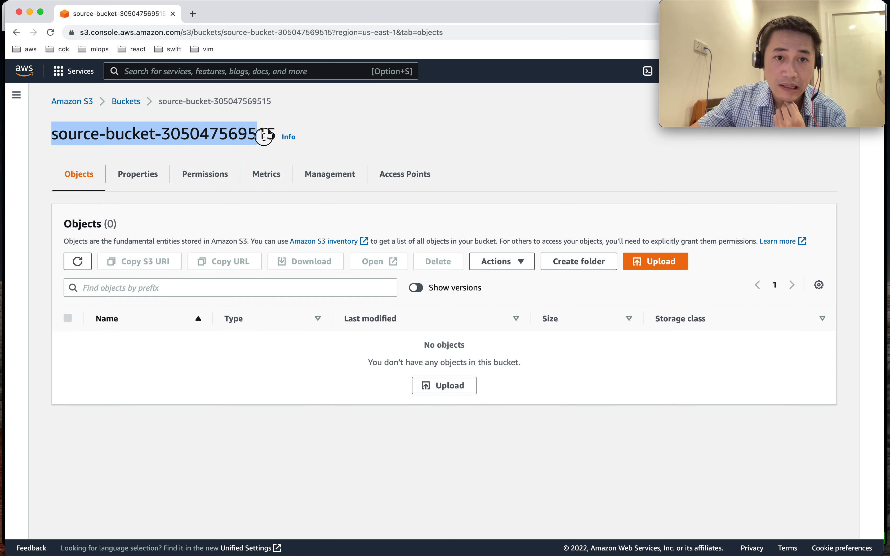
pyautogui.rightClick(264, 134)
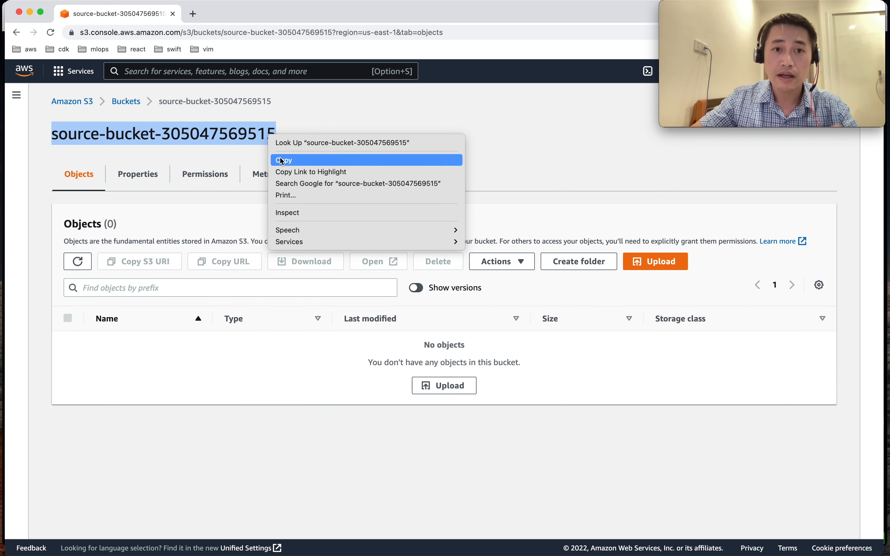
pyautogui.write('terminal')
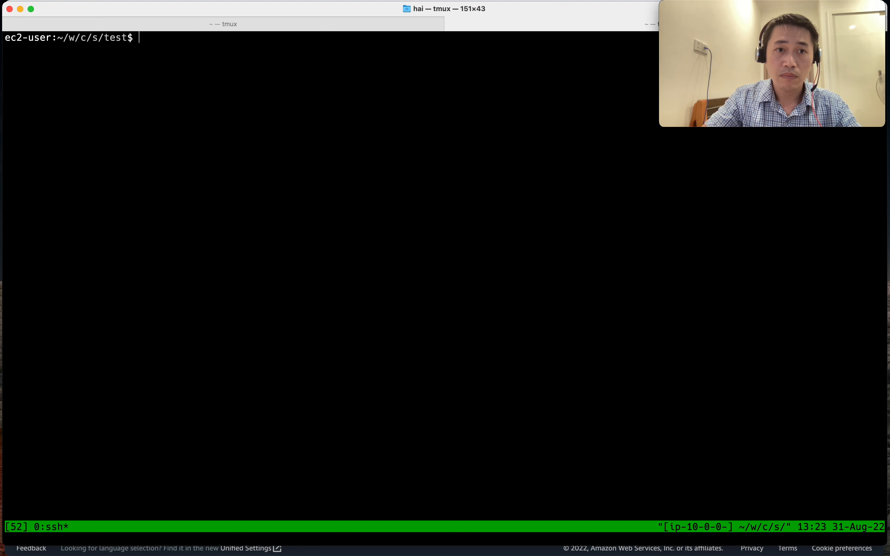
pyautogui.write('aws s3 cp s3://sagemaker-us-east-1-305047569515/images/ . --recursive')
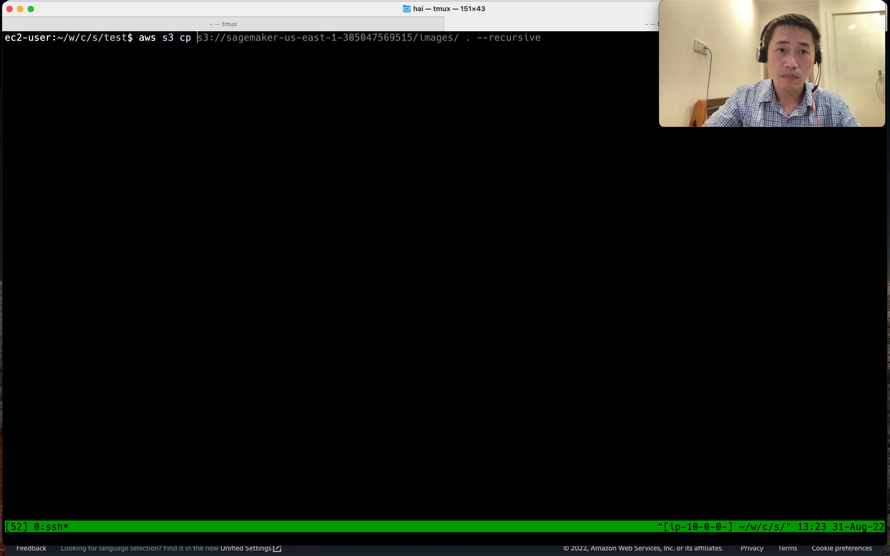
pyautogui.write('aws s3 cp . s3://source-bucket-305047569515/')
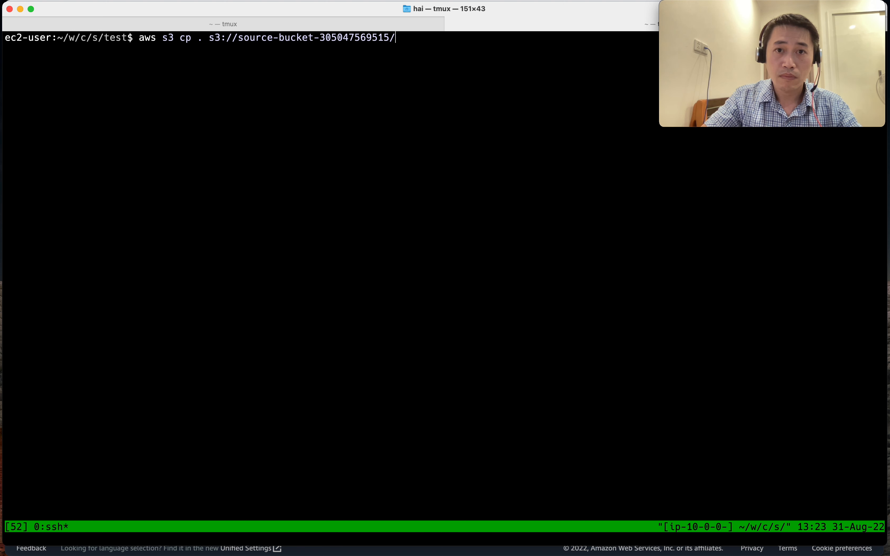
pyautogui.write('" "')
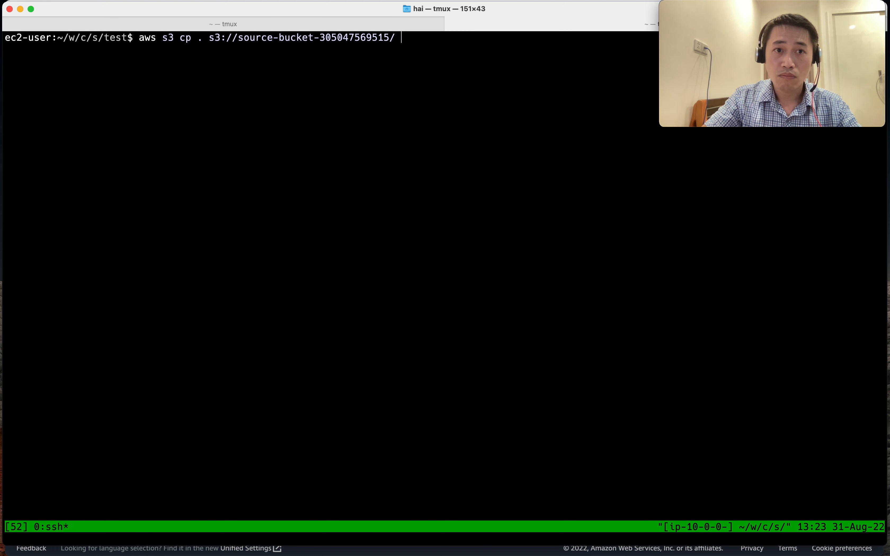
pyautogui.write('--recu')
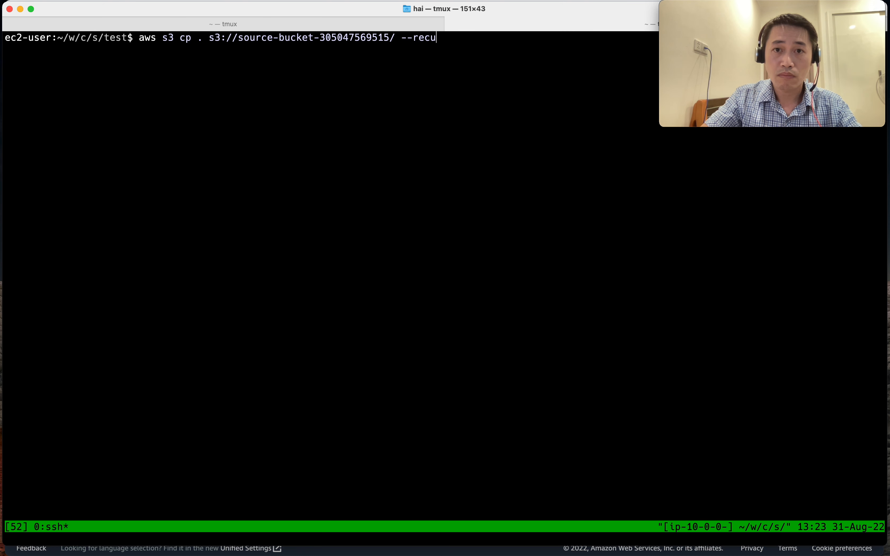
pyautogui.write('rsive')
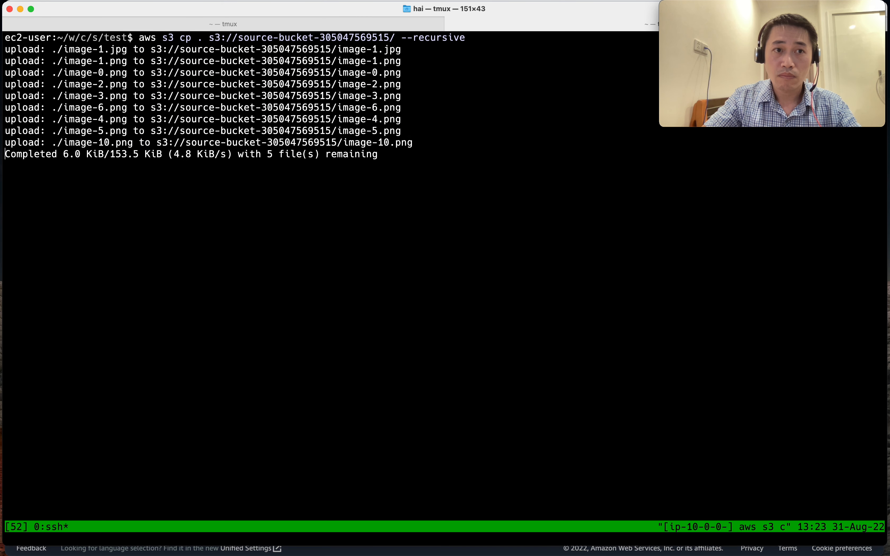
pyautogui.press('cmd+space')
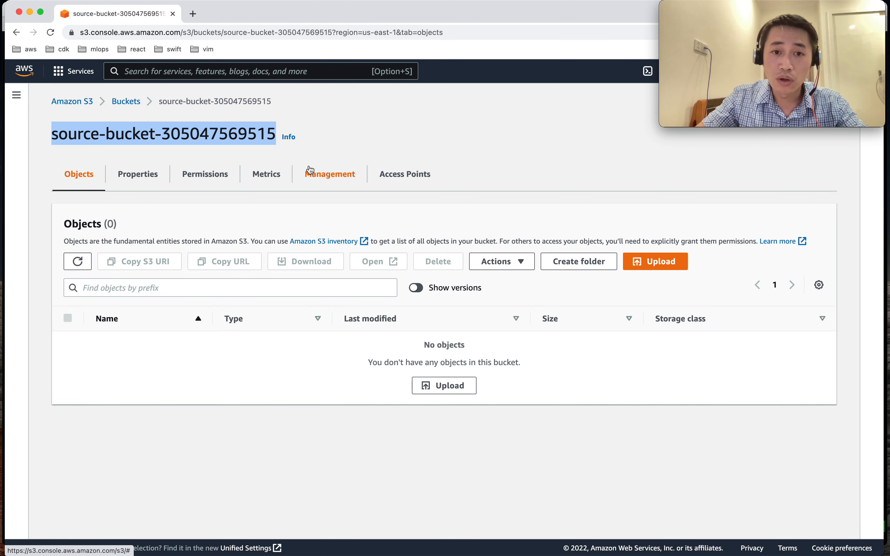
pyautogui.click(77, 261)
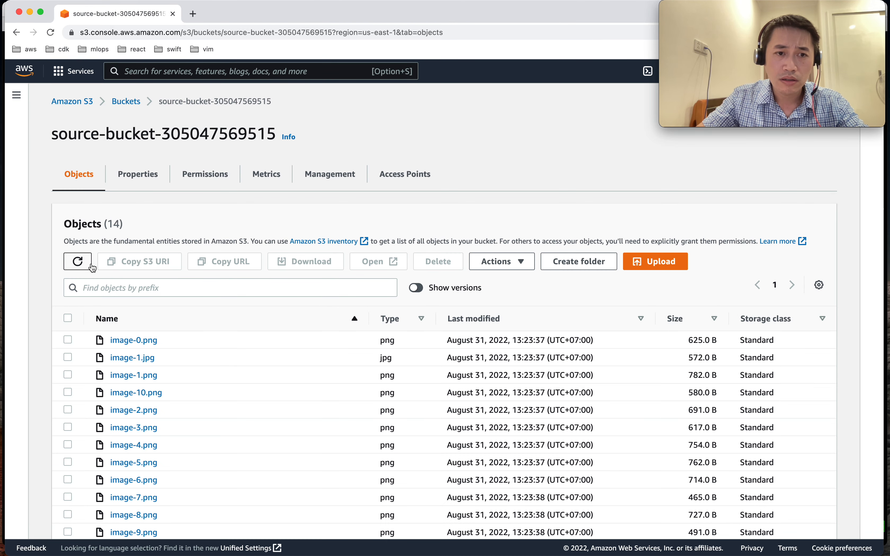
pyautogui.scroll(-3)
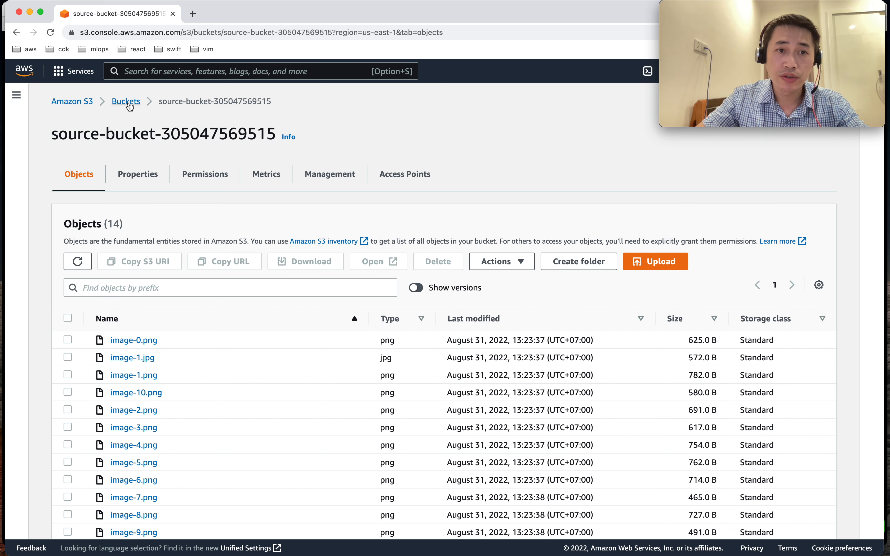
pyautogui.rightClick(126, 101)
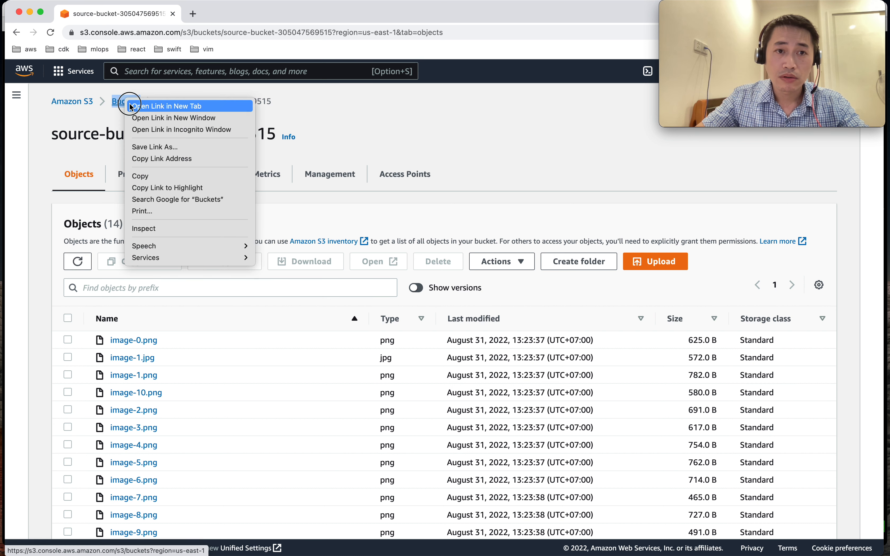
pyautogui.click(165, 106)
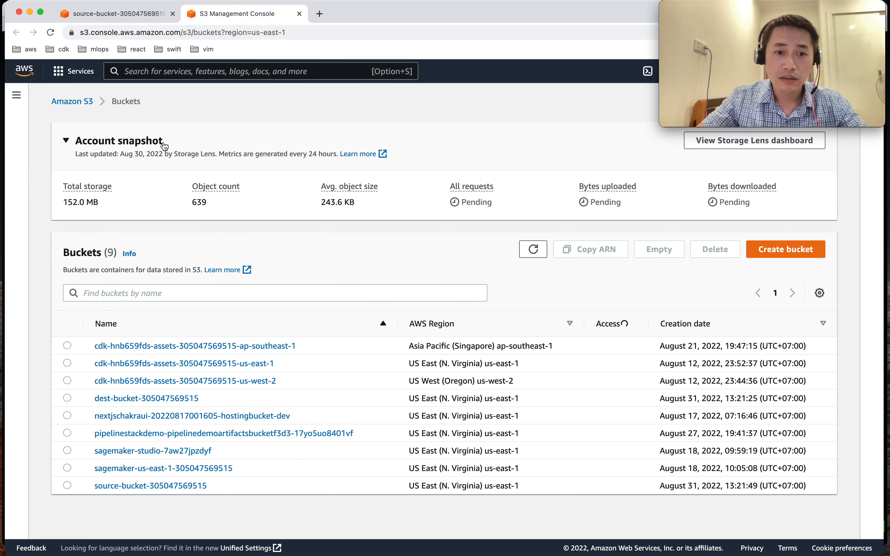
pyautogui.click(145, 398)
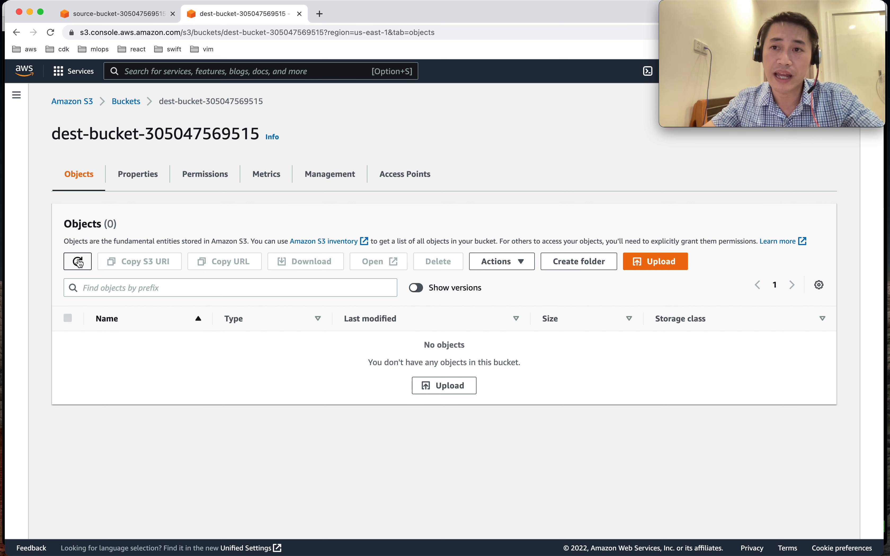
pyautogui.click(77, 261)
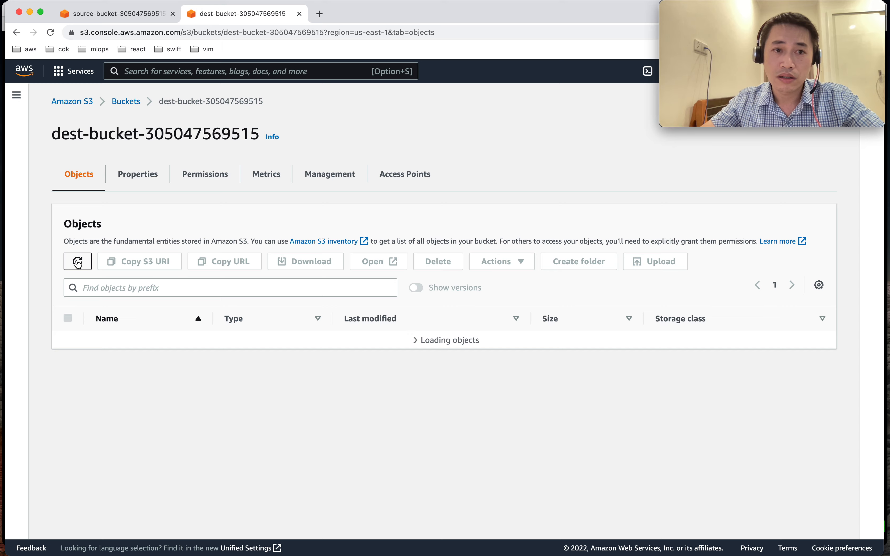
pyautogui.click(116, 14)
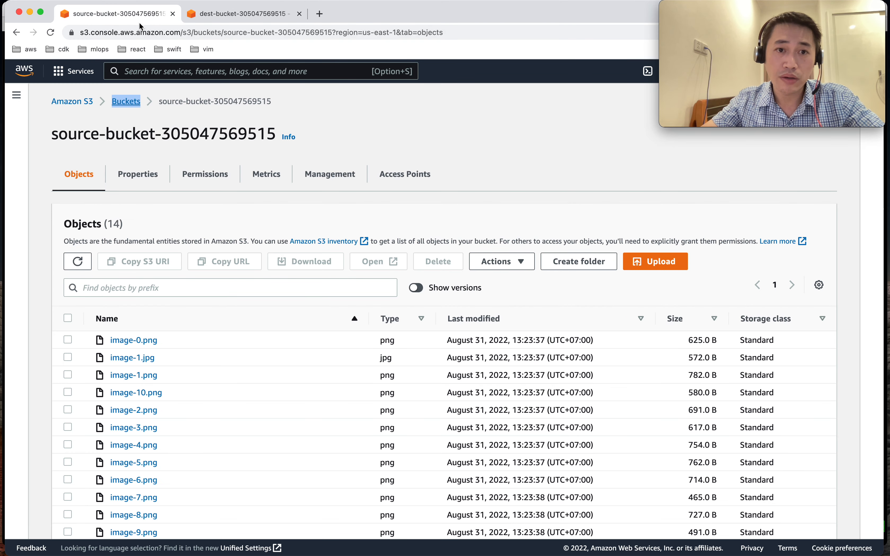
pyautogui.click(329, 174)
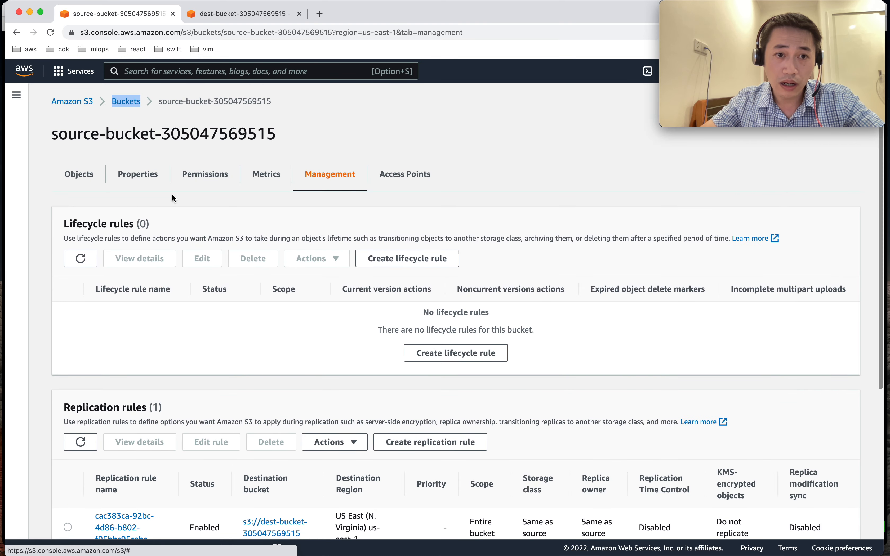
pyautogui.click(137, 173)
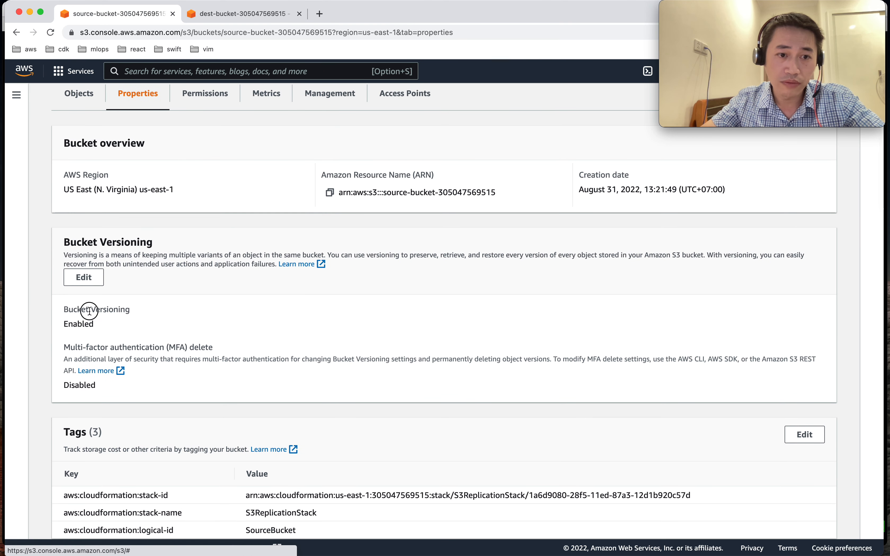
pyautogui.click(329, 94)
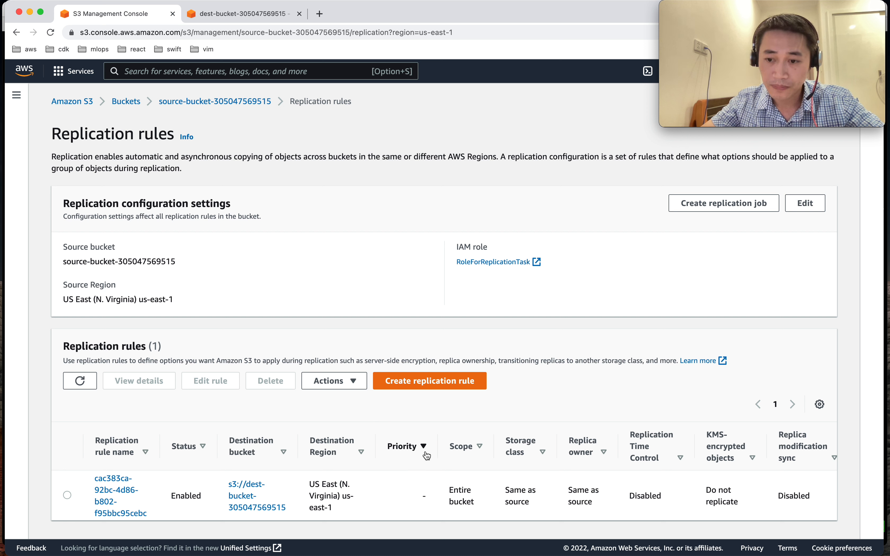
pyautogui.moveTo(231, 478)
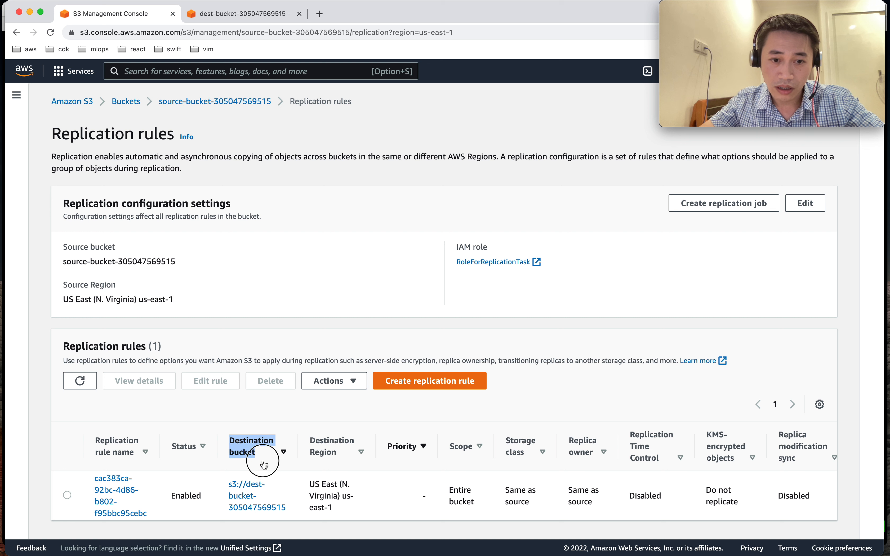
pyautogui.rightClick(247, 495)
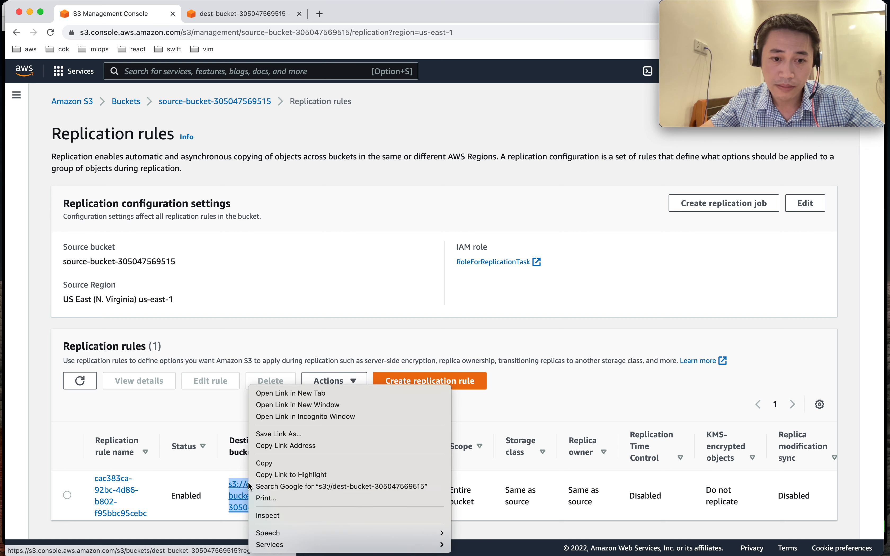
pyautogui.click(291, 394)
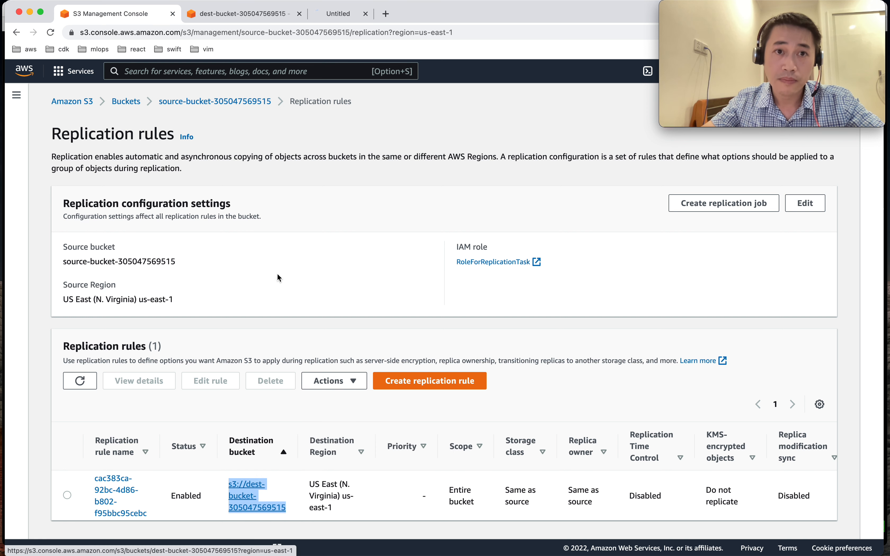
# Refresh the dest-bucket tab to confirm zero objects and return to the list of nine buckets
pyautogui.click(247, 495)
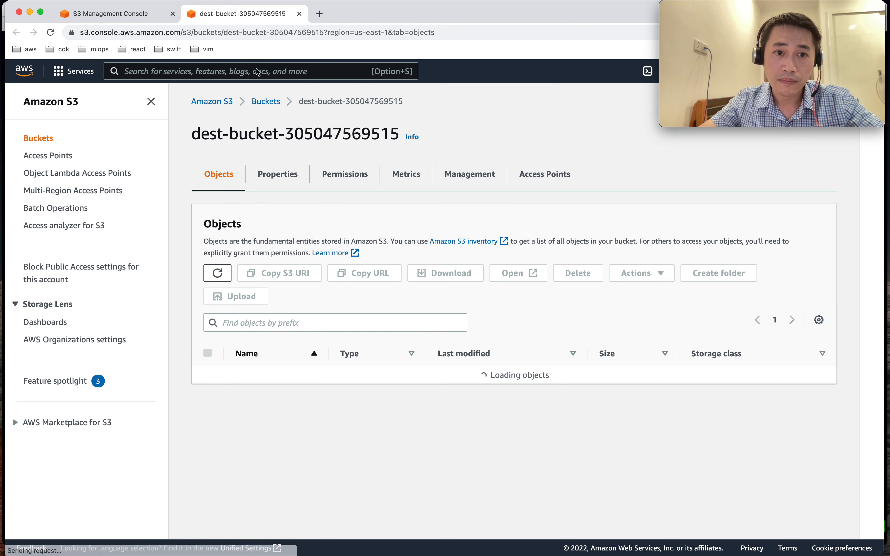
pyautogui.click(151, 102)
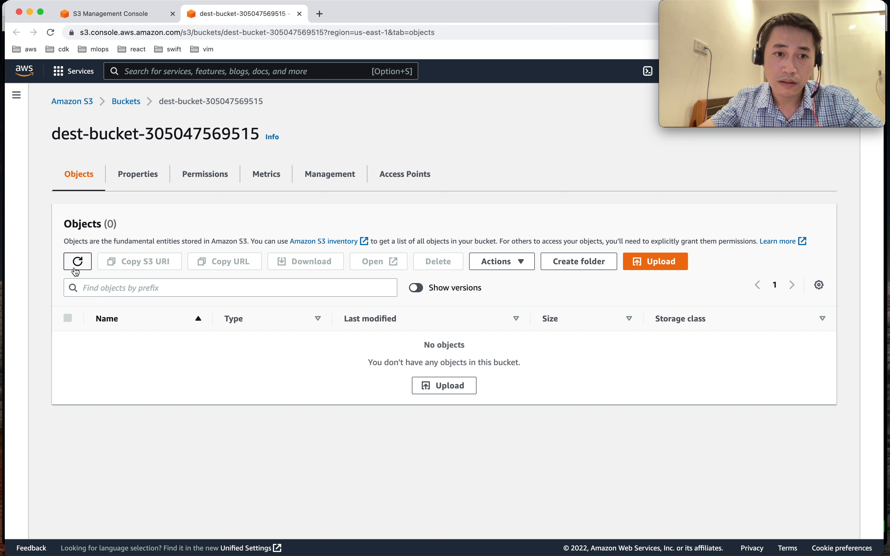
pyautogui.click(105, 13)
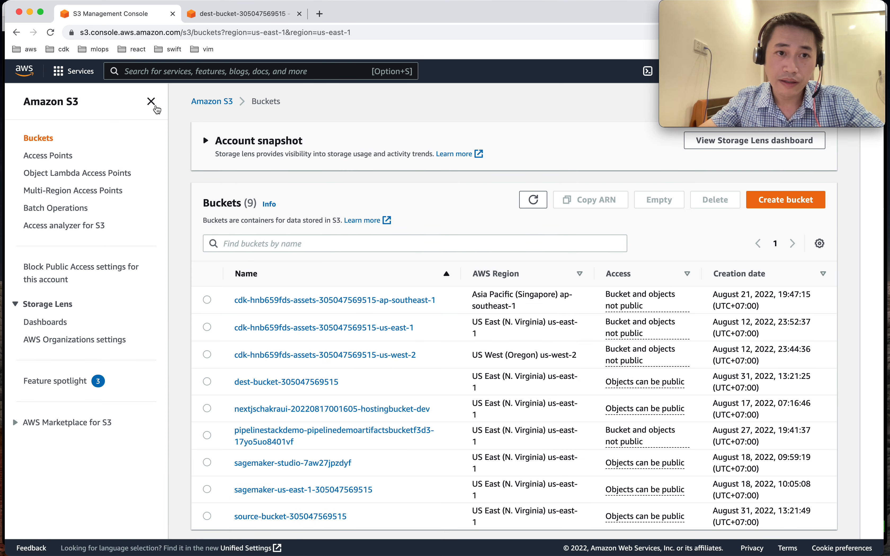
pyautogui.click(151, 101)
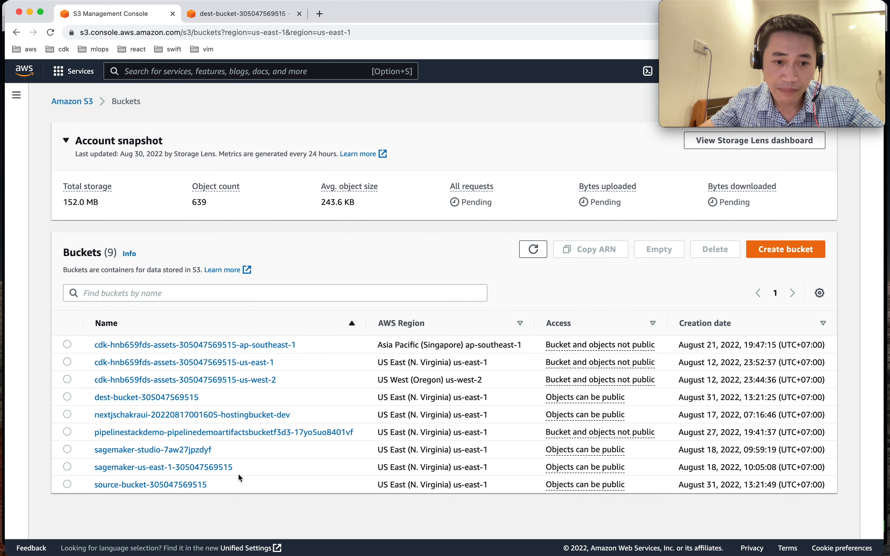
pyautogui.click(152, 467)
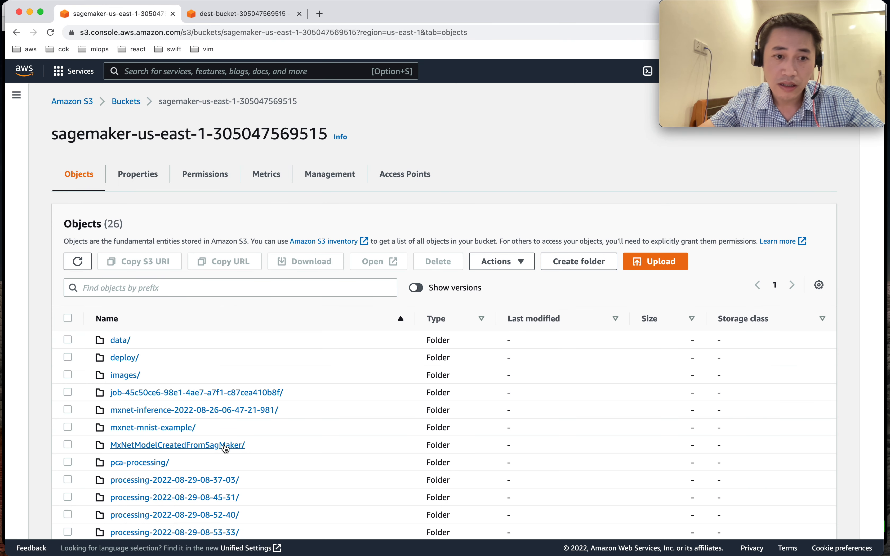
pyautogui.moveTo(198, 356)
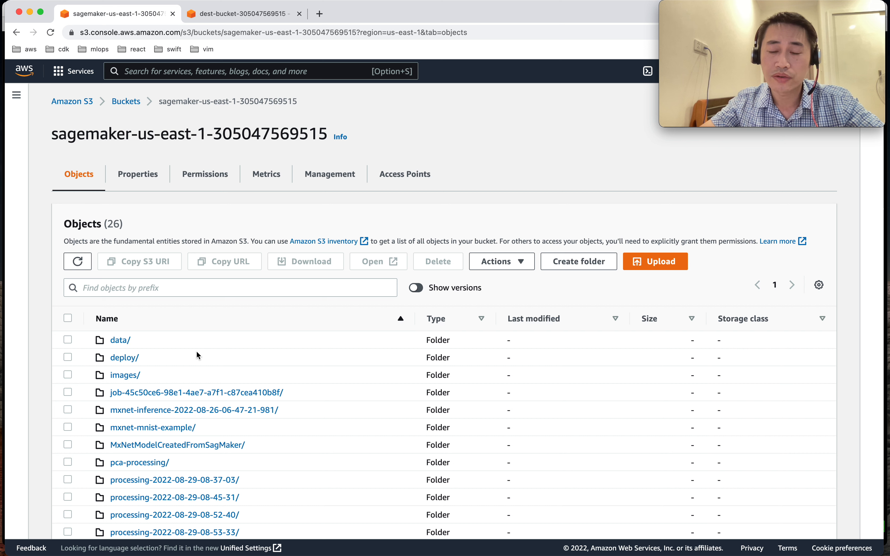
pyautogui.moveTo(152, 376)
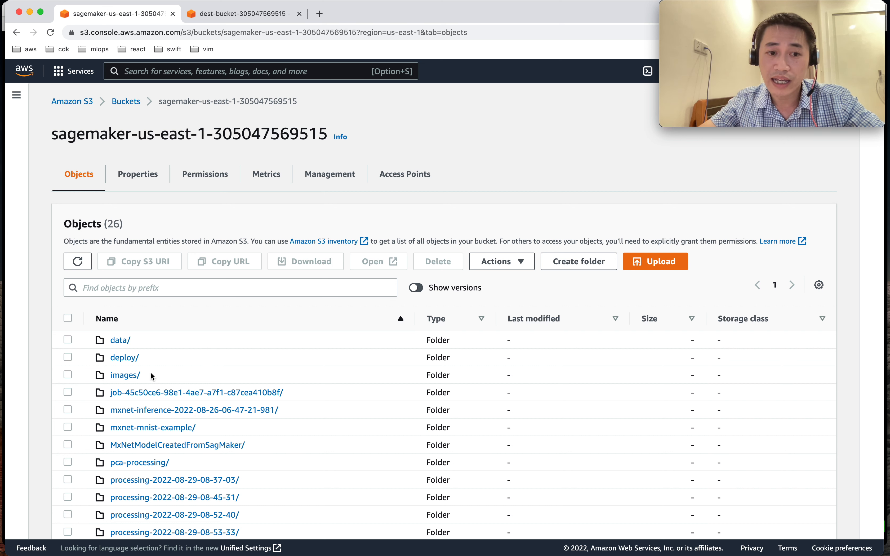
pyautogui.moveTo(161, 349)
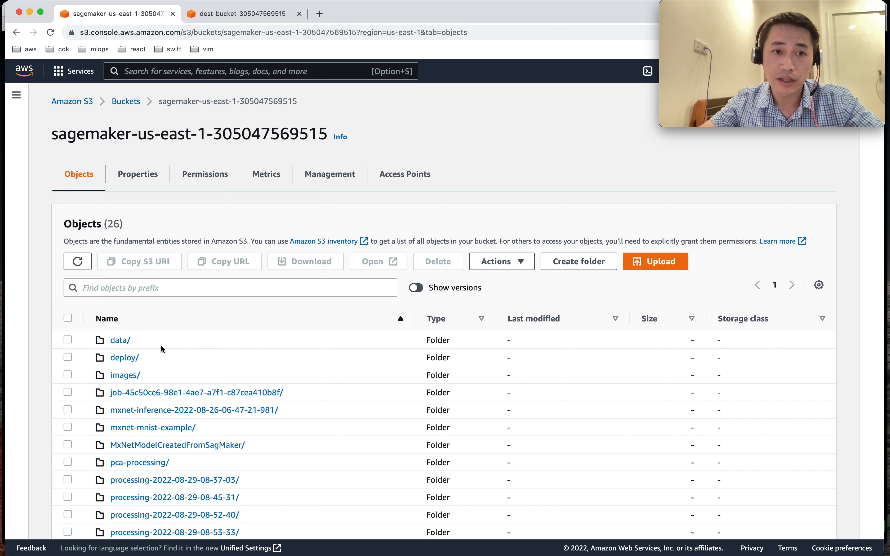
pyautogui.click(330, 174)
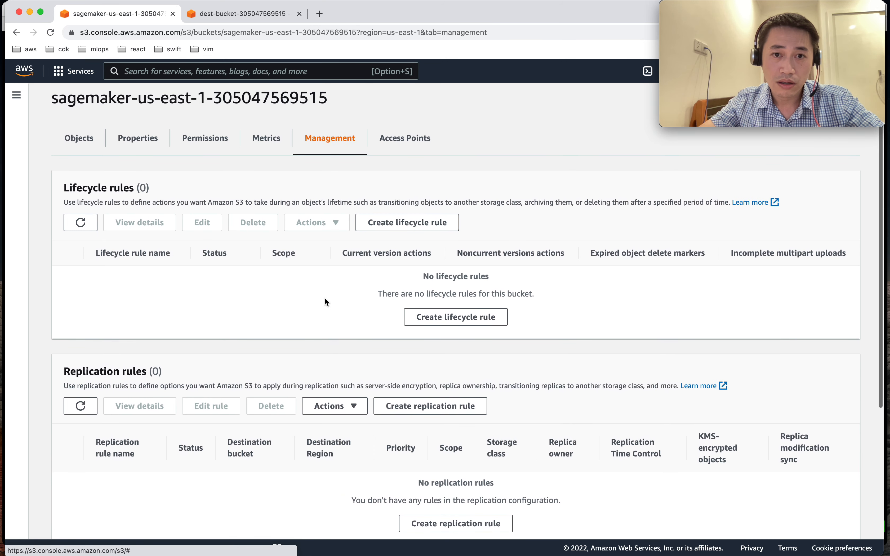
pyautogui.scroll(-3)
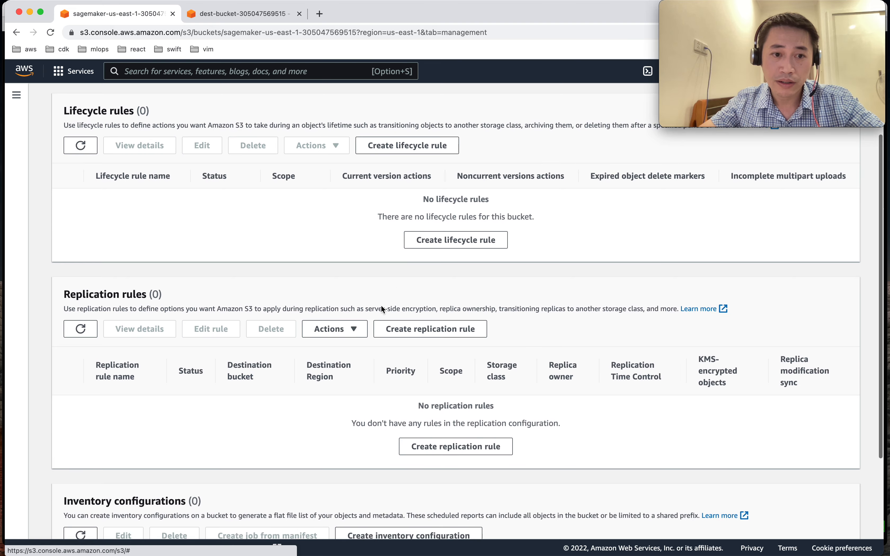
pyautogui.moveTo(455, 446)
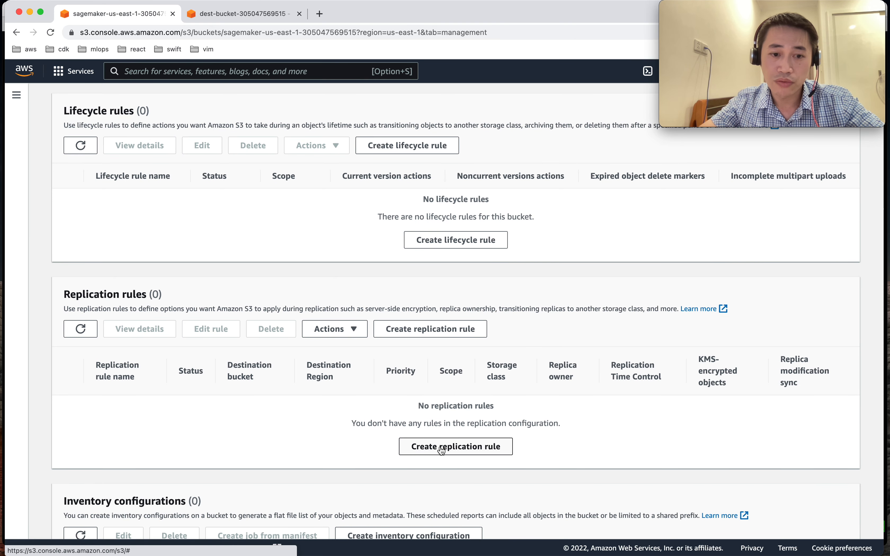
# Create a replication rule named TestReplicateExistingObjects with prefix filter images/
pyautogui.click(455, 446)
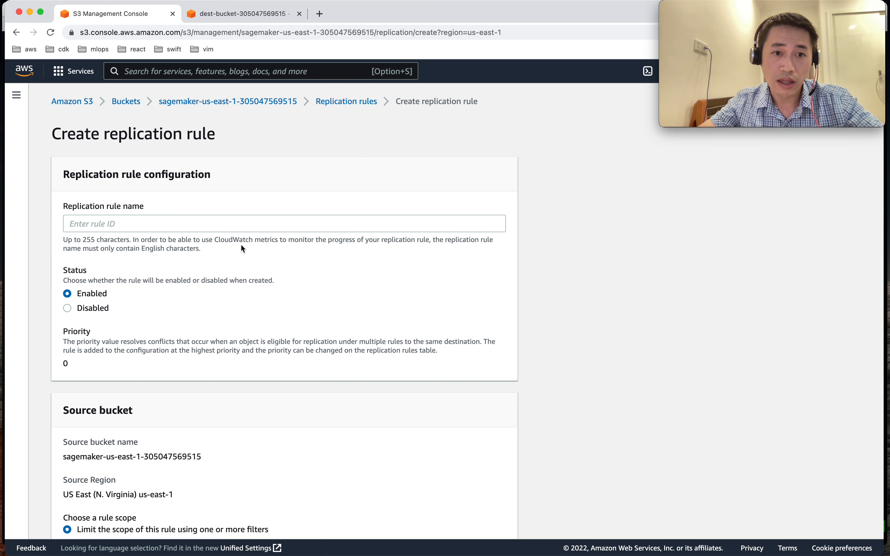
pyautogui.write('TestRep')
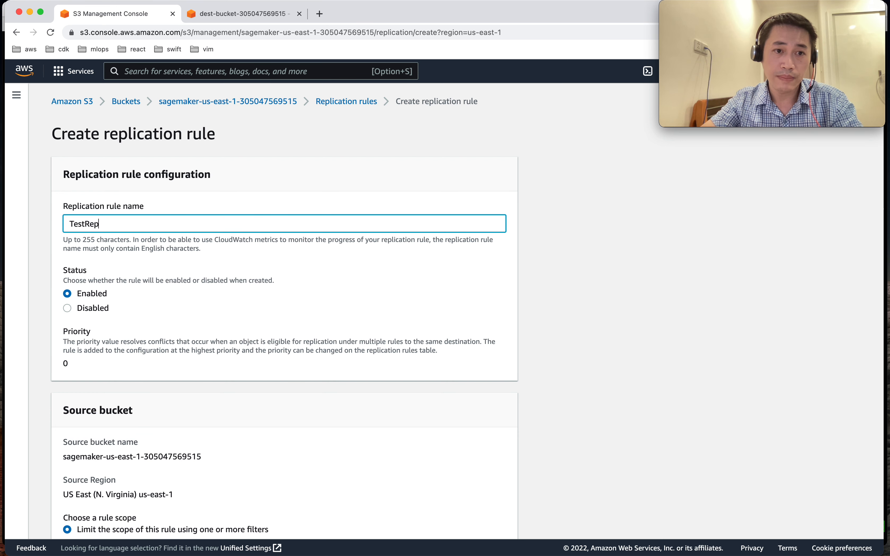
pyautogui.write('licateExistingObjects')
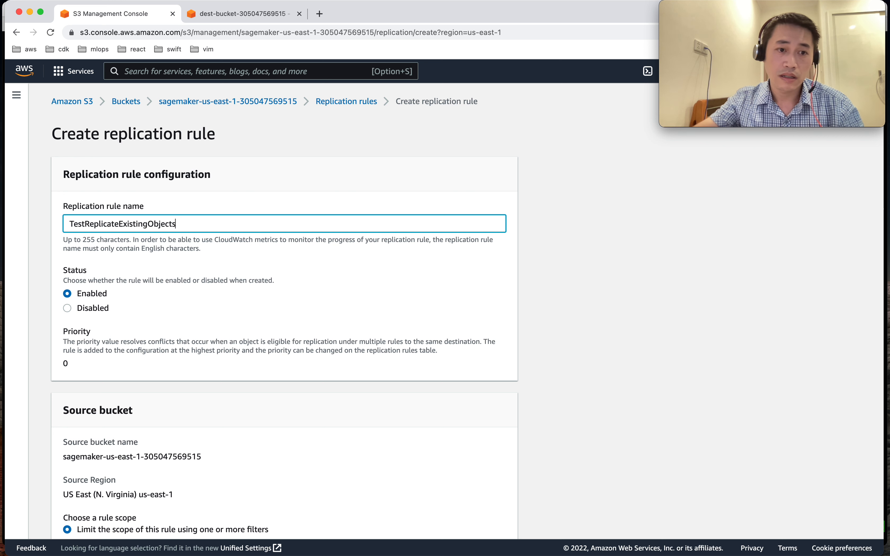
pyautogui.scroll(-3)
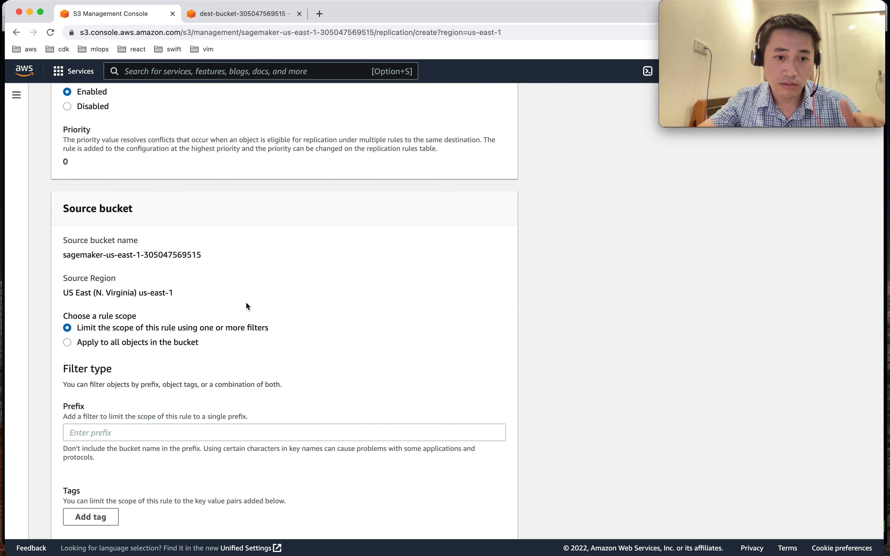
pyautogui.click(284, 413)
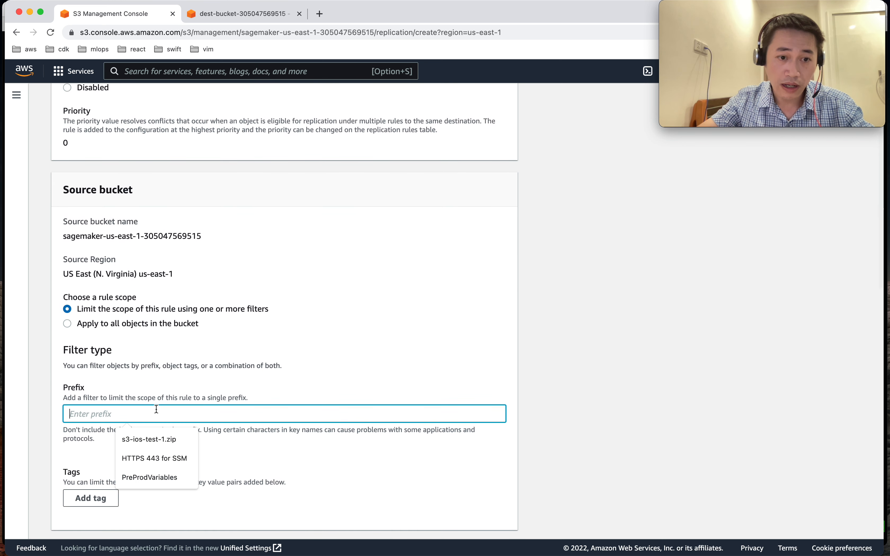
pyautogui.write('images/')
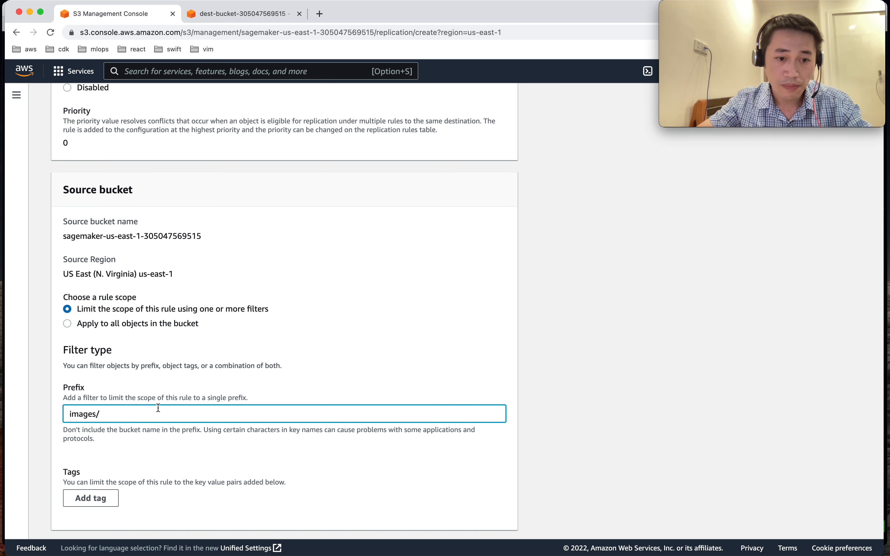
pyautogui.scroll(-3)
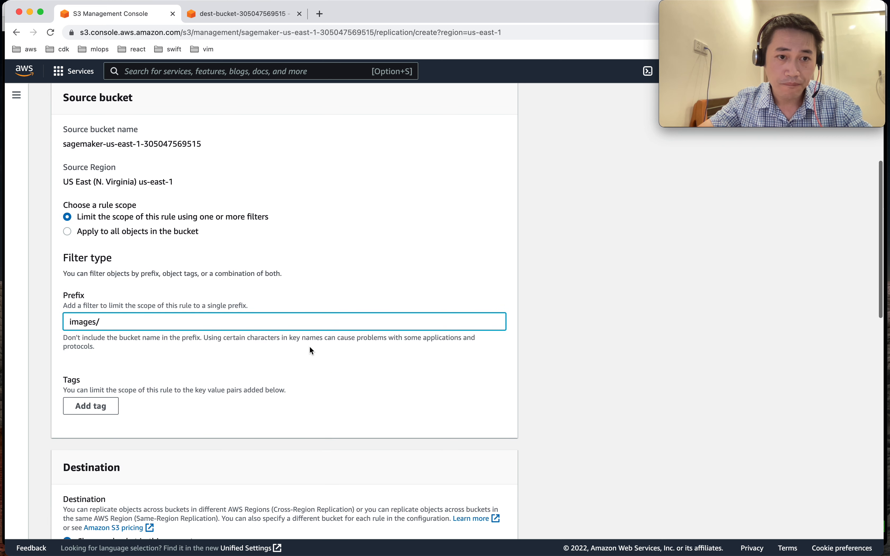
pyautogui.scroll(-3)
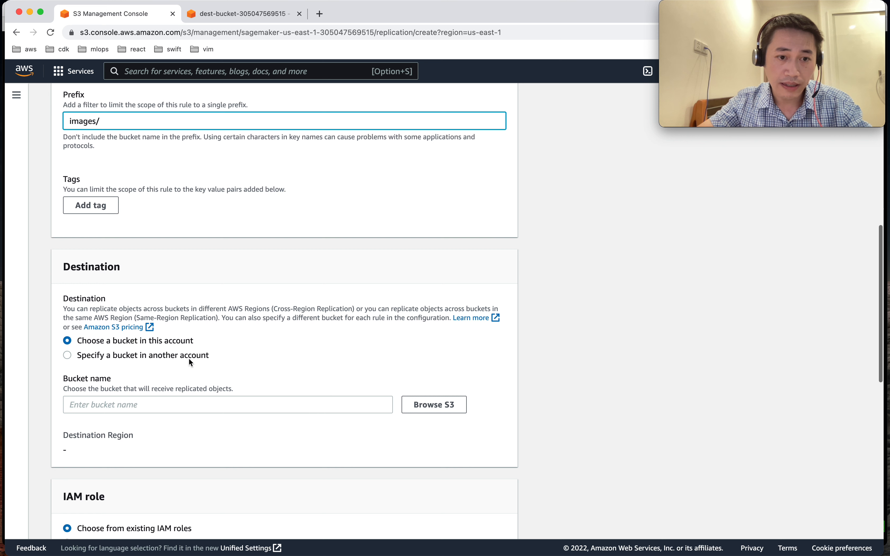
pyautogui.click(66, 355)
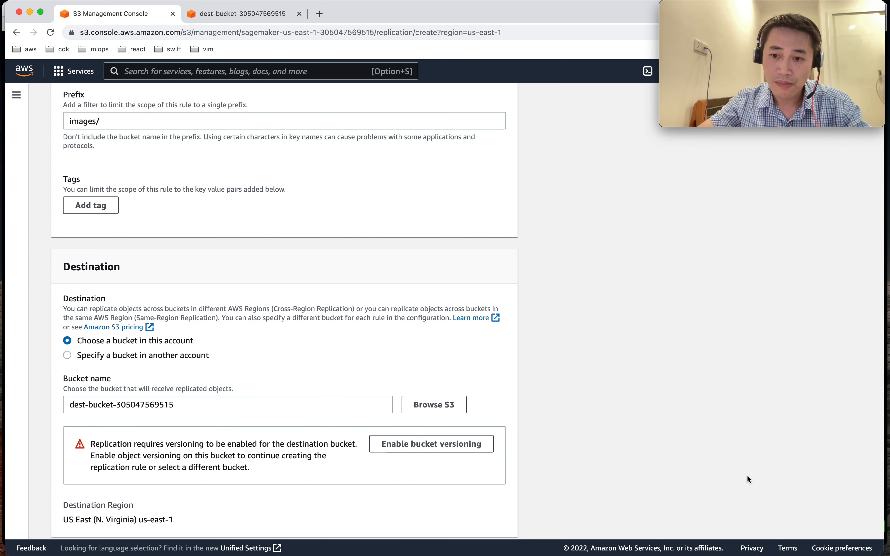
pyautogui.scroll(-3)
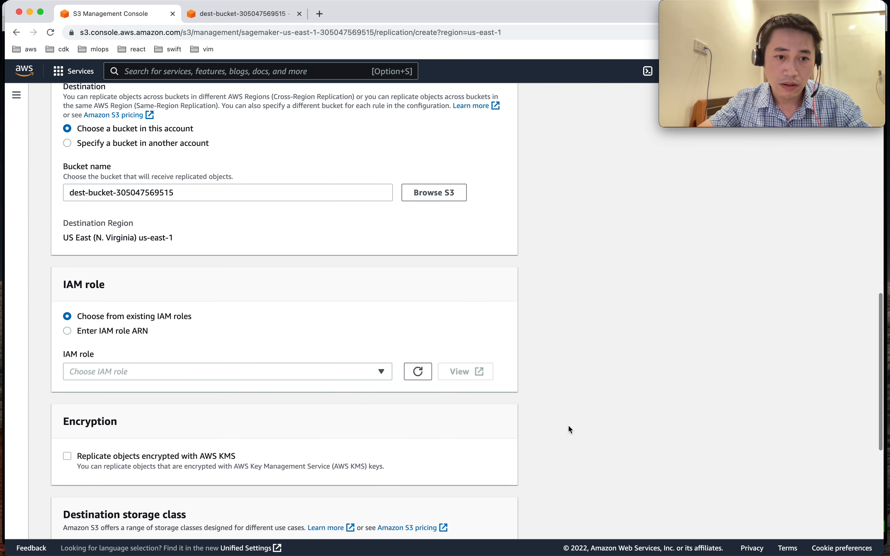
pyautogui.click(227, 372)
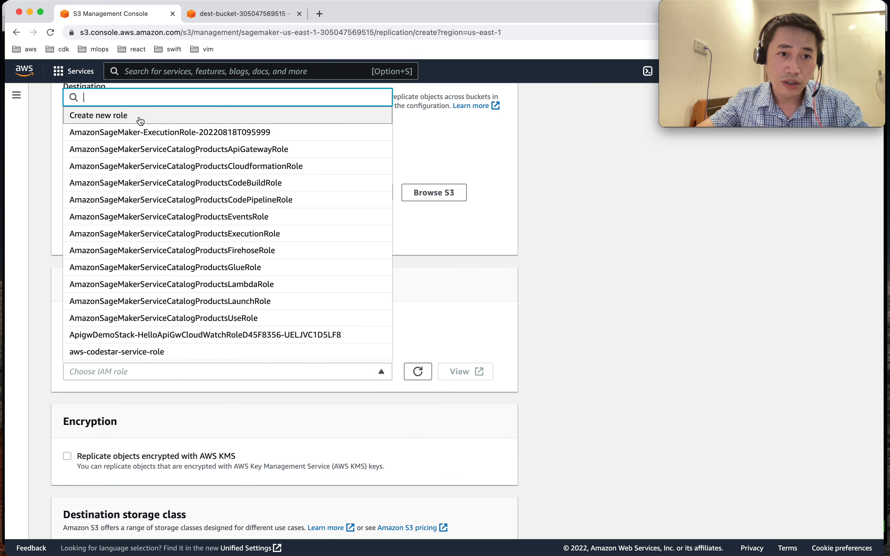
pyautogui.click(98, 116)
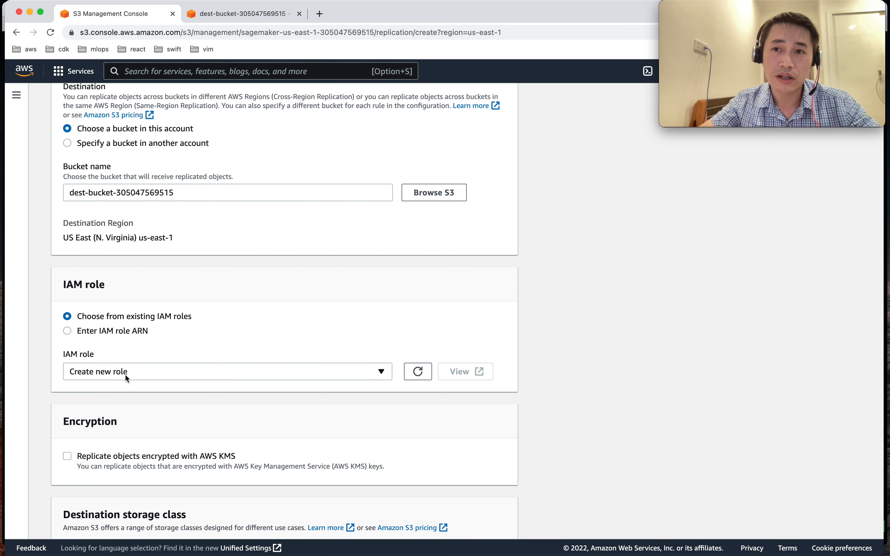
pyautogui.moveTo(167, 381)
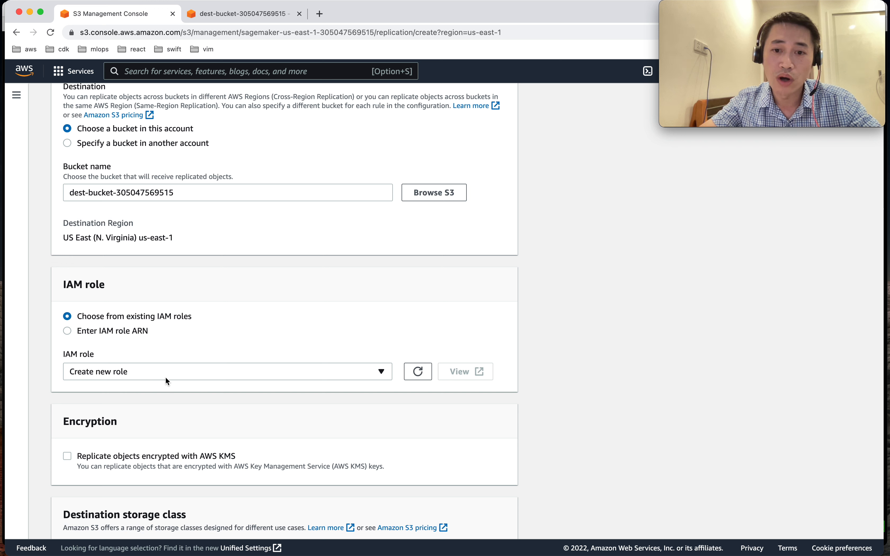
pyautogui.moveTo(175, 397)
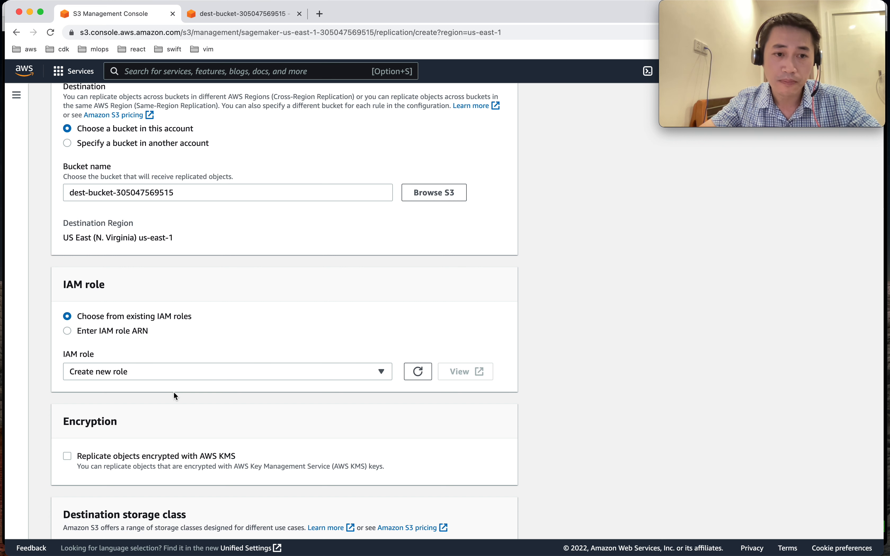
pyautogui.scroll(-3)
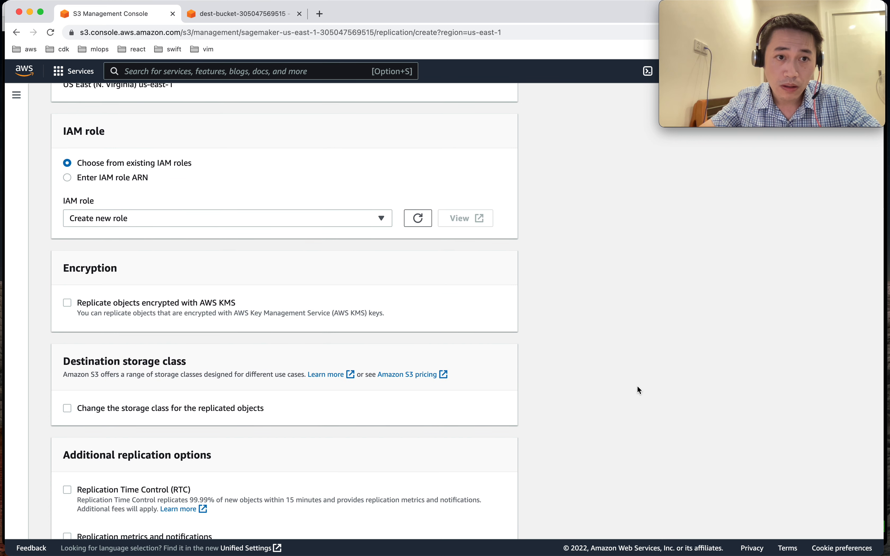
pyautogui.scroll(-3)
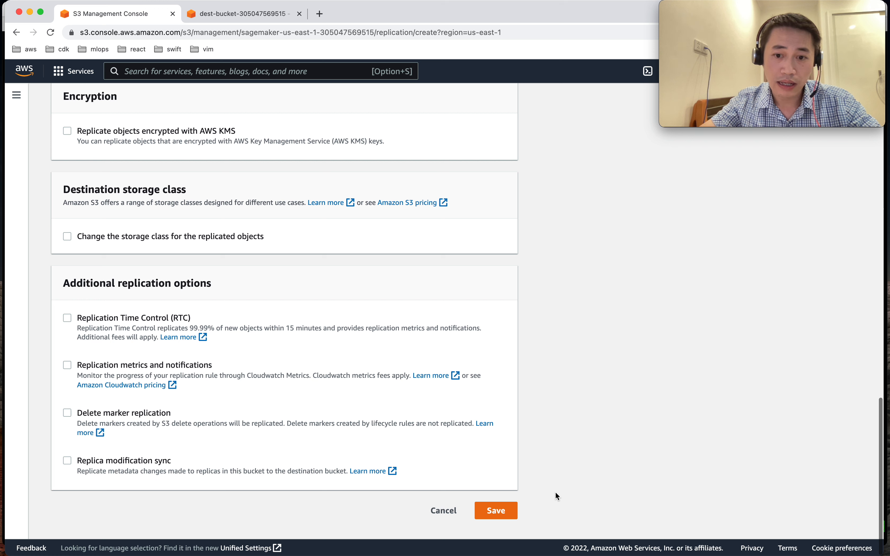
pyautogui.click(495, 511)
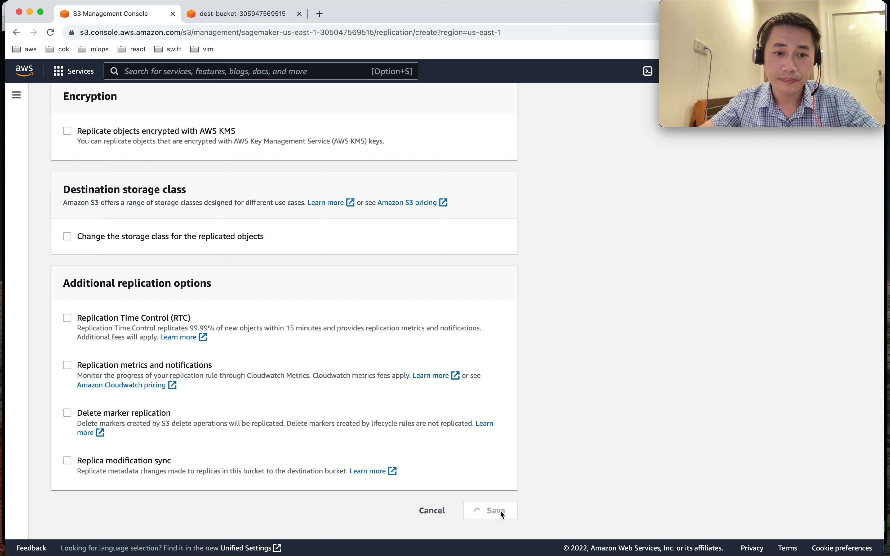
# Choose 'Yes, replicate existing objects' and submit to reach the Create Batch Operations job page
pyautogui.click(495, 510)
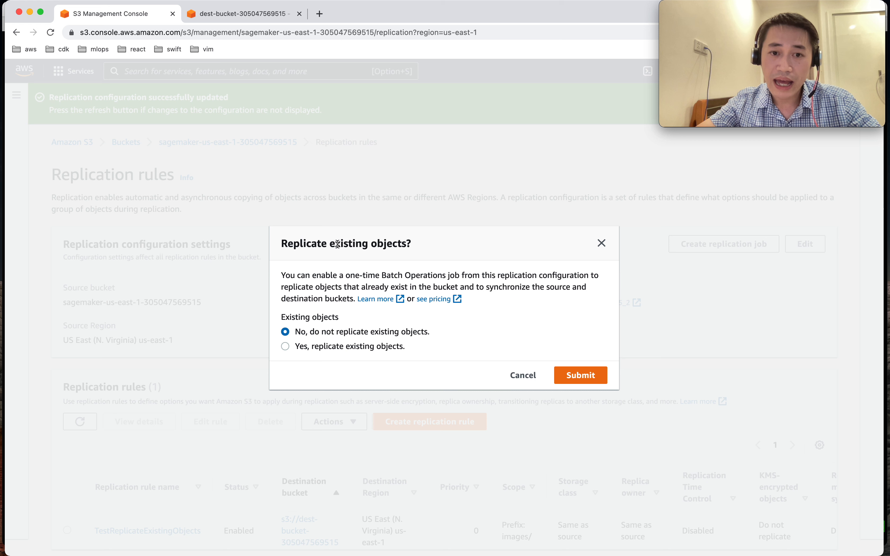
pyautogui.click(286, 347)
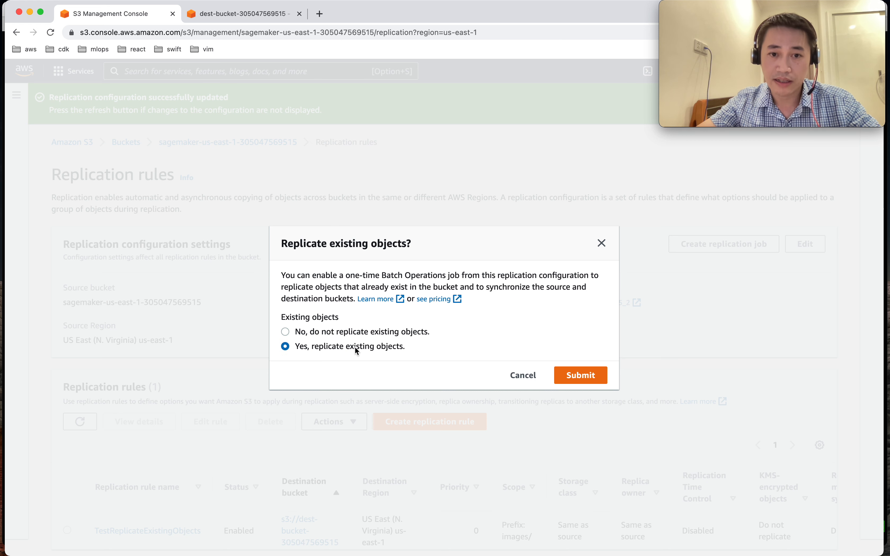
pyautogui.click(581, 375)
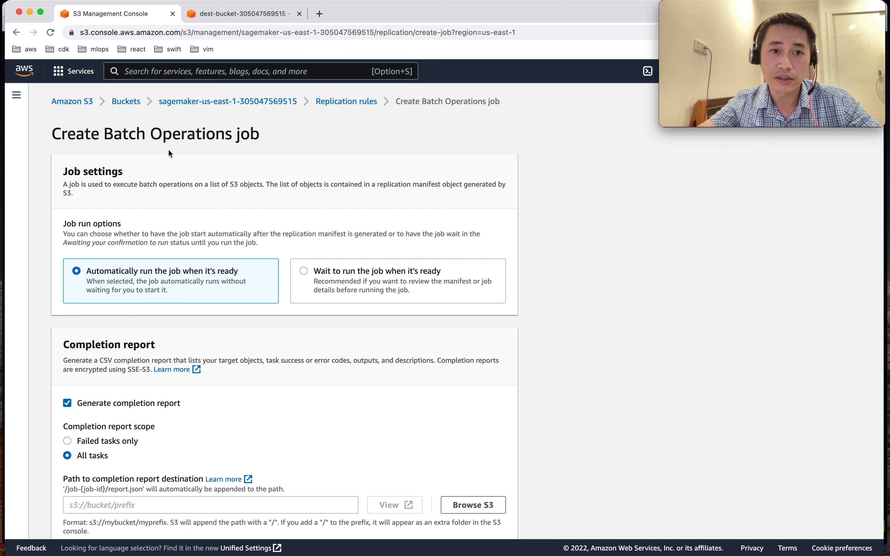
pyautogui.moveTo(185, 135)
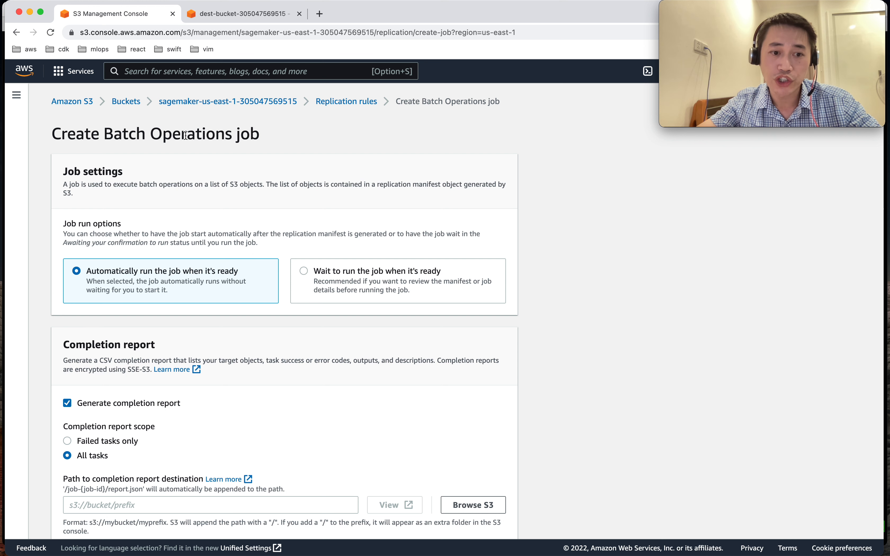
pyautogui.scroll(-3)
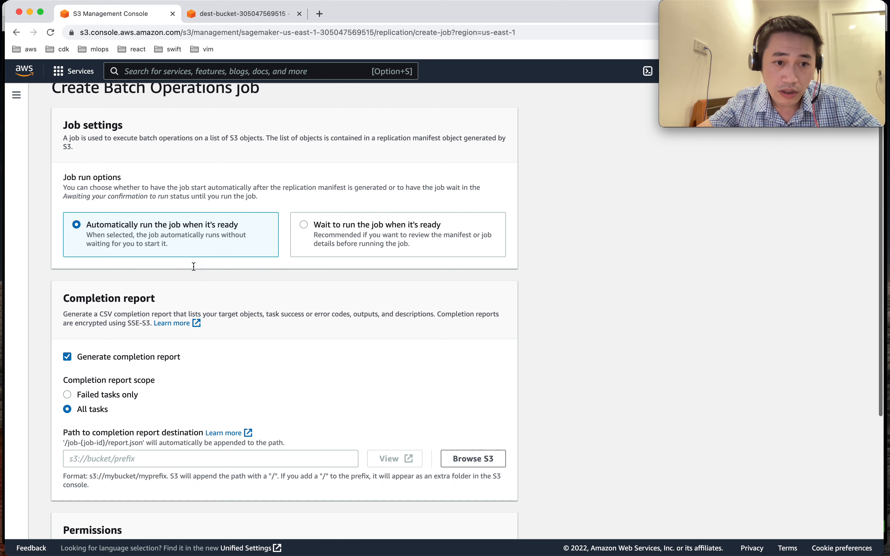
pyautogui.scroll(-3)
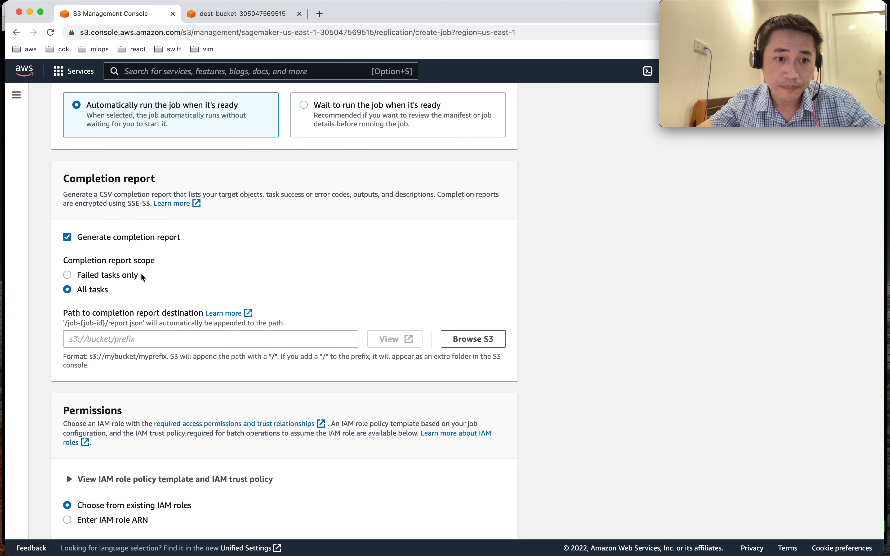
pyautogui.moveTo(141, 259)
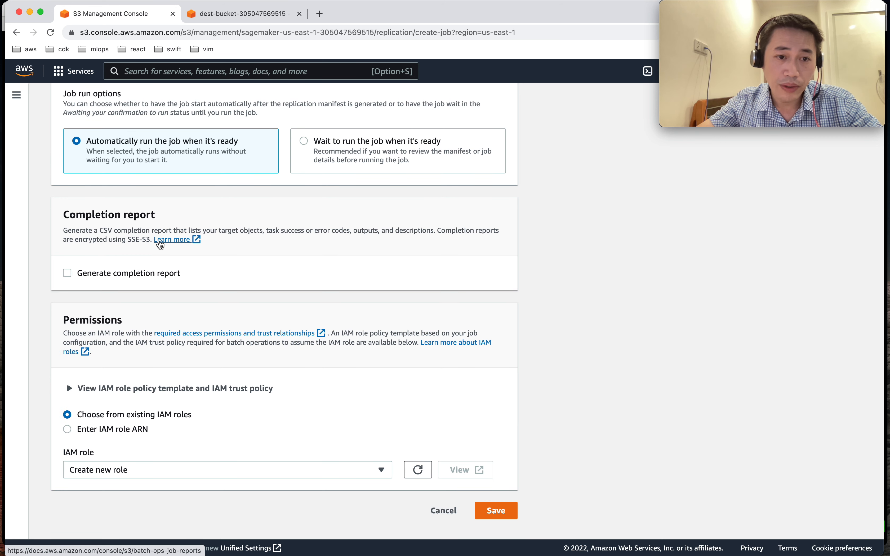
pyautogui.moveTo(132, 277)
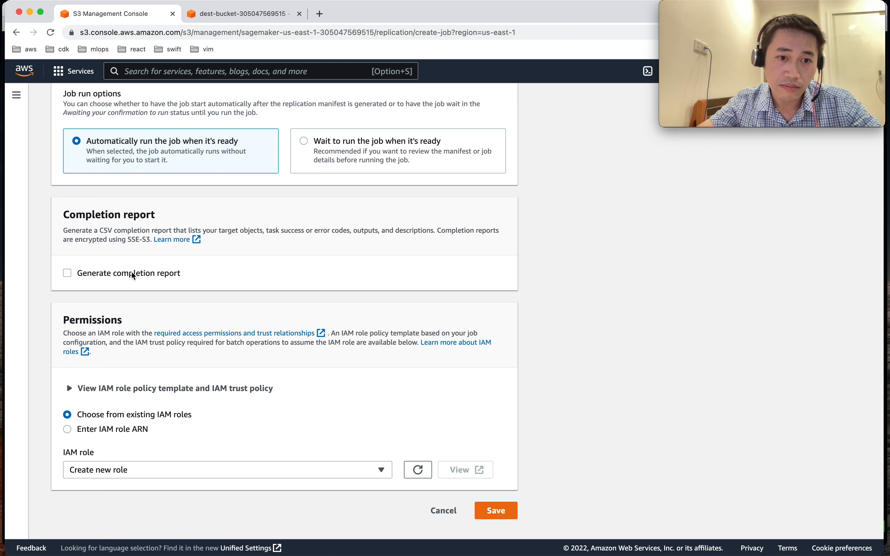
pyautogui.click(67, 273)
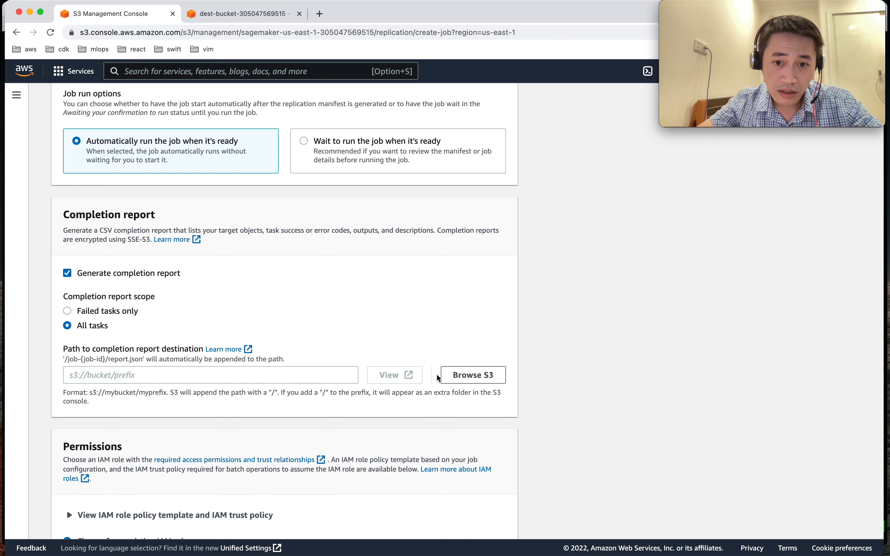
pyautogui.click(472, 375)
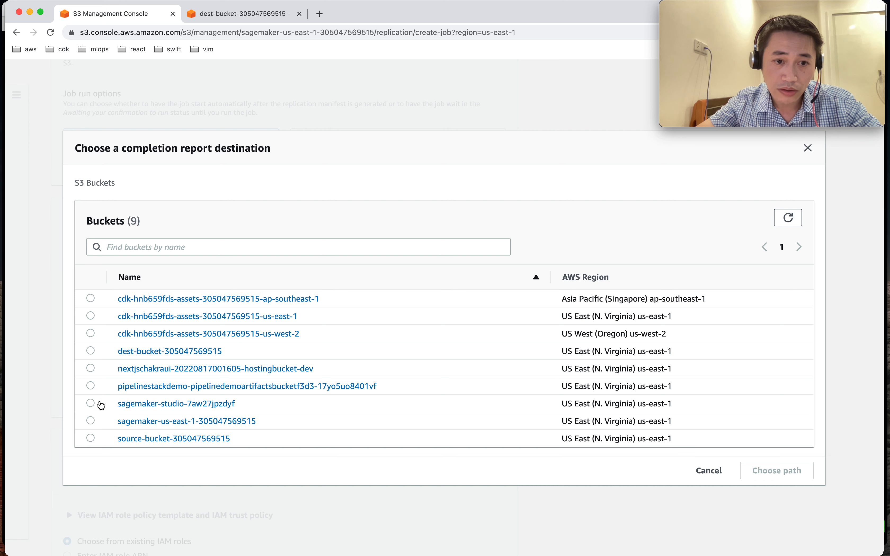
pyautogui.moveTo(90, 352)
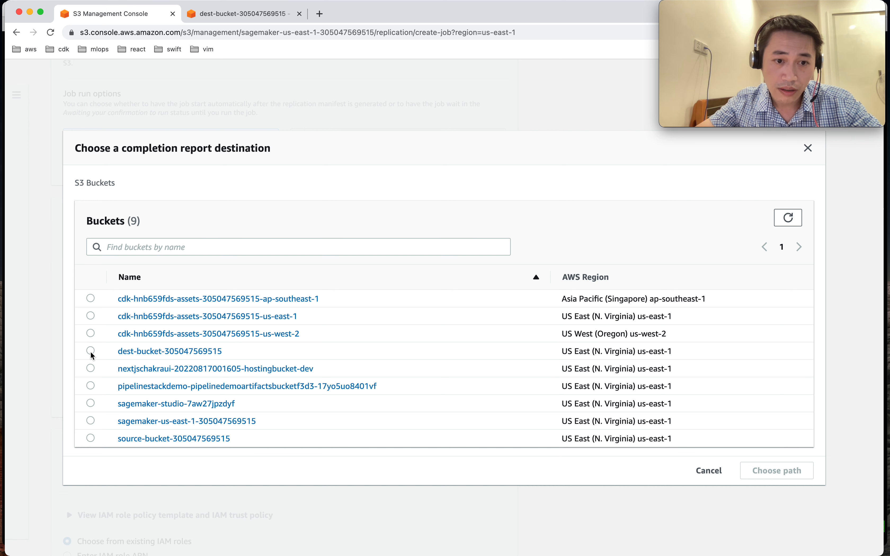
pyautogui.click(777, 470)
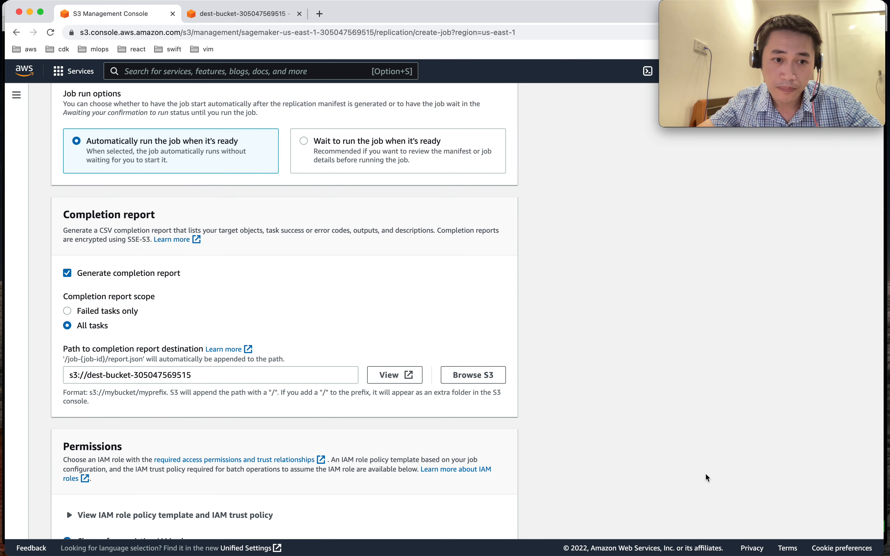
# Keep IAM role 'Create new role' and save the replicate job so it appears as New in the jobs list
pyautogui.scroll(-3)
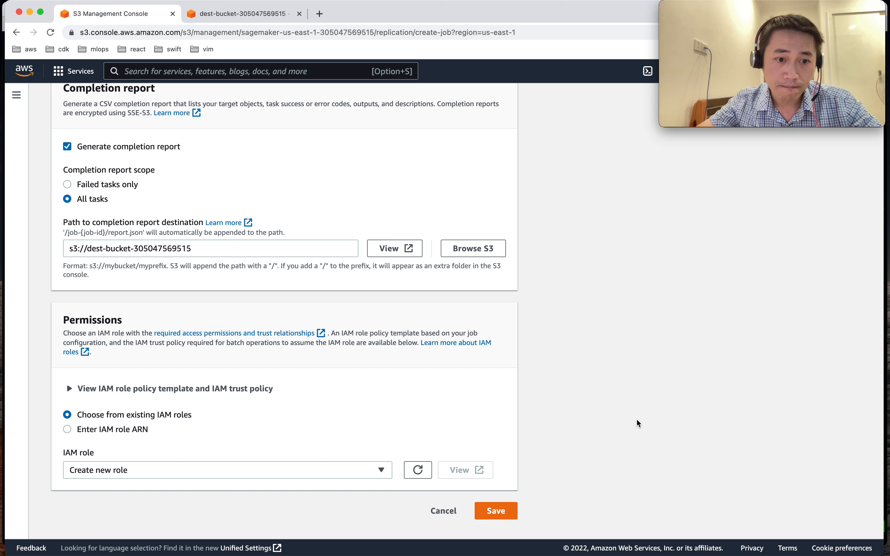
pyautogui.moveTo(145, 448)
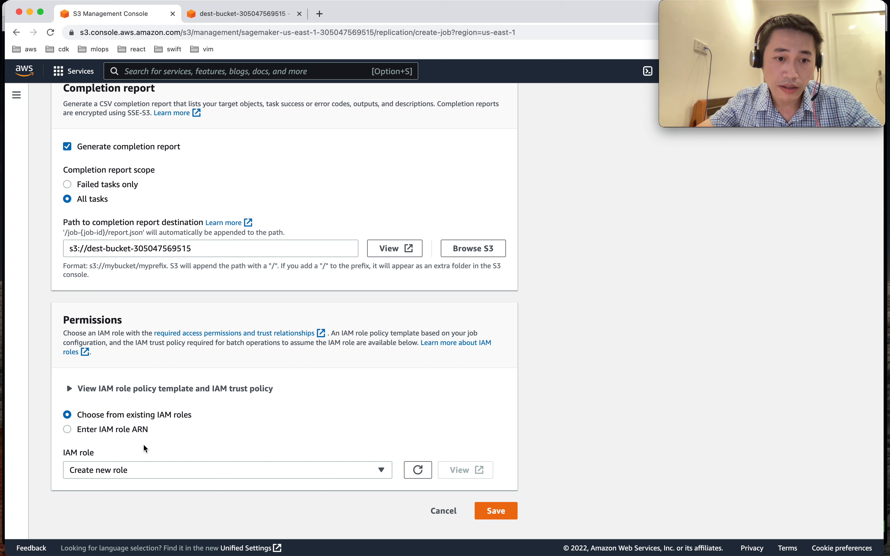
pyautogui.moveTo(419, 455)
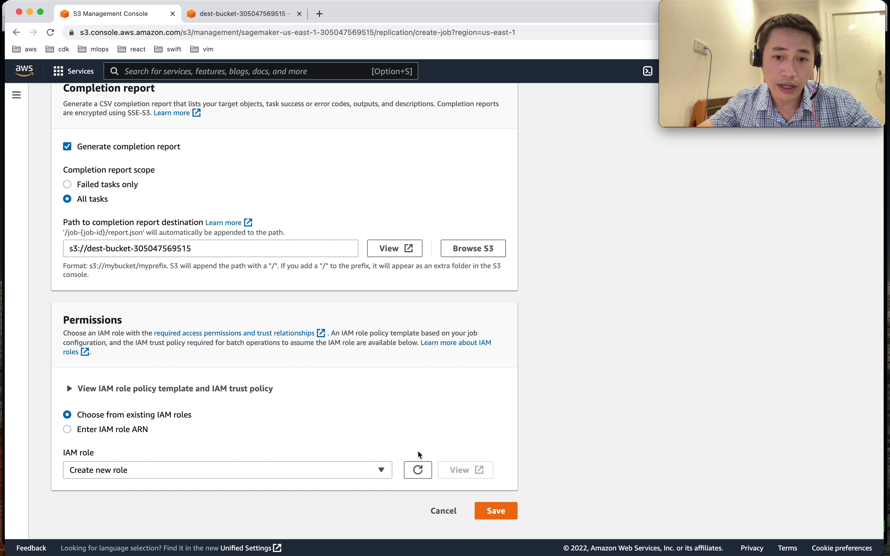
pyautogui.click(495, 511)
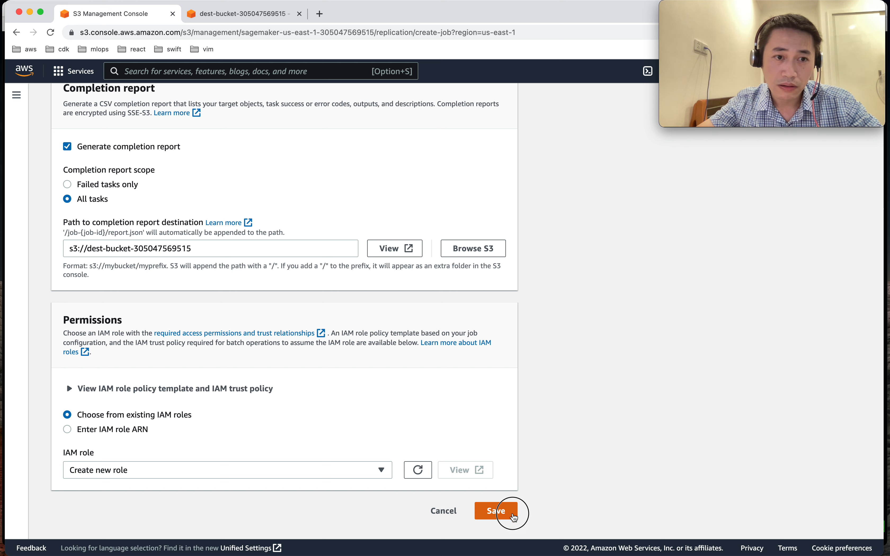
pyautogui.click(496, 511)
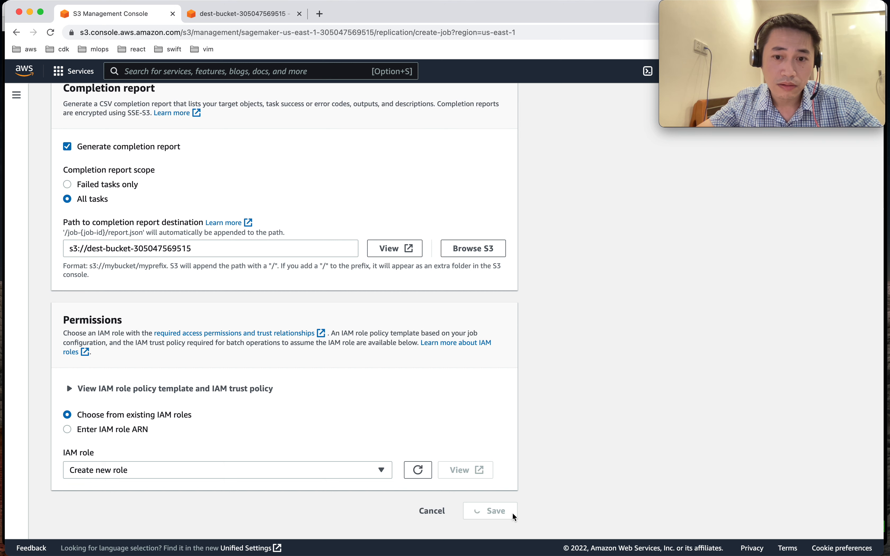
pyautogui.moveTo(538, 504)
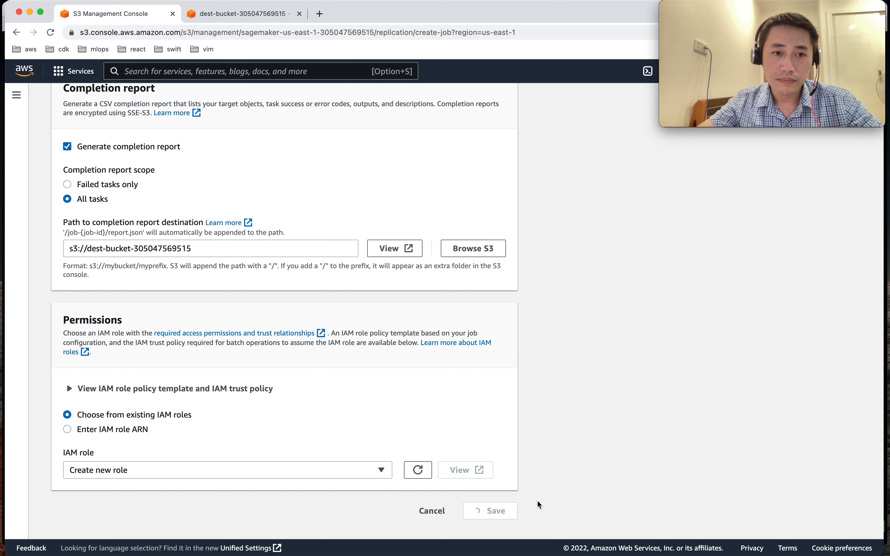
pyautogui.click(490, 510)
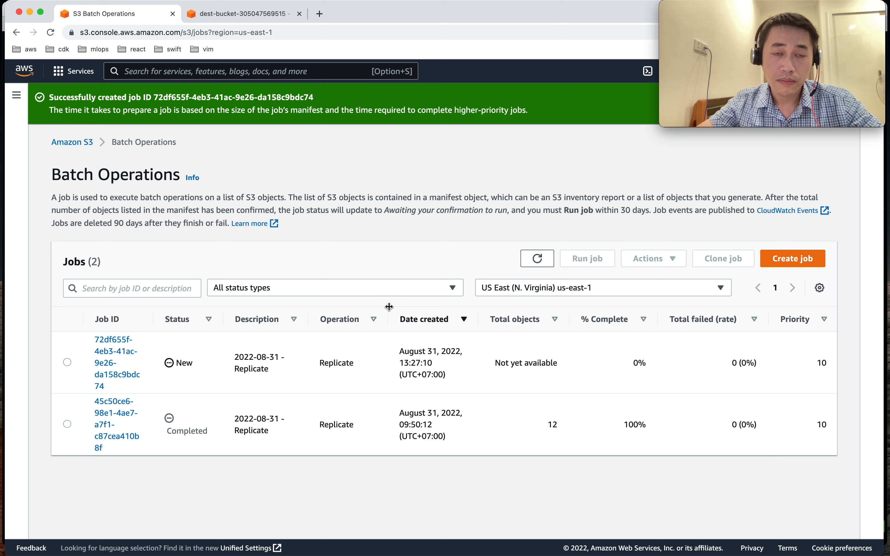
pyautogui.moveTo(167, 334)
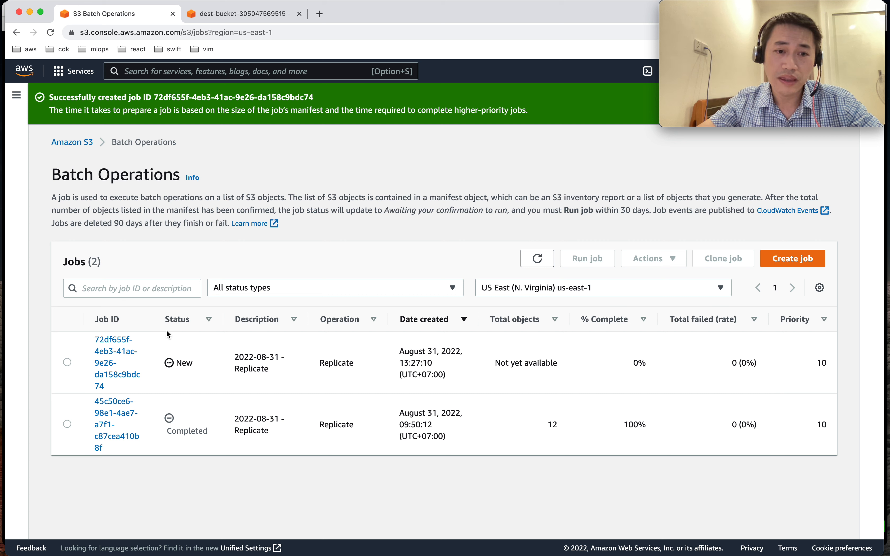
pyautogui.moveTo(222, 29)
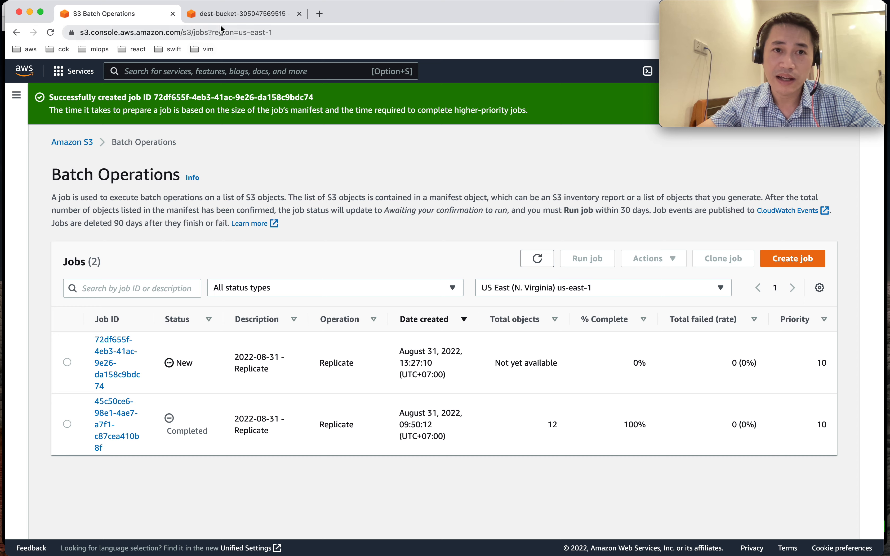
# Refresh dest-bucket's object list and view the newly created job's details from the jobs list
pyautogui.click(240, 14)
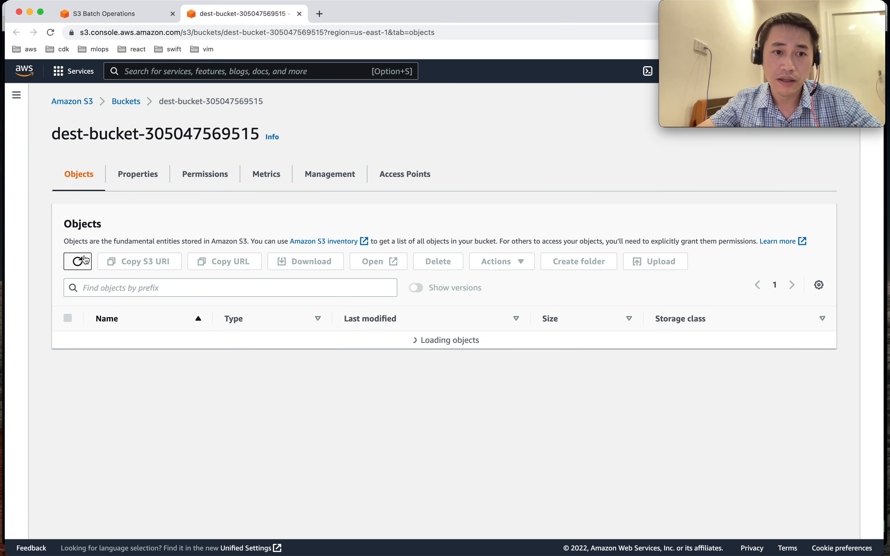
pyautogui.click(78, 261)
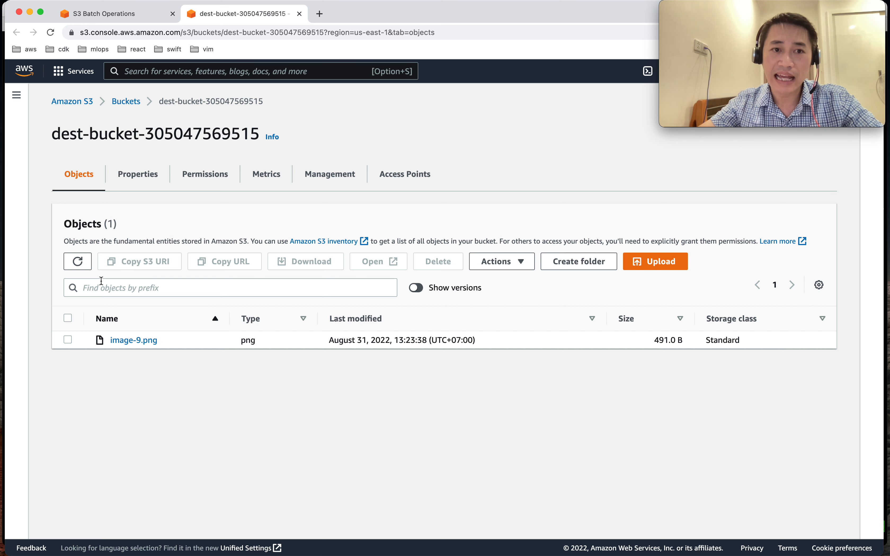
pyautogui.moveTo(130, 350)
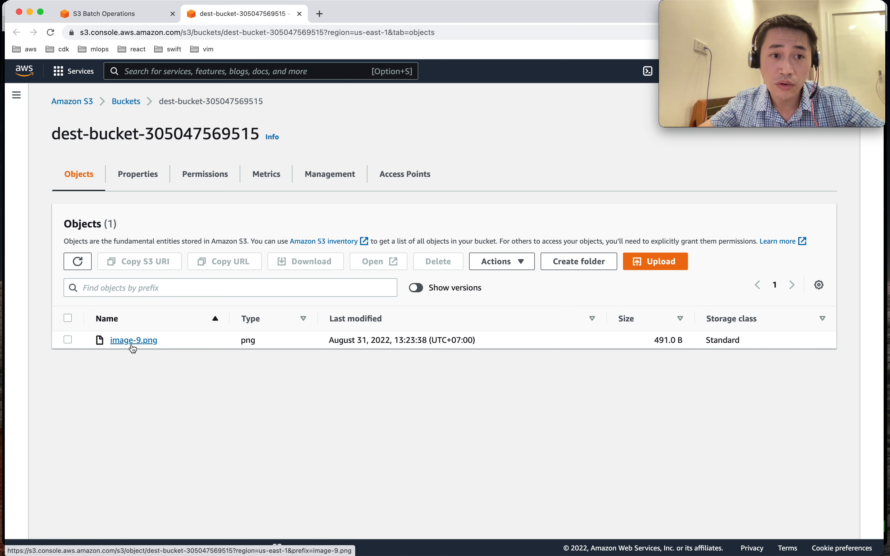
pyautogui.click(77, 261)
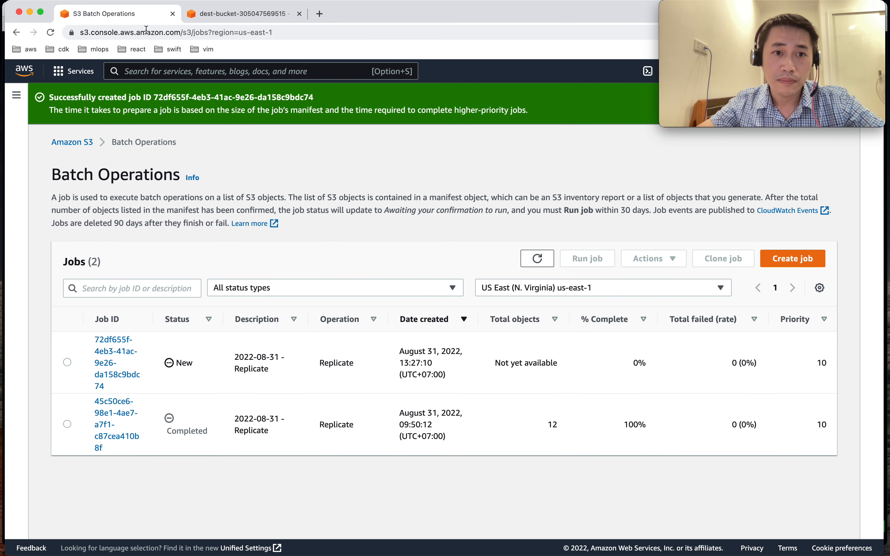
pyautogui.click(116, 363)
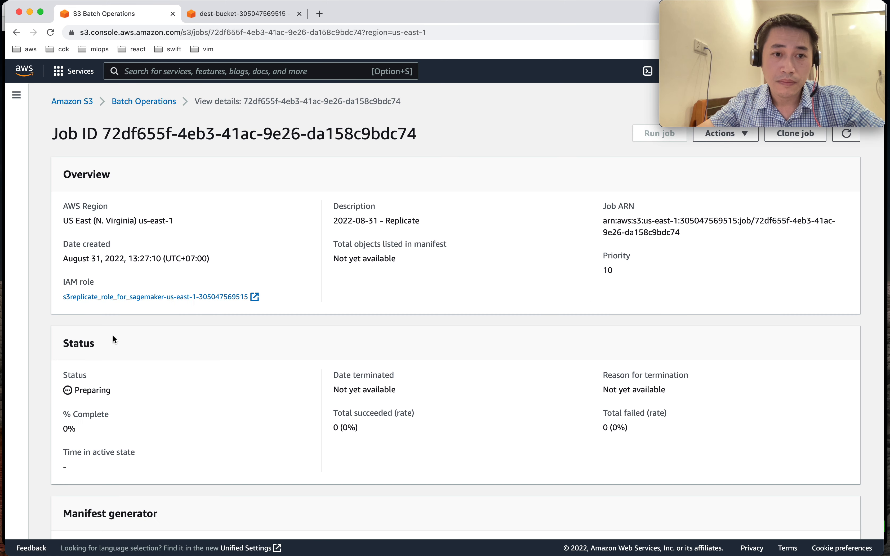
# Refresh the job status (Preparing, 0%) and dest-bucket showing image-9.png and the job-72df655f folder
pyautogui.moveTo(65, 390); pyautogui.dragTo(77, 432)
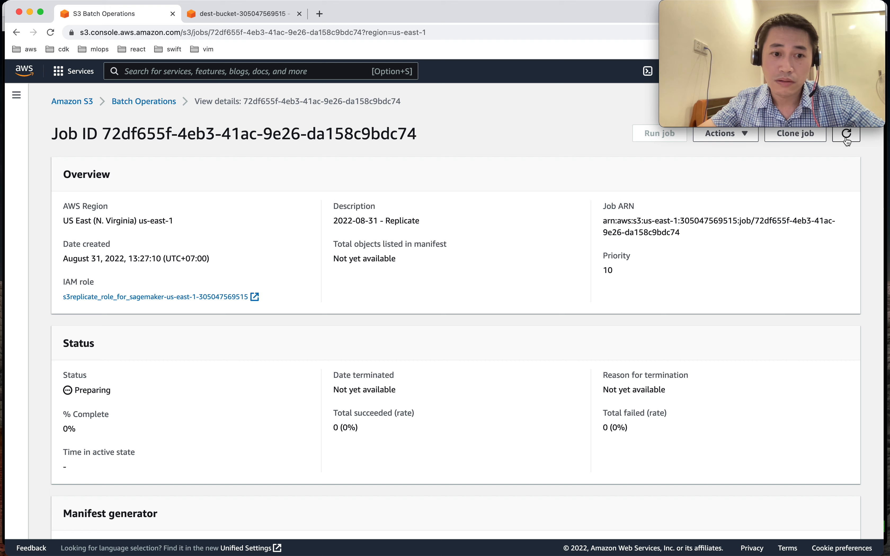
pyautogui.click(241, 13)
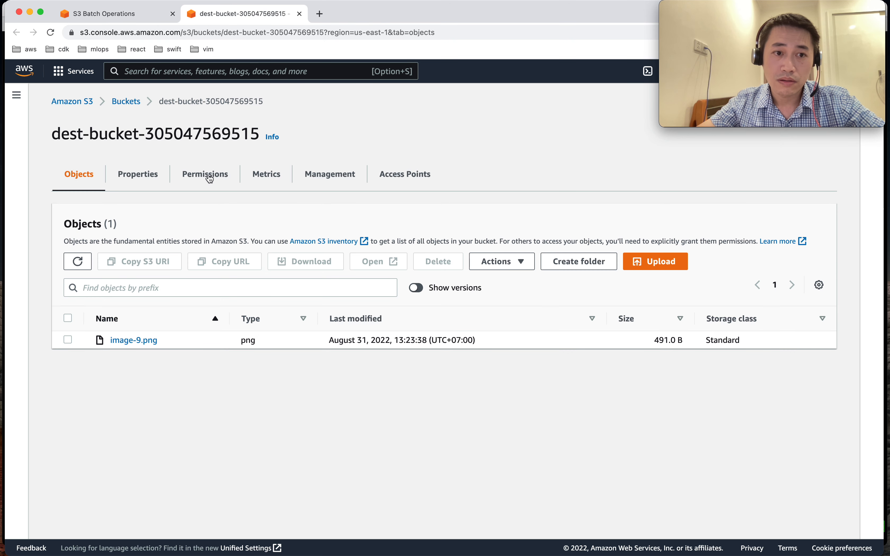
pyautogui.click(77, 262)
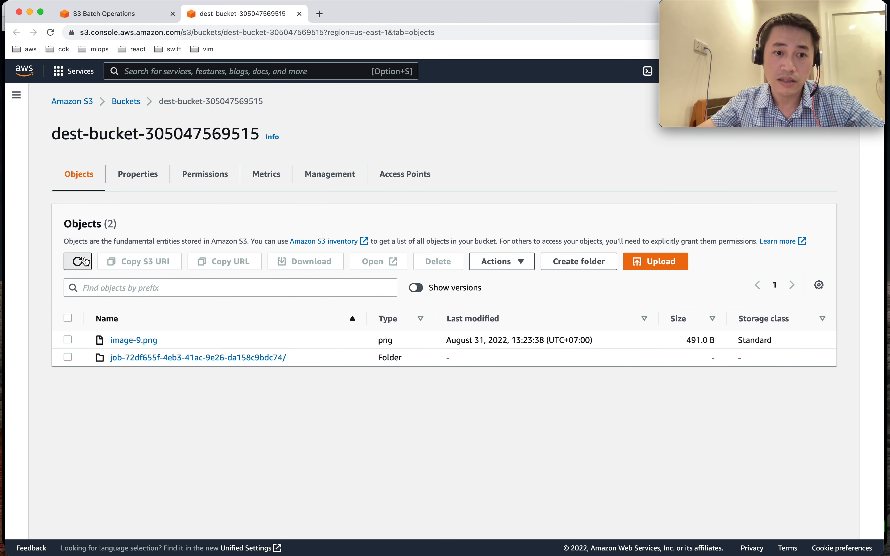
pyautogui.click(319, 13)
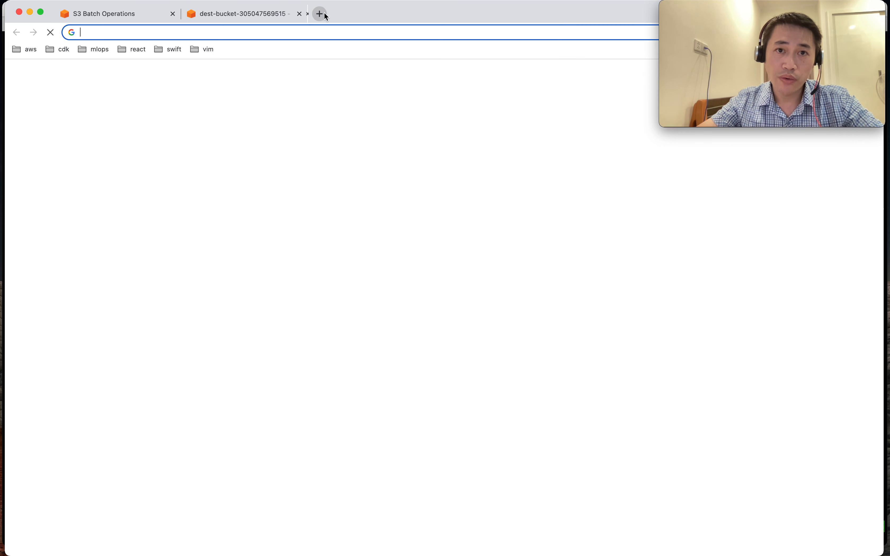
# Reach the Amazon S3 User Guide and browse Managing storage > Replicating objects topics
pyautogui.write('docs.aws.amazon.com')
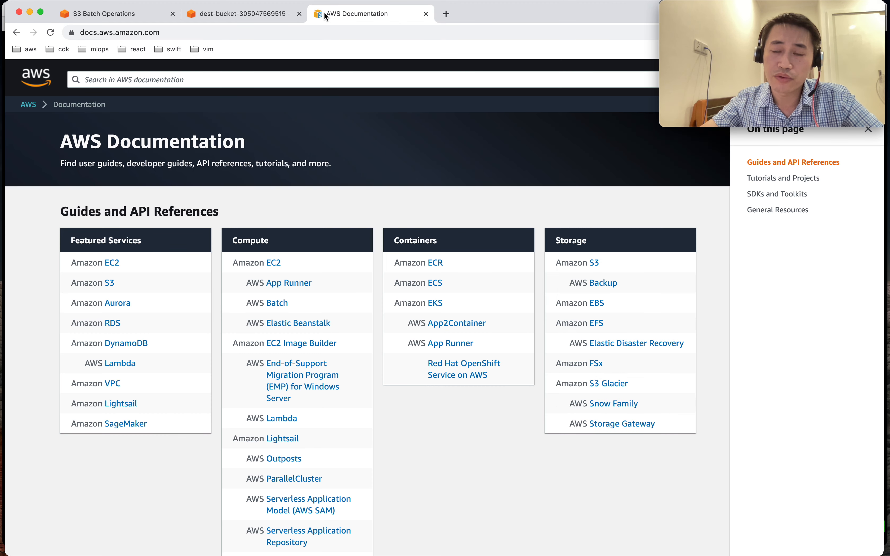
pyautogui.click(107, 283)
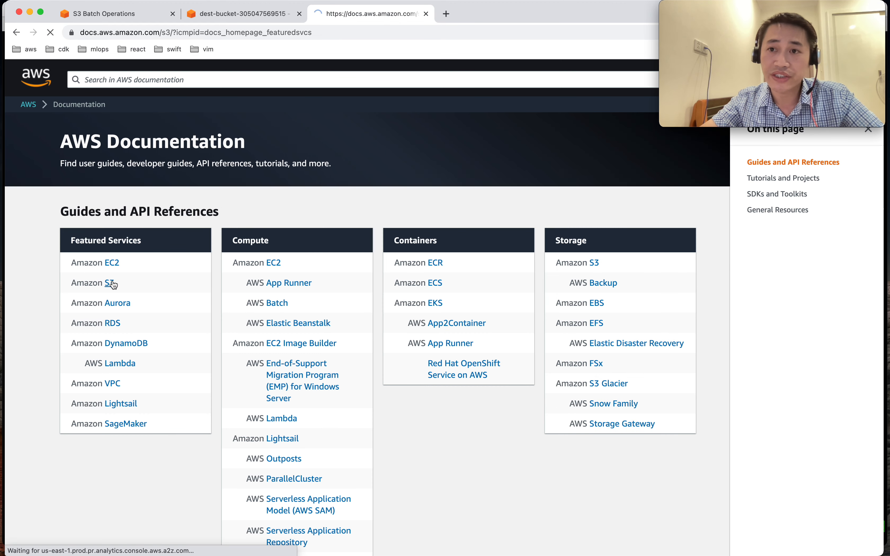
pyautogui.click(109, 283)
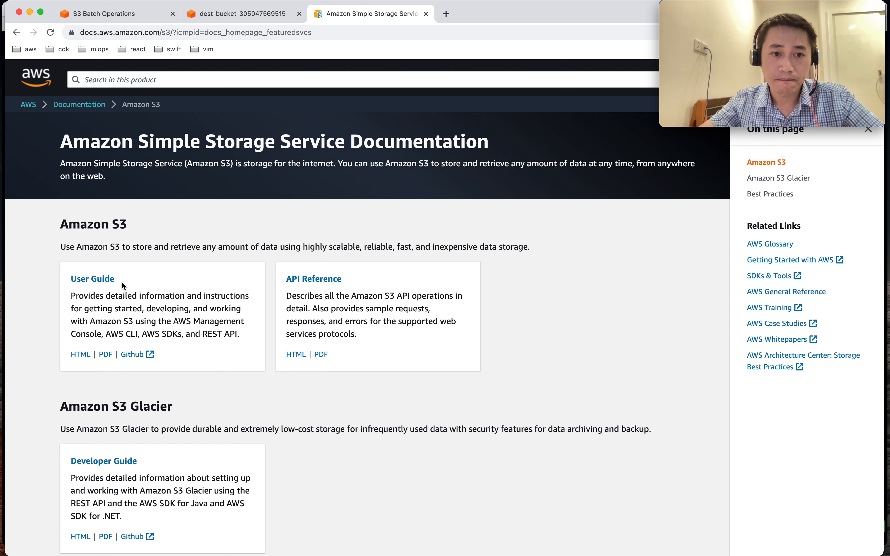
pyautogui.click(92, 279)
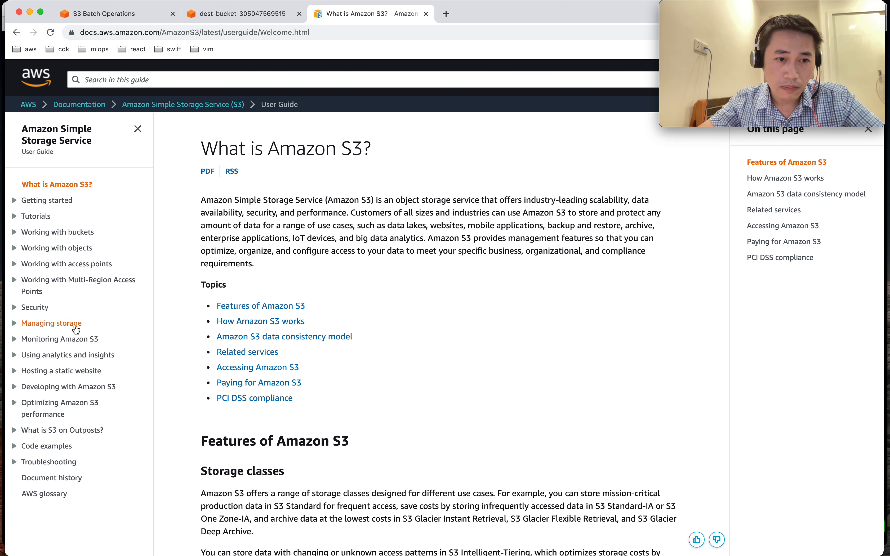
pyautogui.click(51, 323)
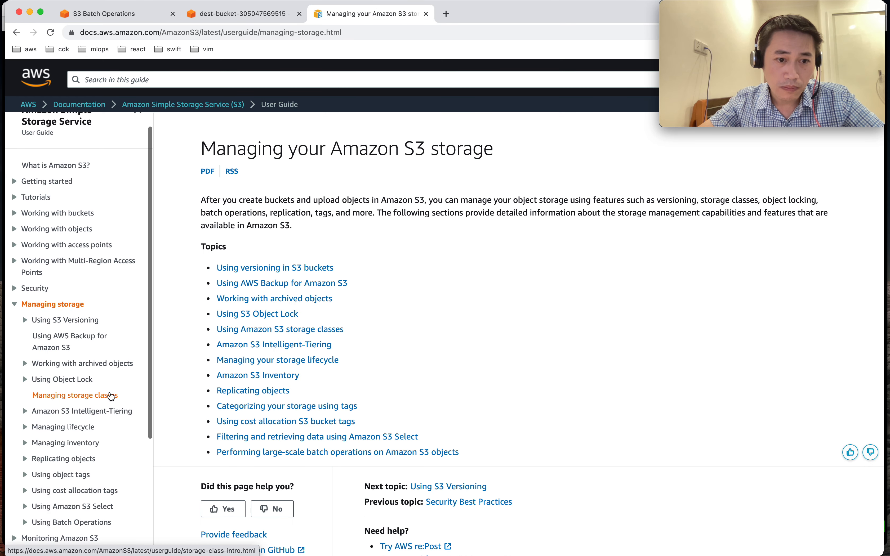
pyautogui.click(253, 391)
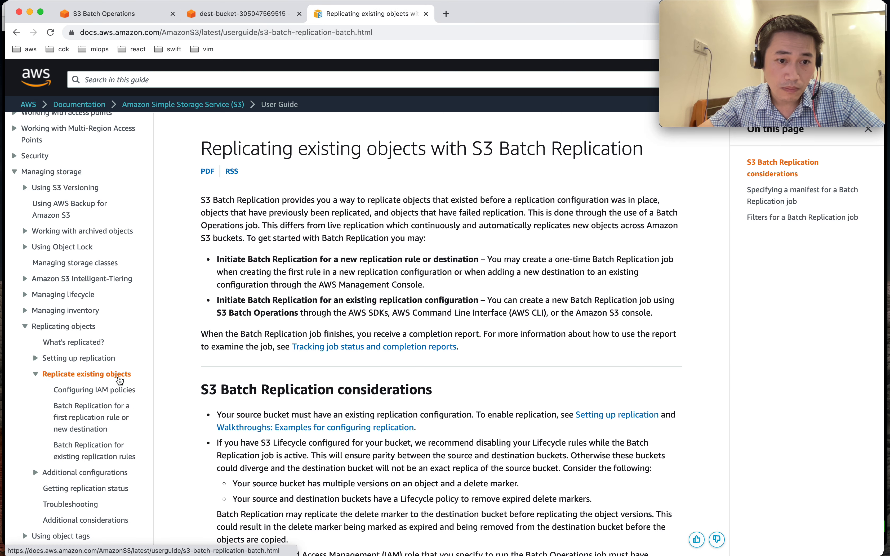
pyautogui.click(86, 473)
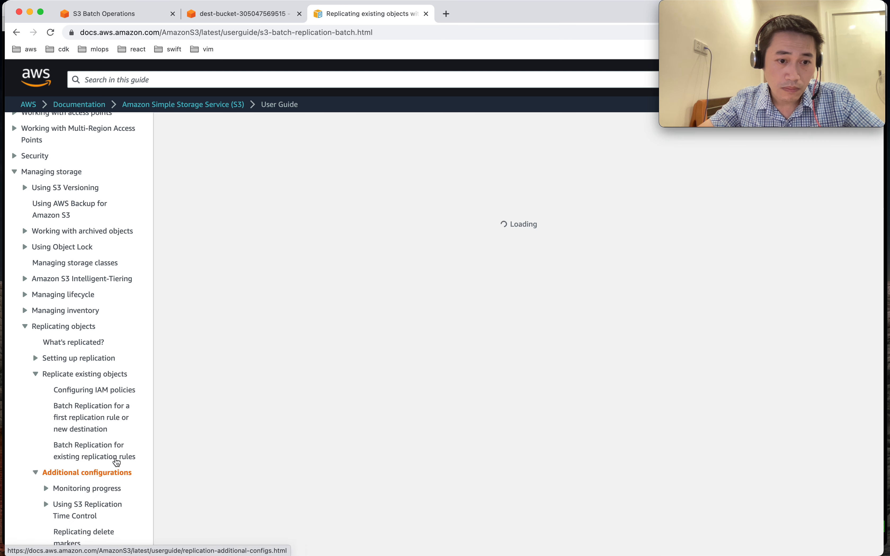
# Search 'replication time', view the S3 Replication Time Control page and highlight its within-15-minutes claims
pyautogui.click(86, 473)
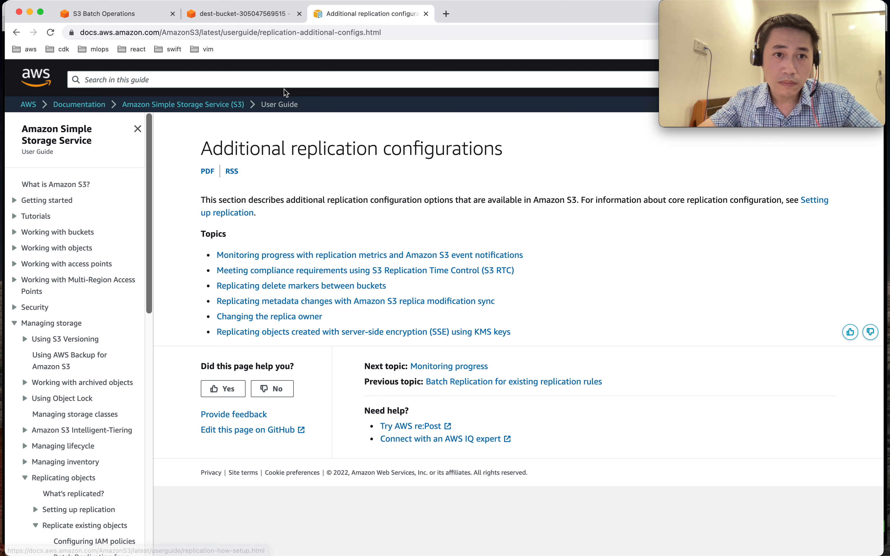
pyautogui.write('replication time')
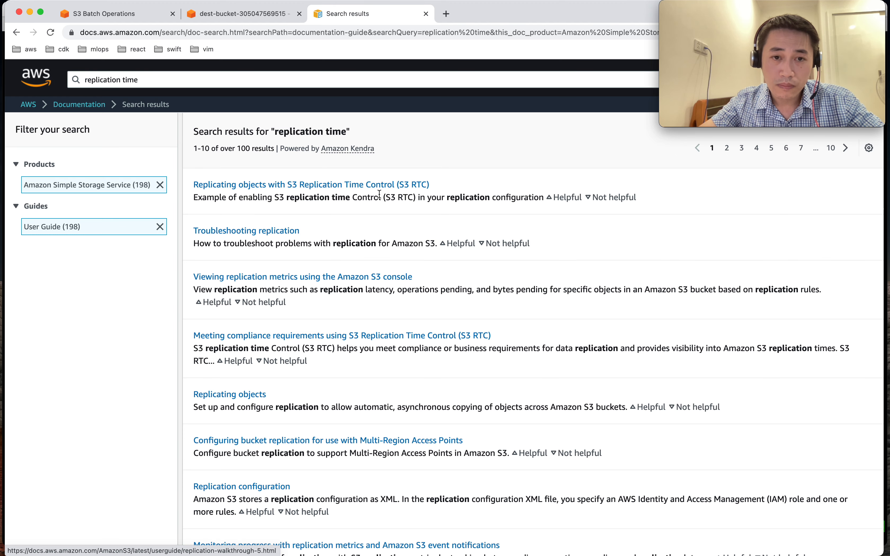
pyautogui.click(310, 184)
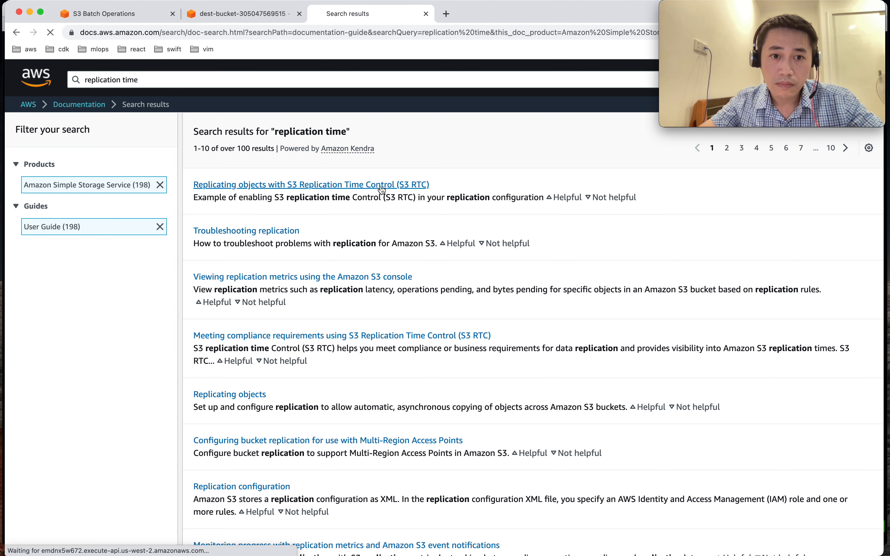
pyautogui.click(311, 185)
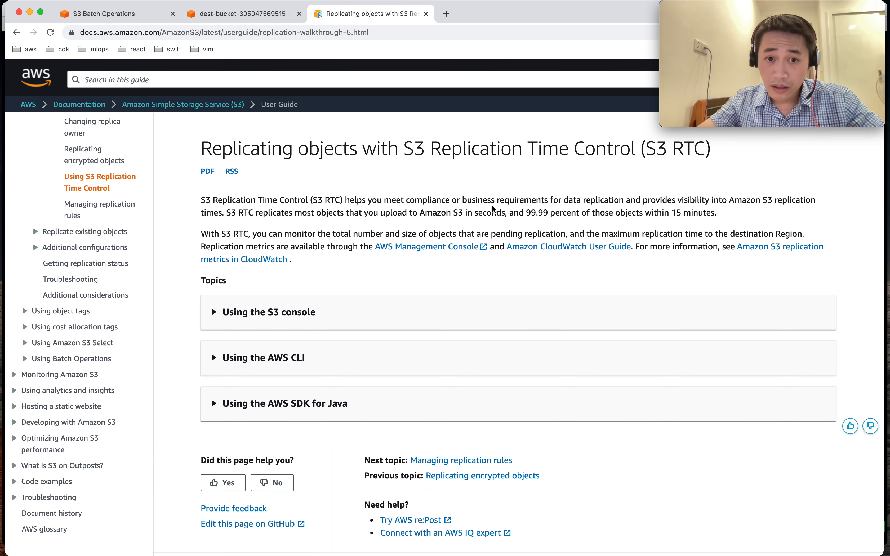
pyautogui.moveTo(295, 213); pyautogui.dragTo(364, 213)
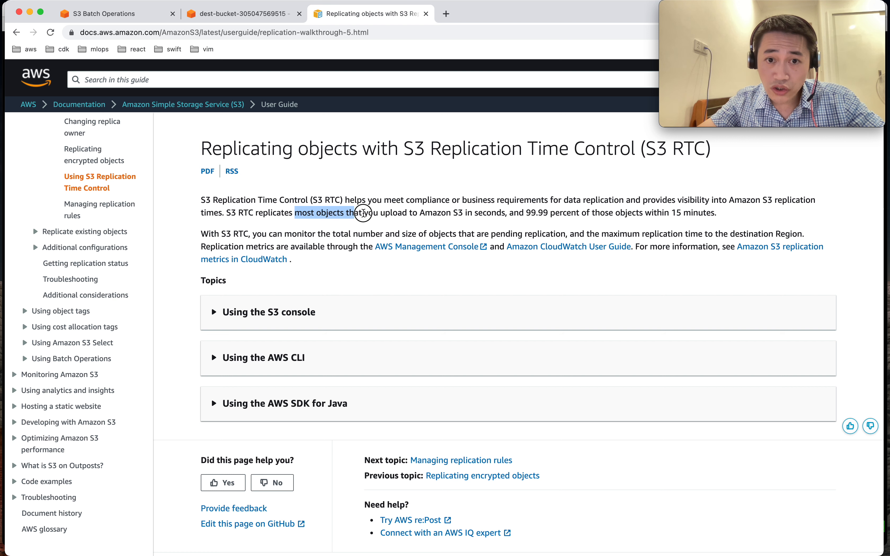
pyautogui.moveTo(364, 213); pyautogui.dragTo(476, 213)
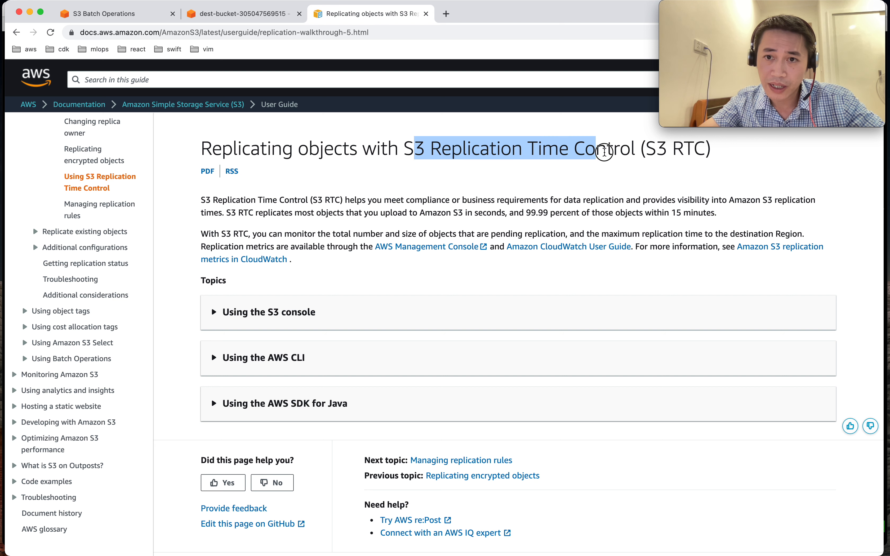
pyautogui.doubleClick(601, 200)
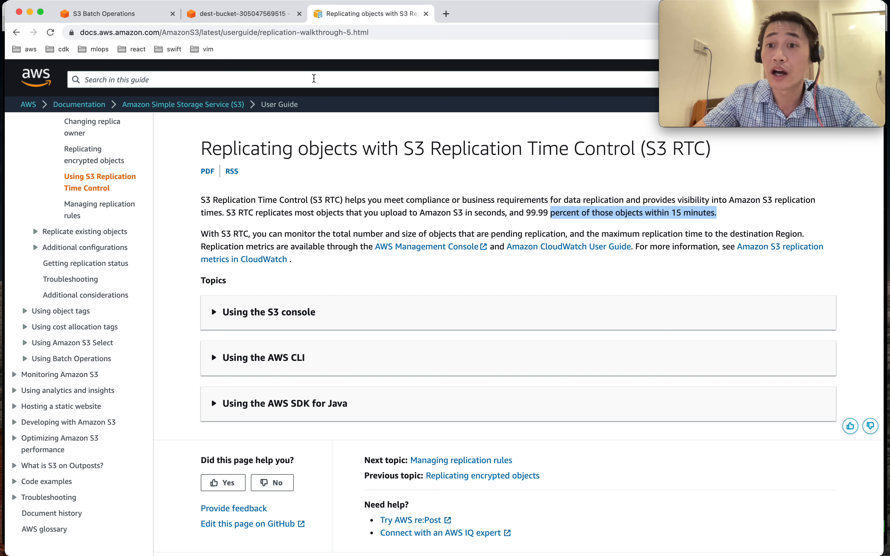
# Refresh dest-bucket until the images/ folder appears, then view the Batch Operations jobs list separately
pyautogui.click(242, 13)
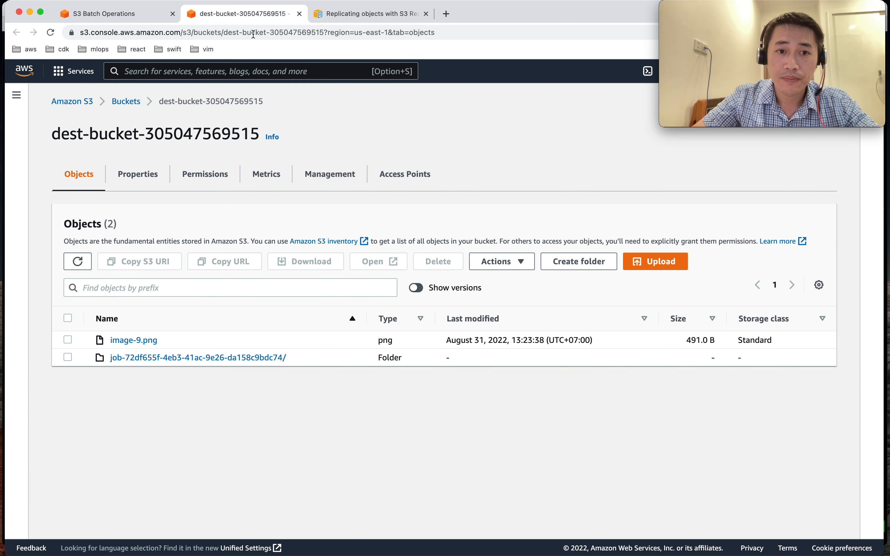
pyautogui.click(78, 261)
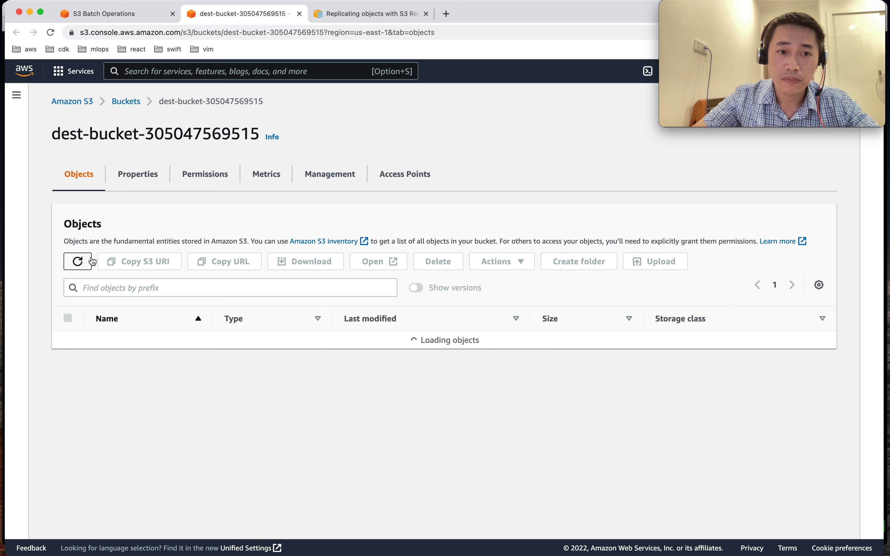
pyautogui.click(78, 261)
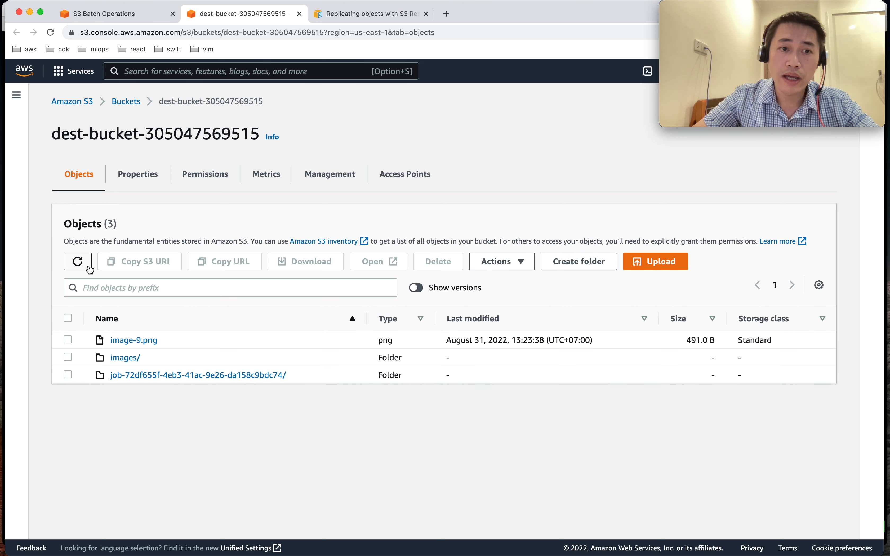
pyautogui.moveTo(124, 358)
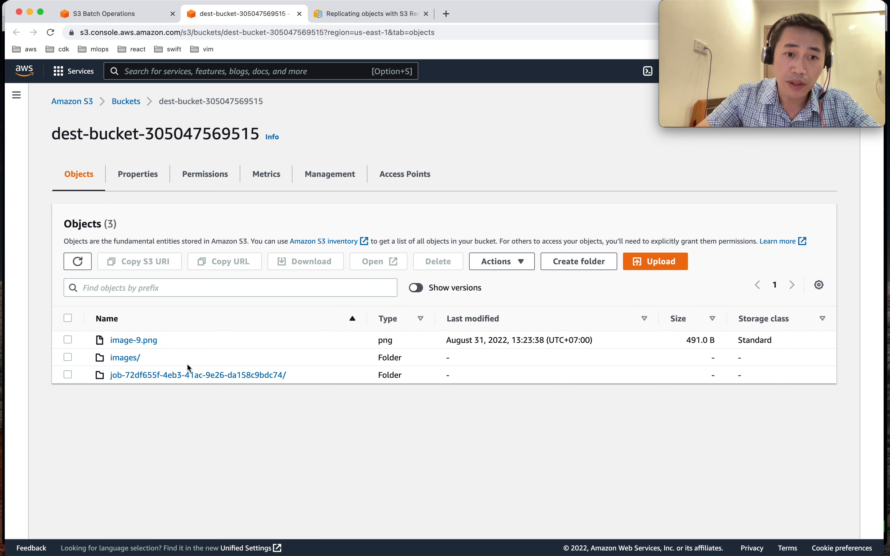
pyautogui.moveTo(125, 358)
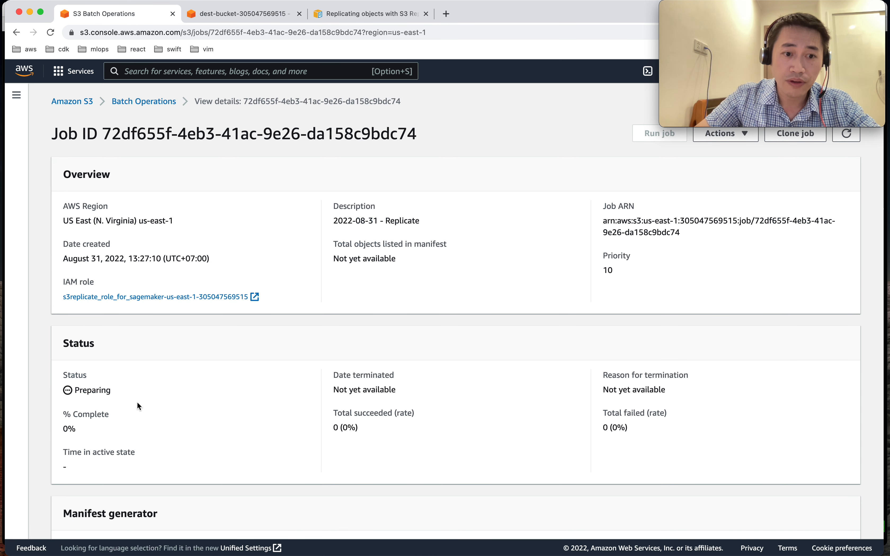
pyautogui.moveTo(166, 119)
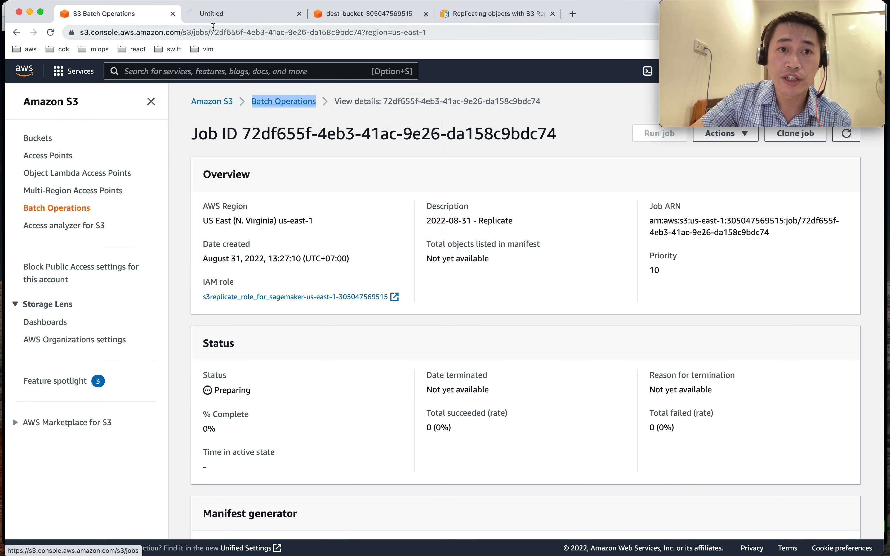
pyautogui.click(244, 13)
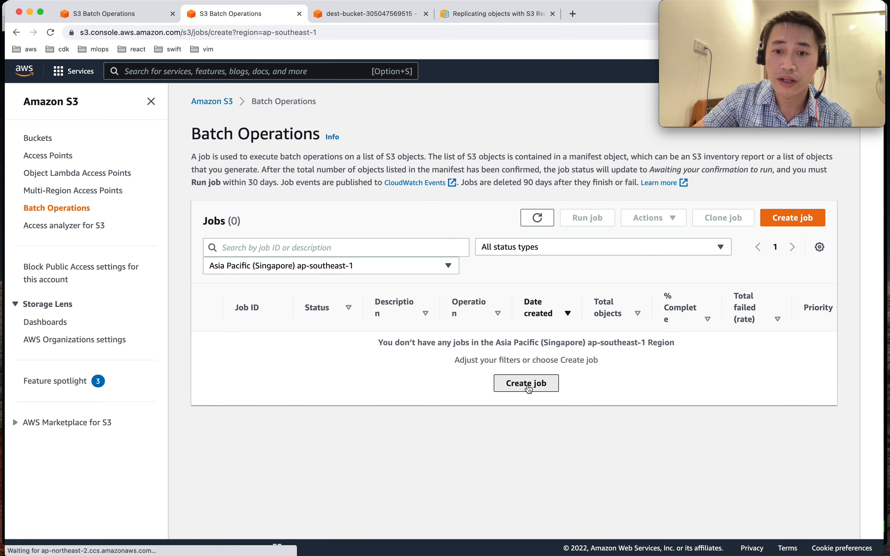
# Start a new Create job manifest form for ap-southeast-1, then return to the replicate job details
pyautogui.click(526, 383)
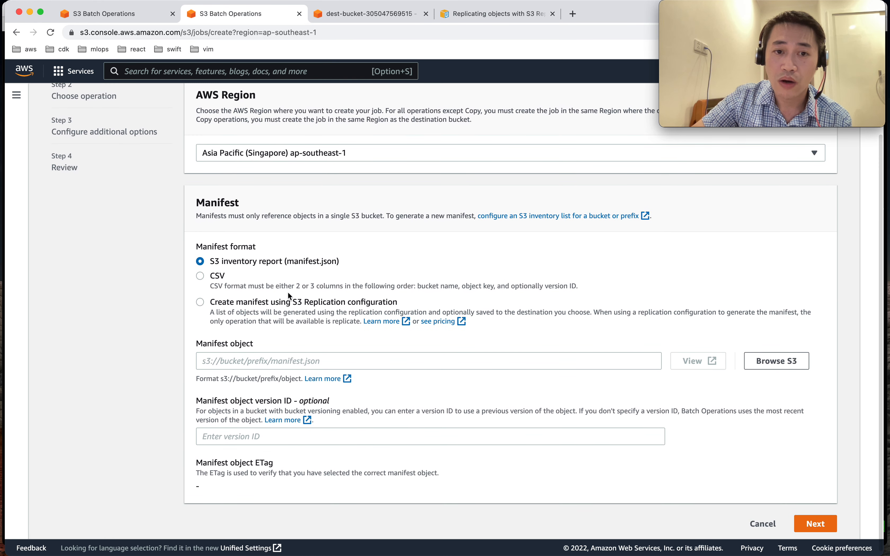
pyautogui.moveTo(342, 266)
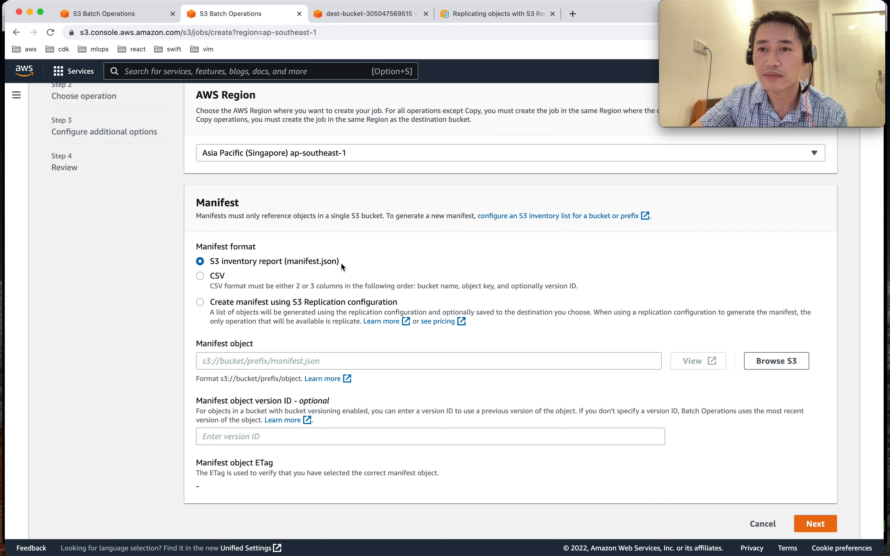
pyautogui.moveTo(341, 259)
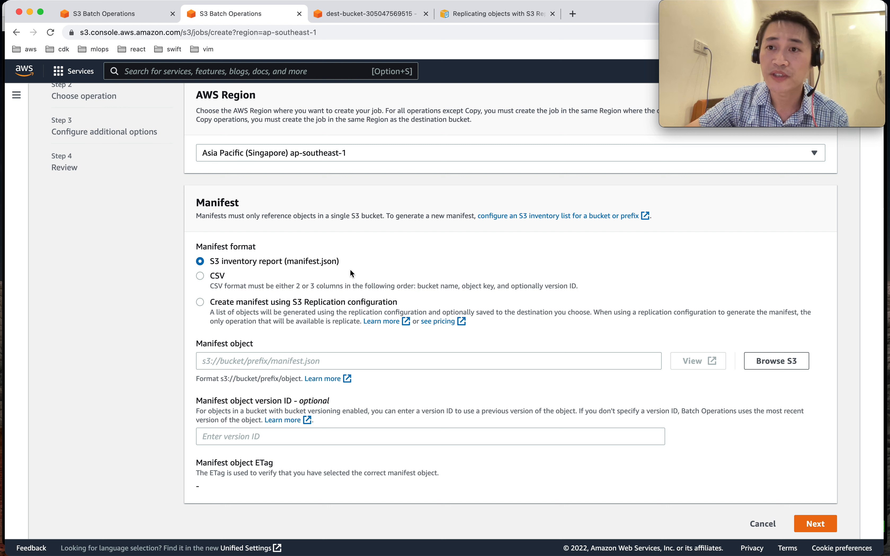
pyautogui.moveTo(341, 279)
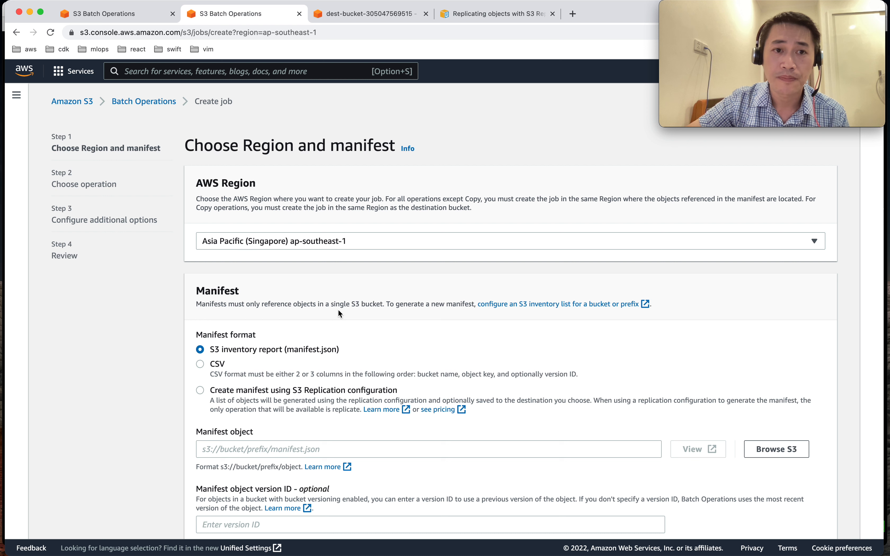
pyautogui.moveTo(268, 322)
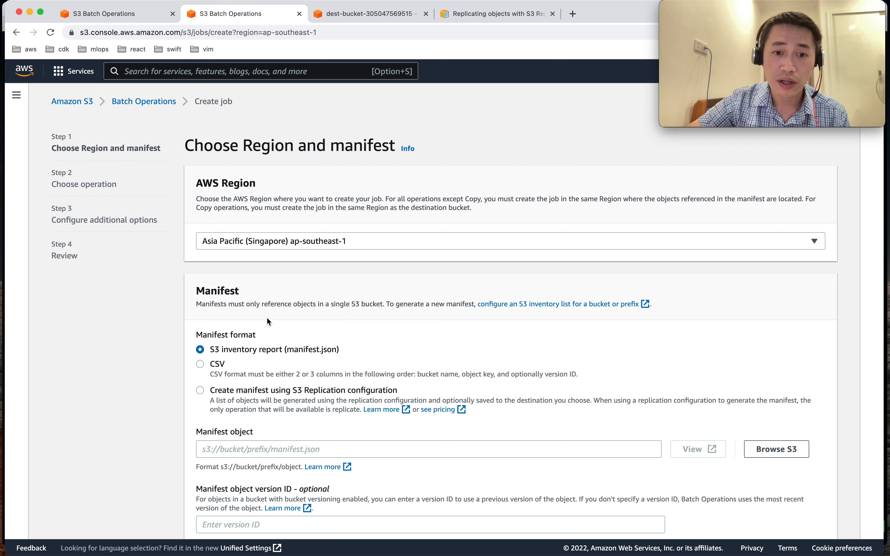
pyautogui.doubleClick(310, 349)
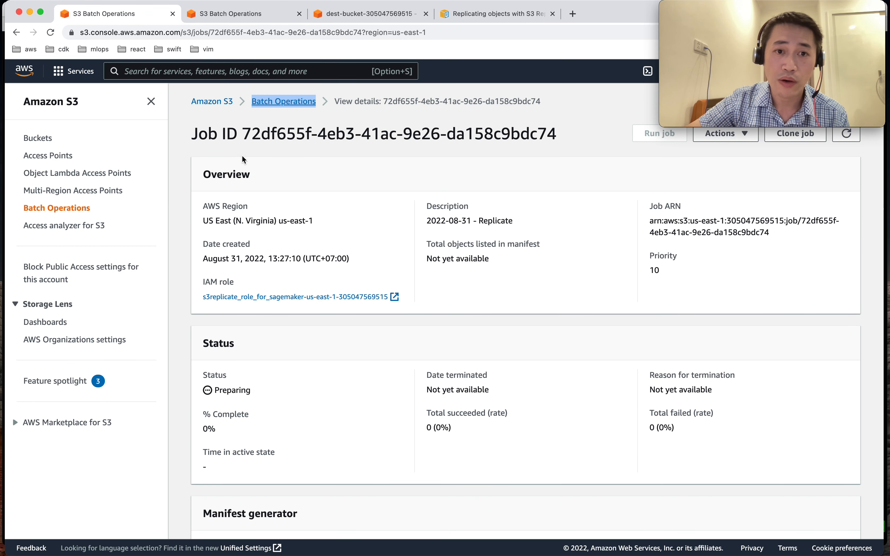
# Close the unfinished Create job page and refresh dest-bucket showing image-1, 3, 7, 8 and 9, then return to job details
pyautogui.click(151, 101)
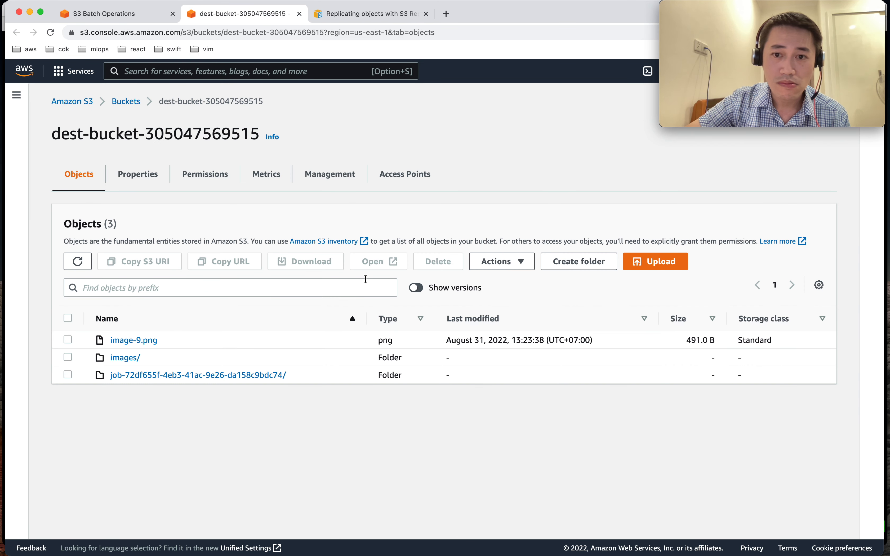
pyautogui.click(77, 261)
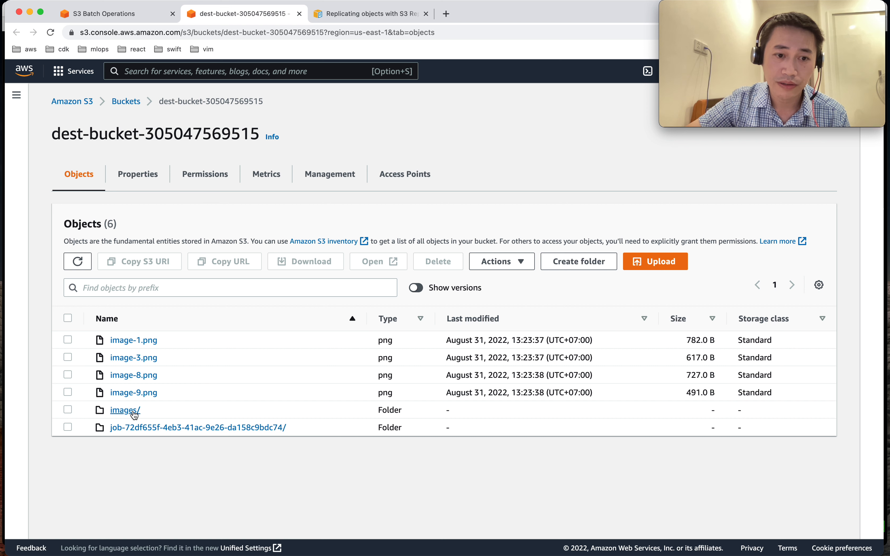
pyautogui.click(125, 410)
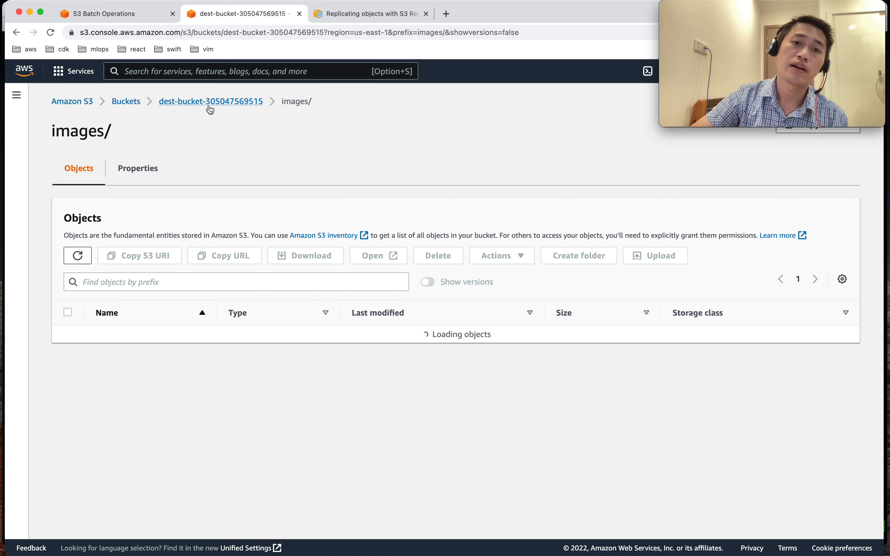
pyautogui.click(210, 101)
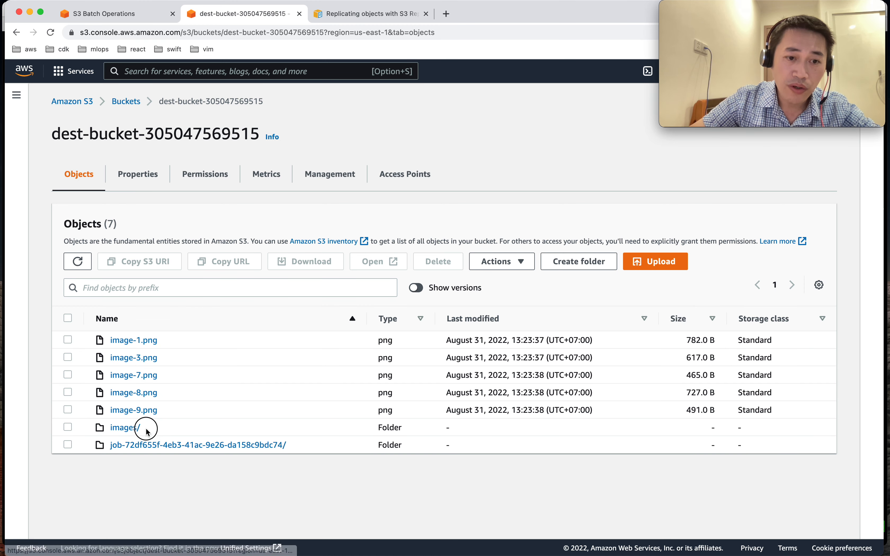
pyautogui.click(102, 13)
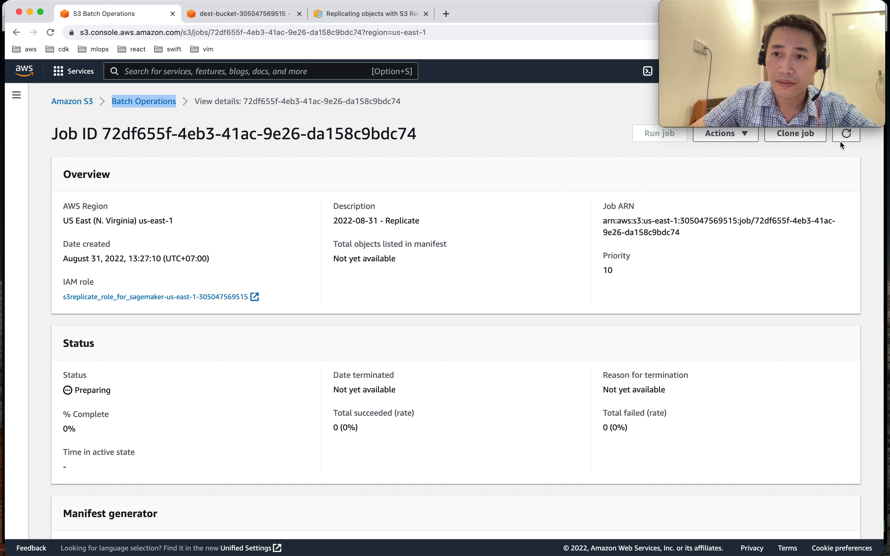
# Refresh the replicate job to Completed, 100% with 13 objects succeeded, then go to dest-bucket's objects
pyautogui.click(846, 134)
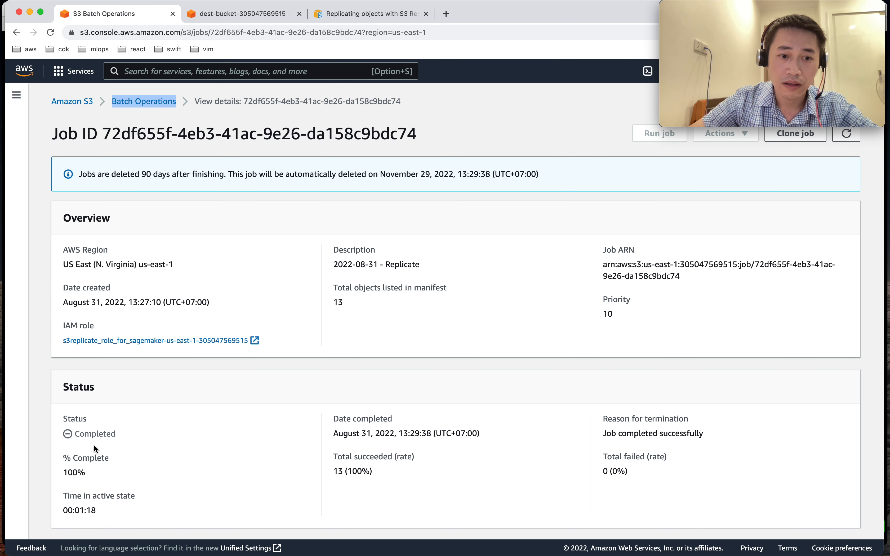
pyautogui.moveTo(95, 448); pyautogui.dragTo(109, 495)
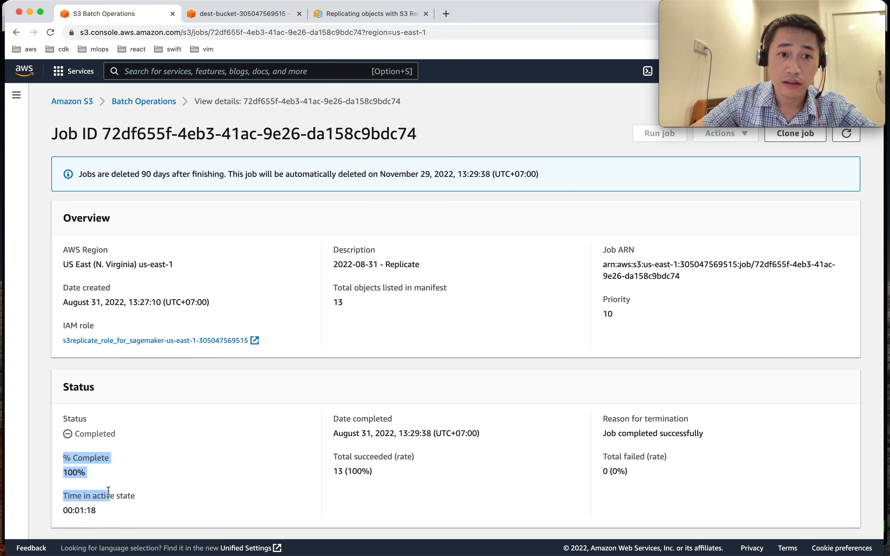
pyautogui.click(144, 101)
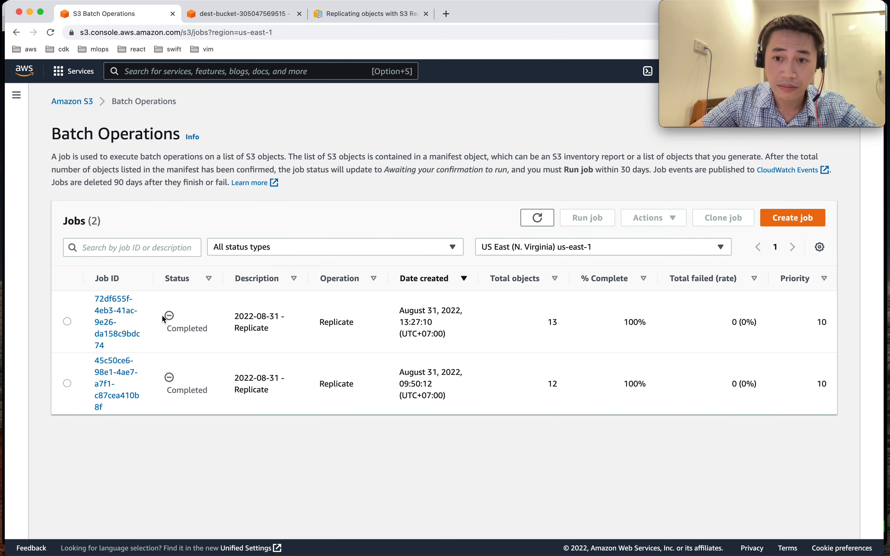
pyautogui.click(239, 13)
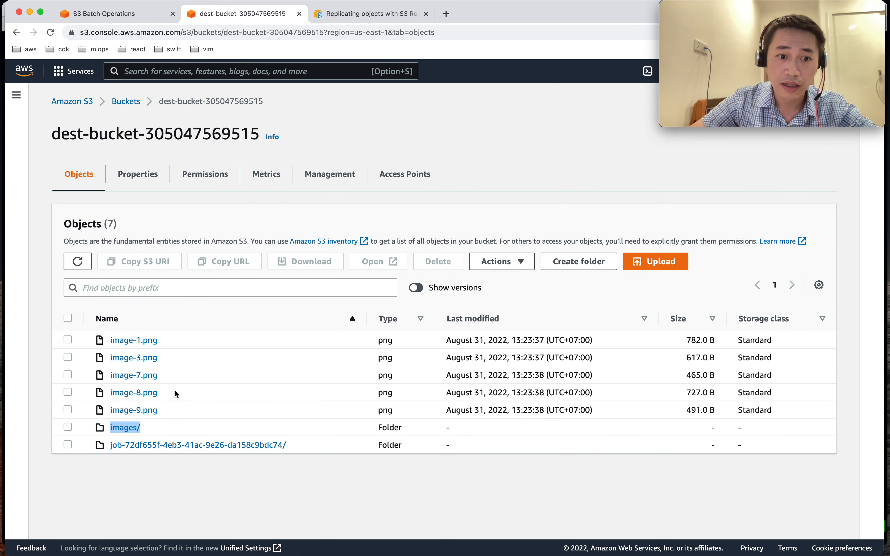
# Refresh the images/ folder to show 13 replicated images, then return to dest-bucket's top level
pyautogui.click(125, 428)
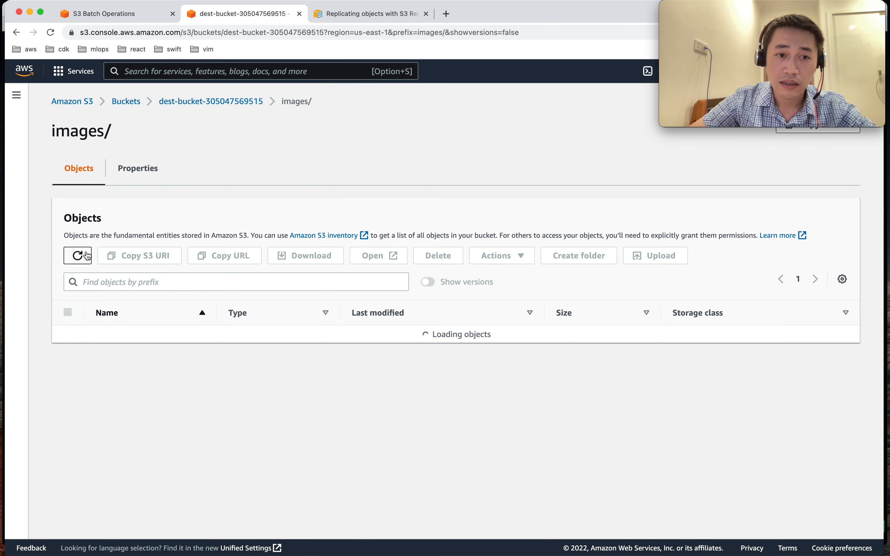
pyautogui.click(77, 255)
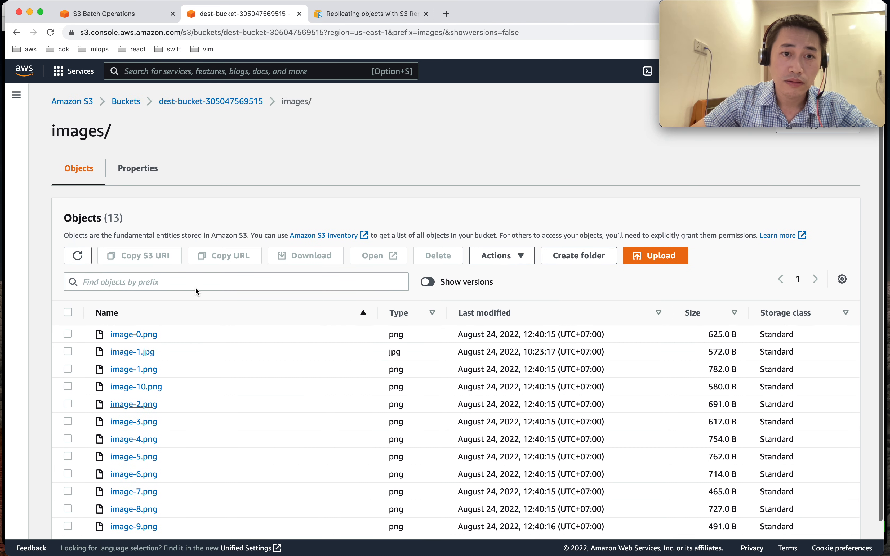
pyautogui.click(211, 101)
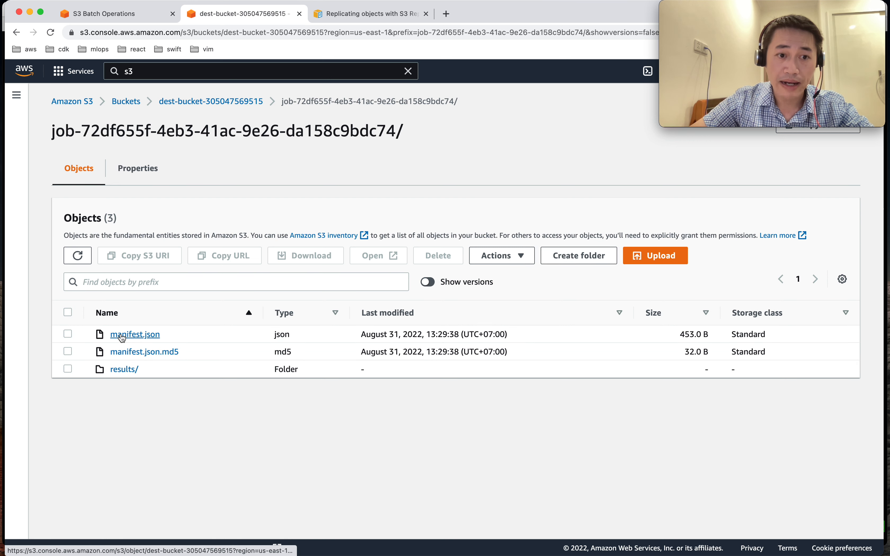
# Download manifest.json and the results/ report CSV, then launch Terminal from Spotlight
pyautogui.click(67, 333)
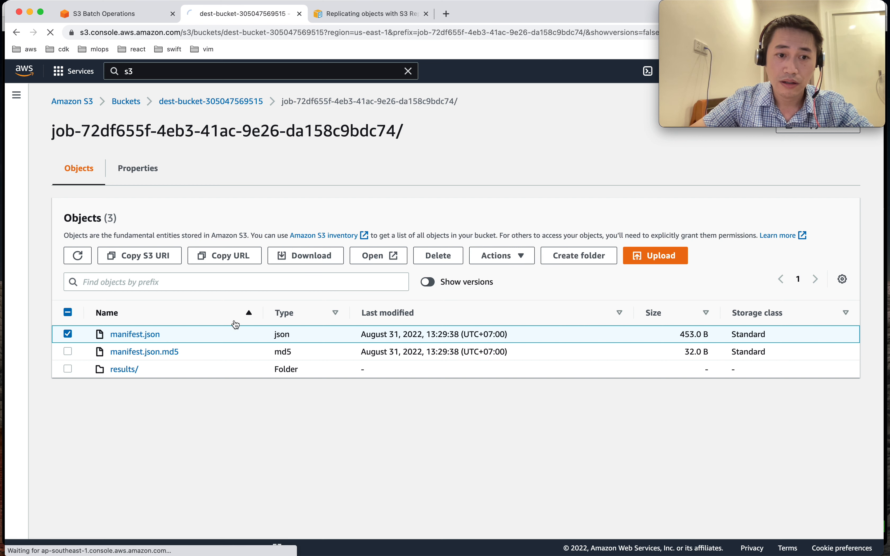
pyautogui.click(67, 368)
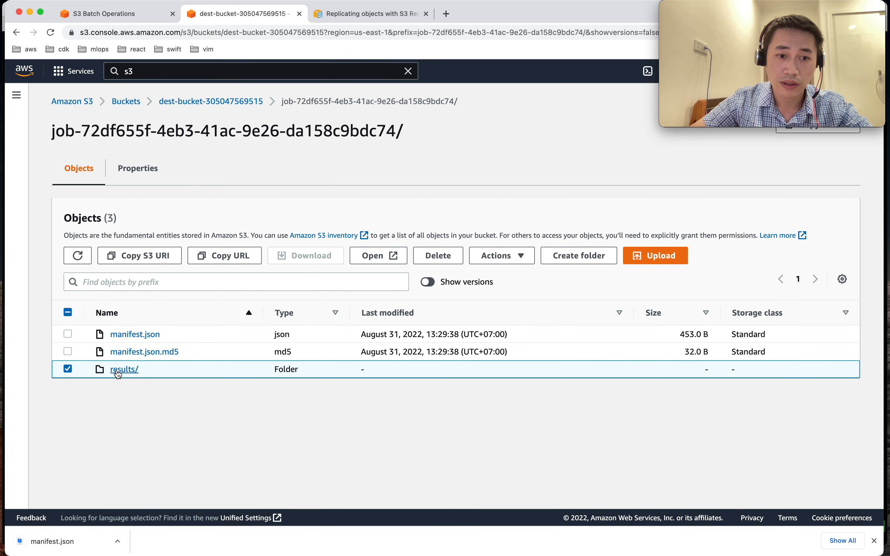
pyautogui.click(124, 369)
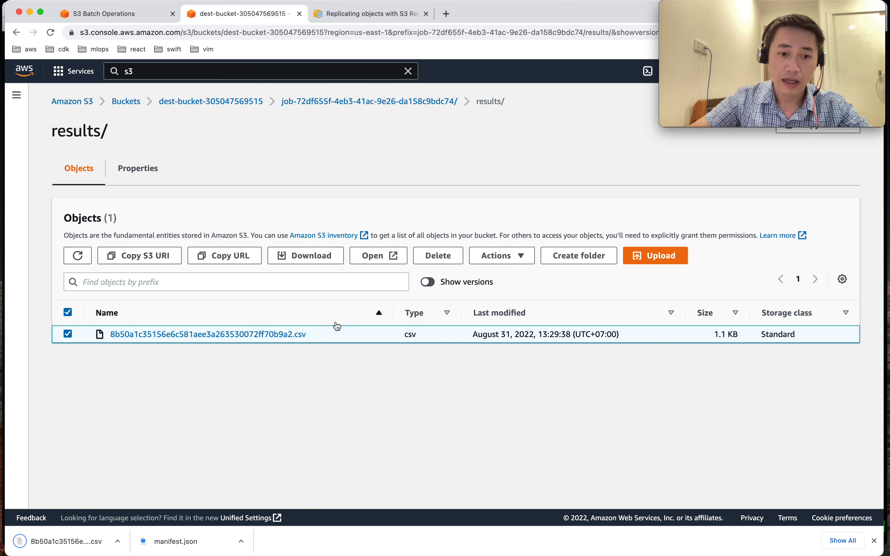
pyautogui.write('terminal')
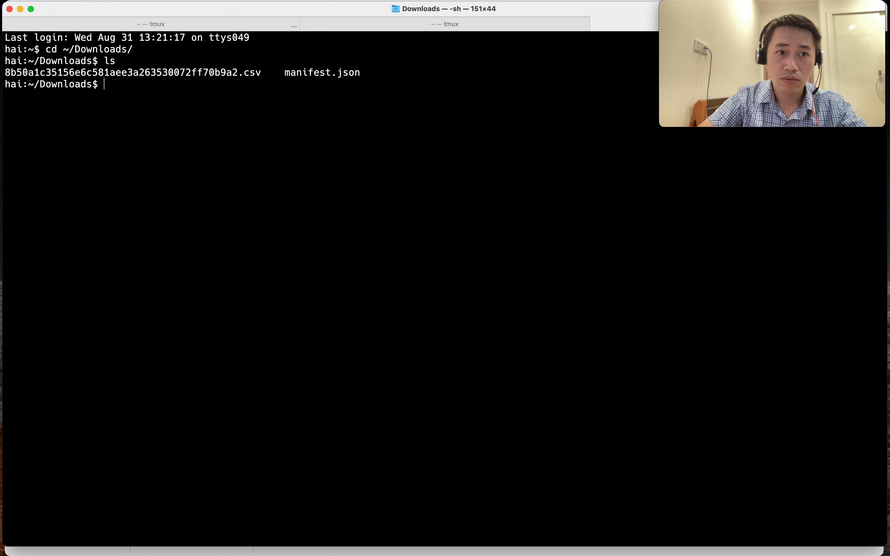
# Print manifest.json and highlight the source bucket name in the CSV report
pyautogui.write('cat manifest.json')
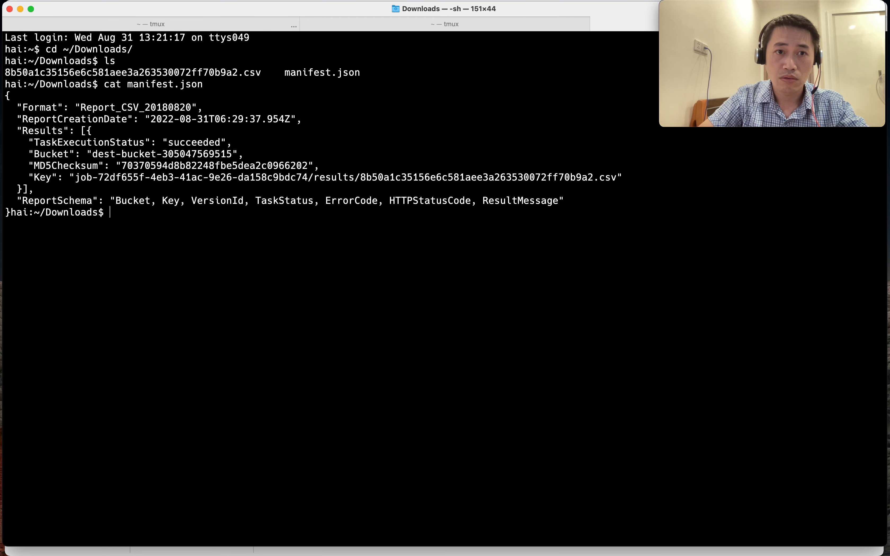
pyautogui.moveTo(286, 253)
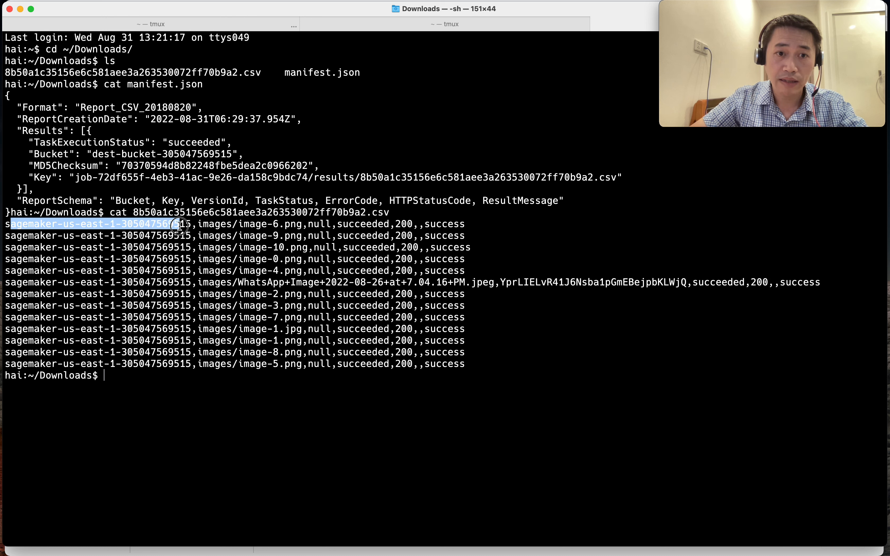
pyautogui.moveTo(181, 223); pyautogui.dragTo(332, 224)
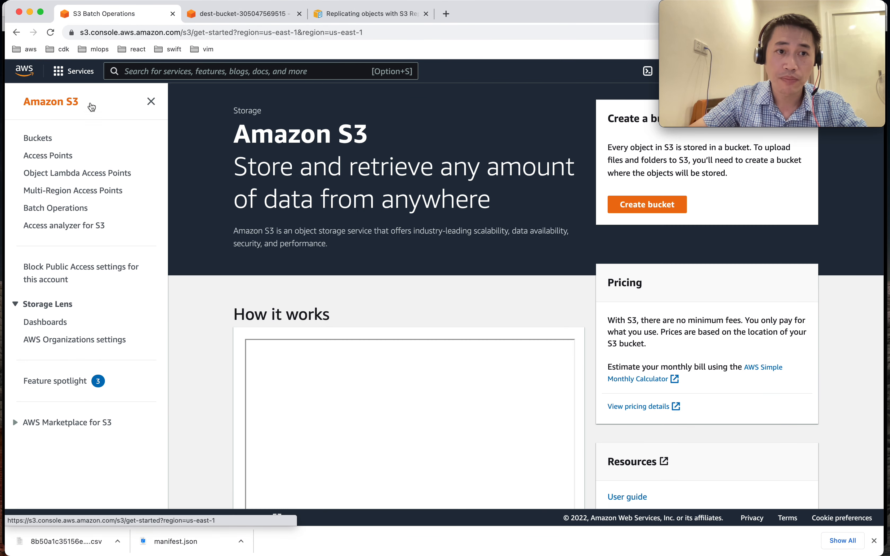
# Create a new Batch Operations job and reach its Manifest section
pyautogui.click(55, 207)
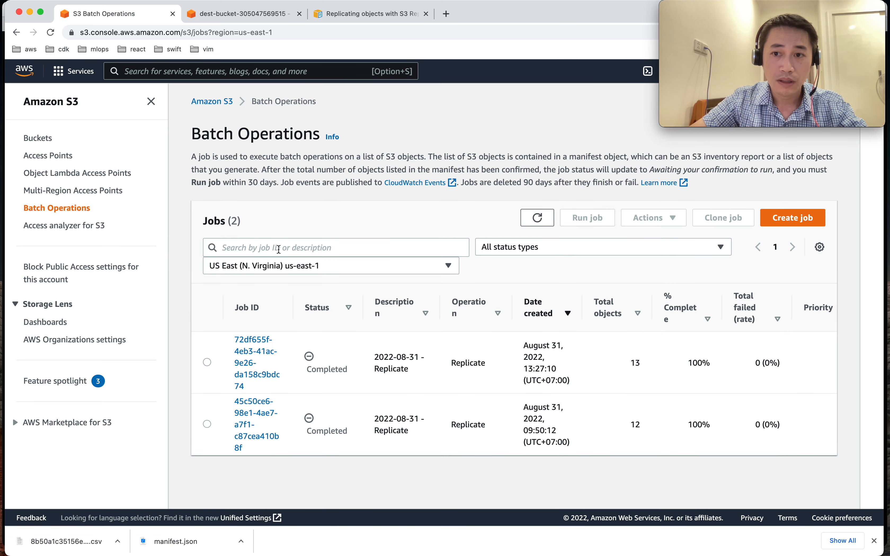
pyautogui.click(791, 218)
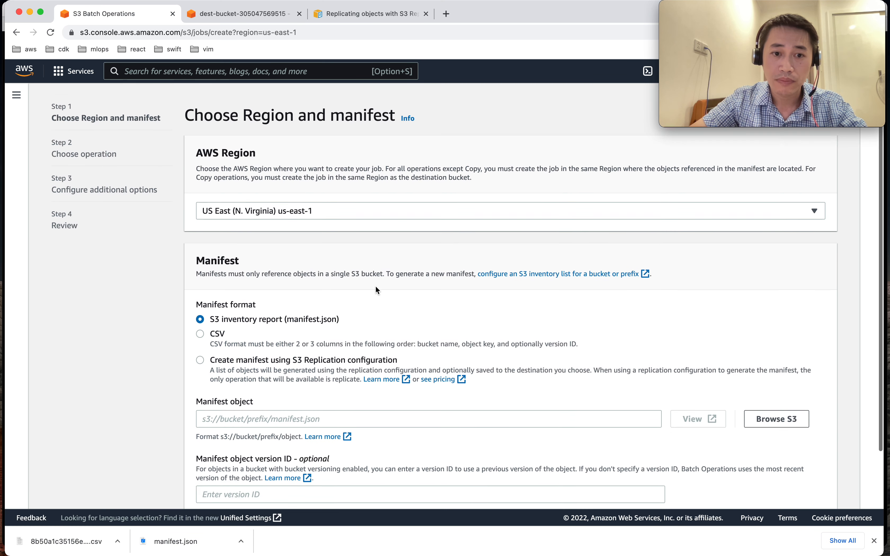
pyautogui.scroll(-3)
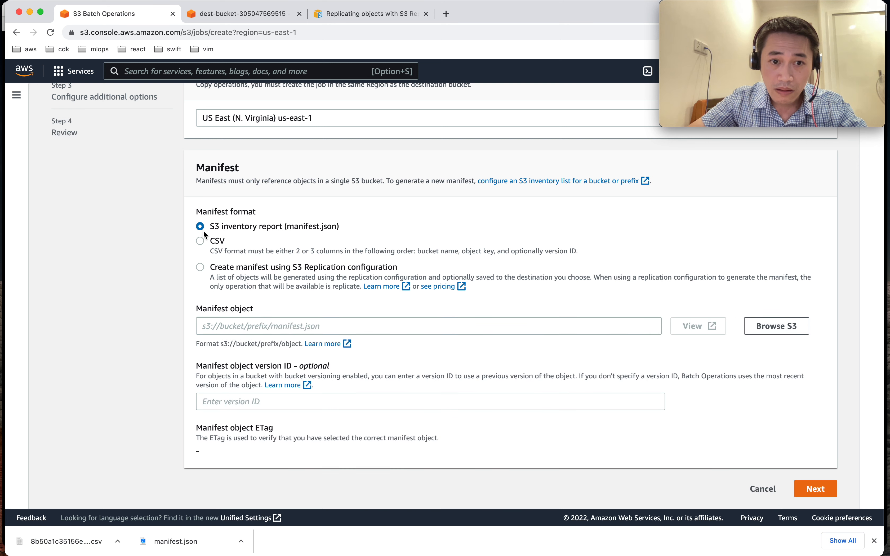
# Choose the earlier job's manifest.json in dest-bucket as the manifest and continue to Choose operation
pyautogui.click(776, 326)
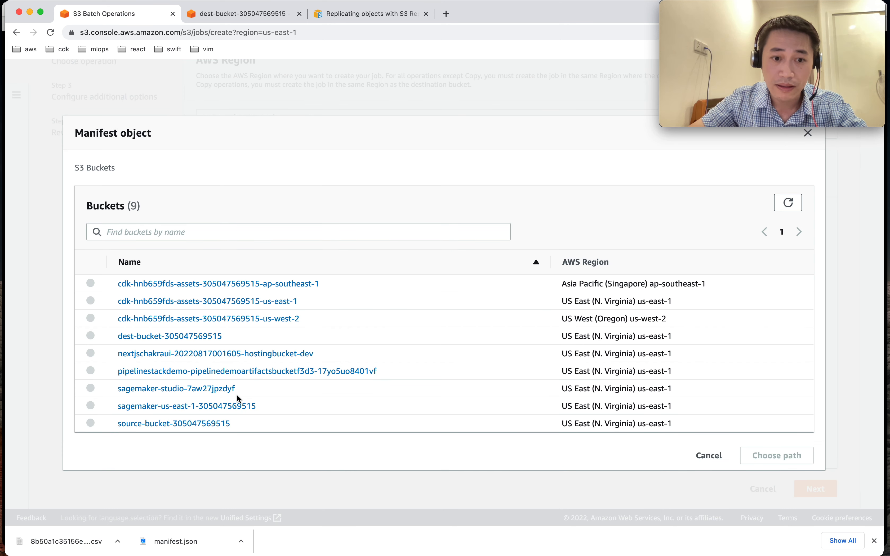
pyautogui.moveTo(169, 336)
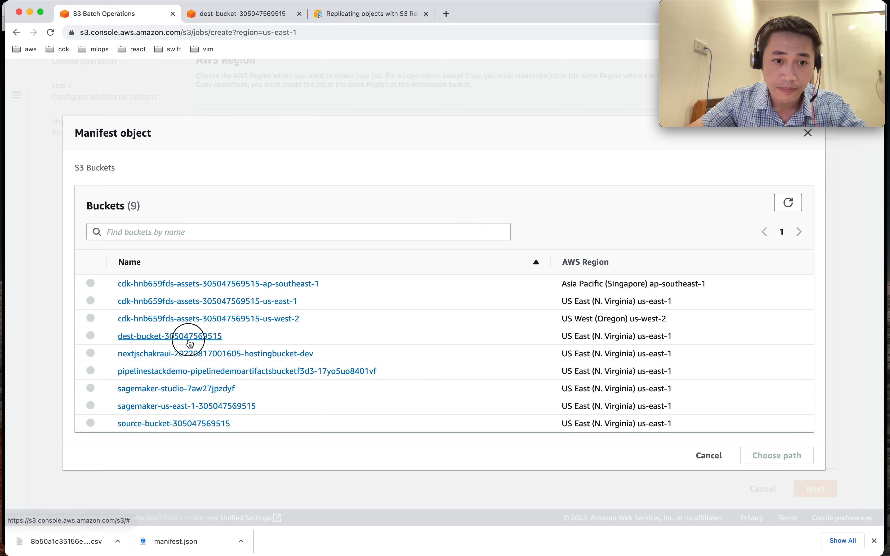
pyautogui.click(169, 336)
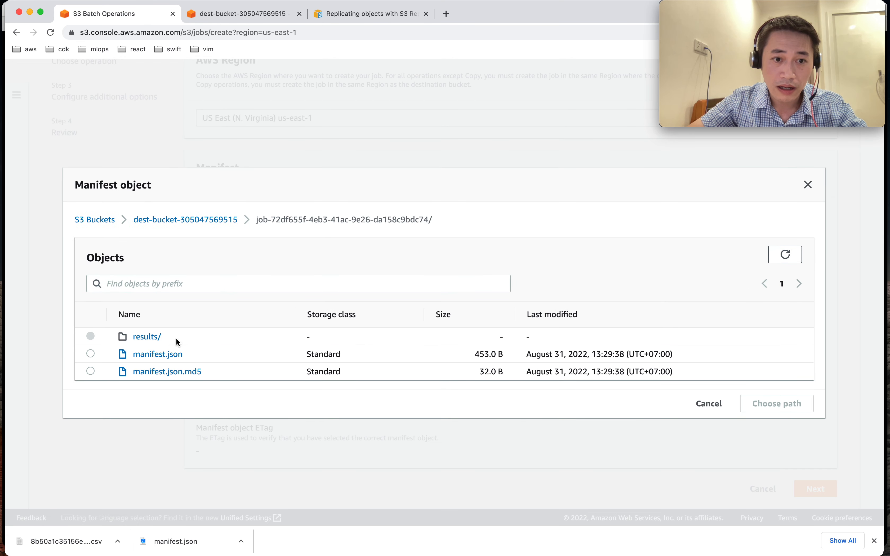
pyautogui.click(90, 354)
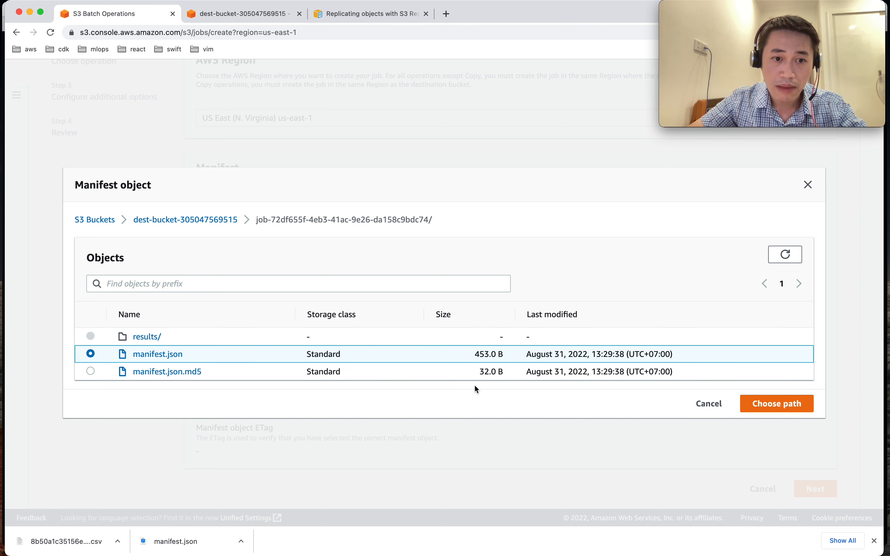
pyautogui.click(777, 404)
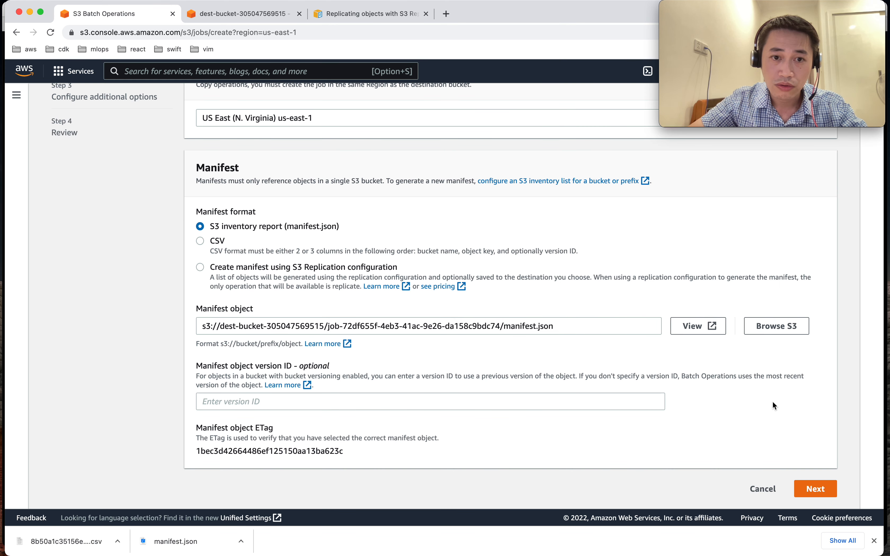
pyautogui.moveTo(798, 483)
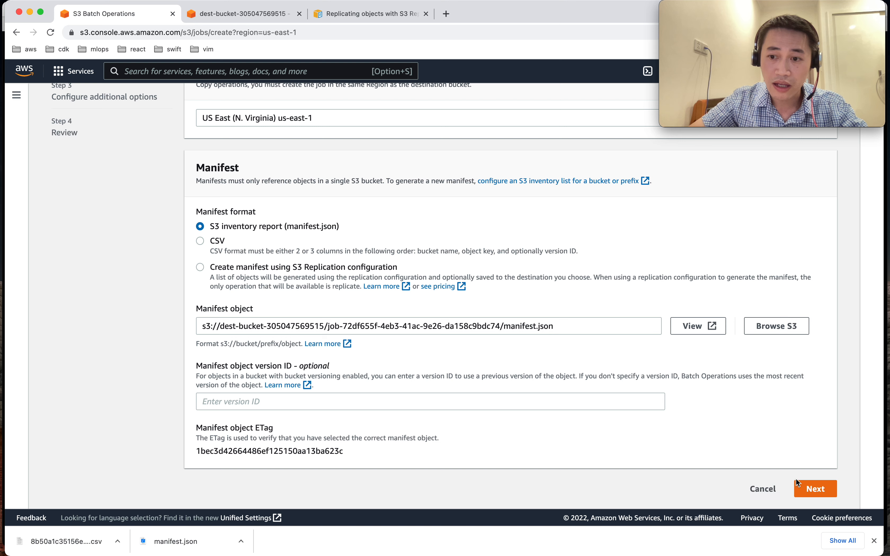
pyautogui.click(814, 488)
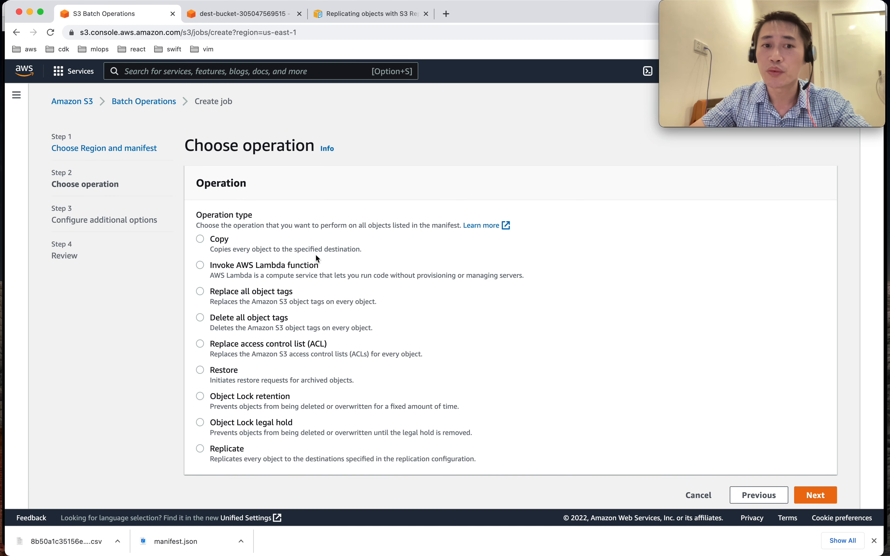
pyautogui.moveTo(306, 279)
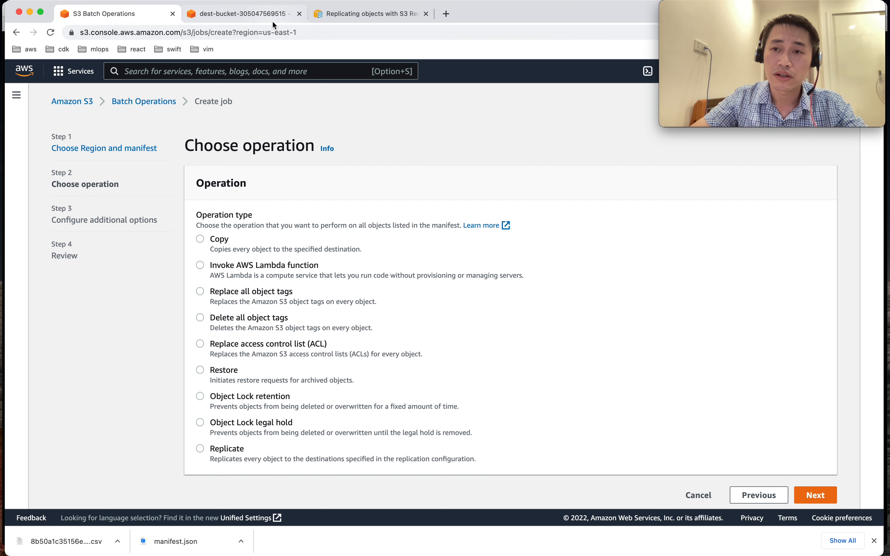
# Switch back to the dest-bucket tab listing its 14 objects
pyautogui.click(239, 13)
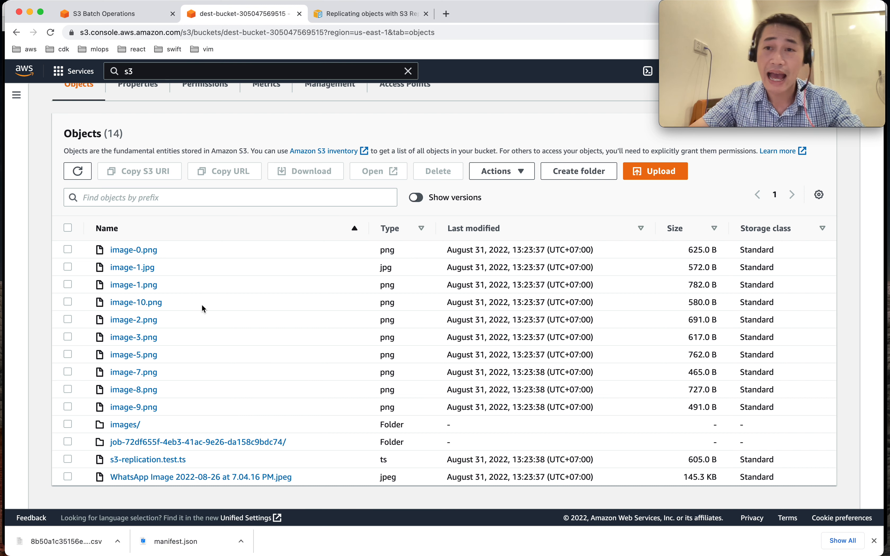
pyautogui.moveTo(545, 180)
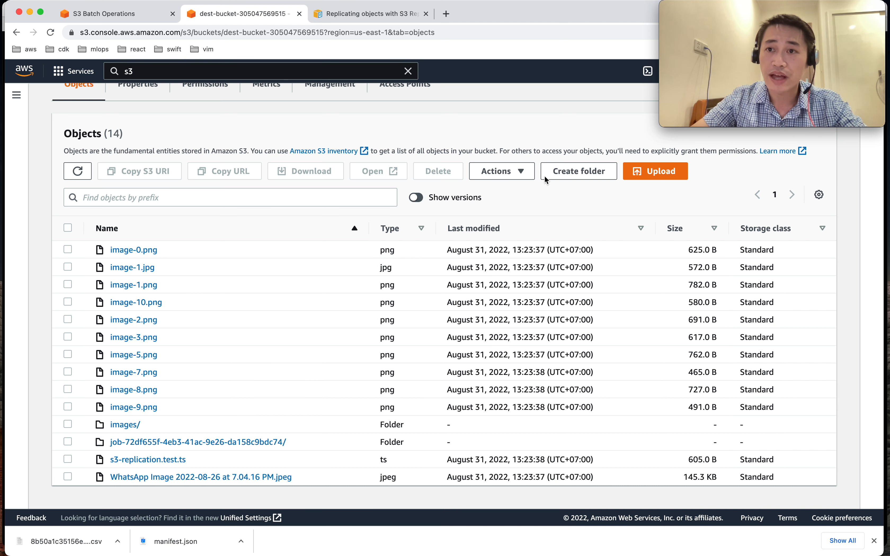